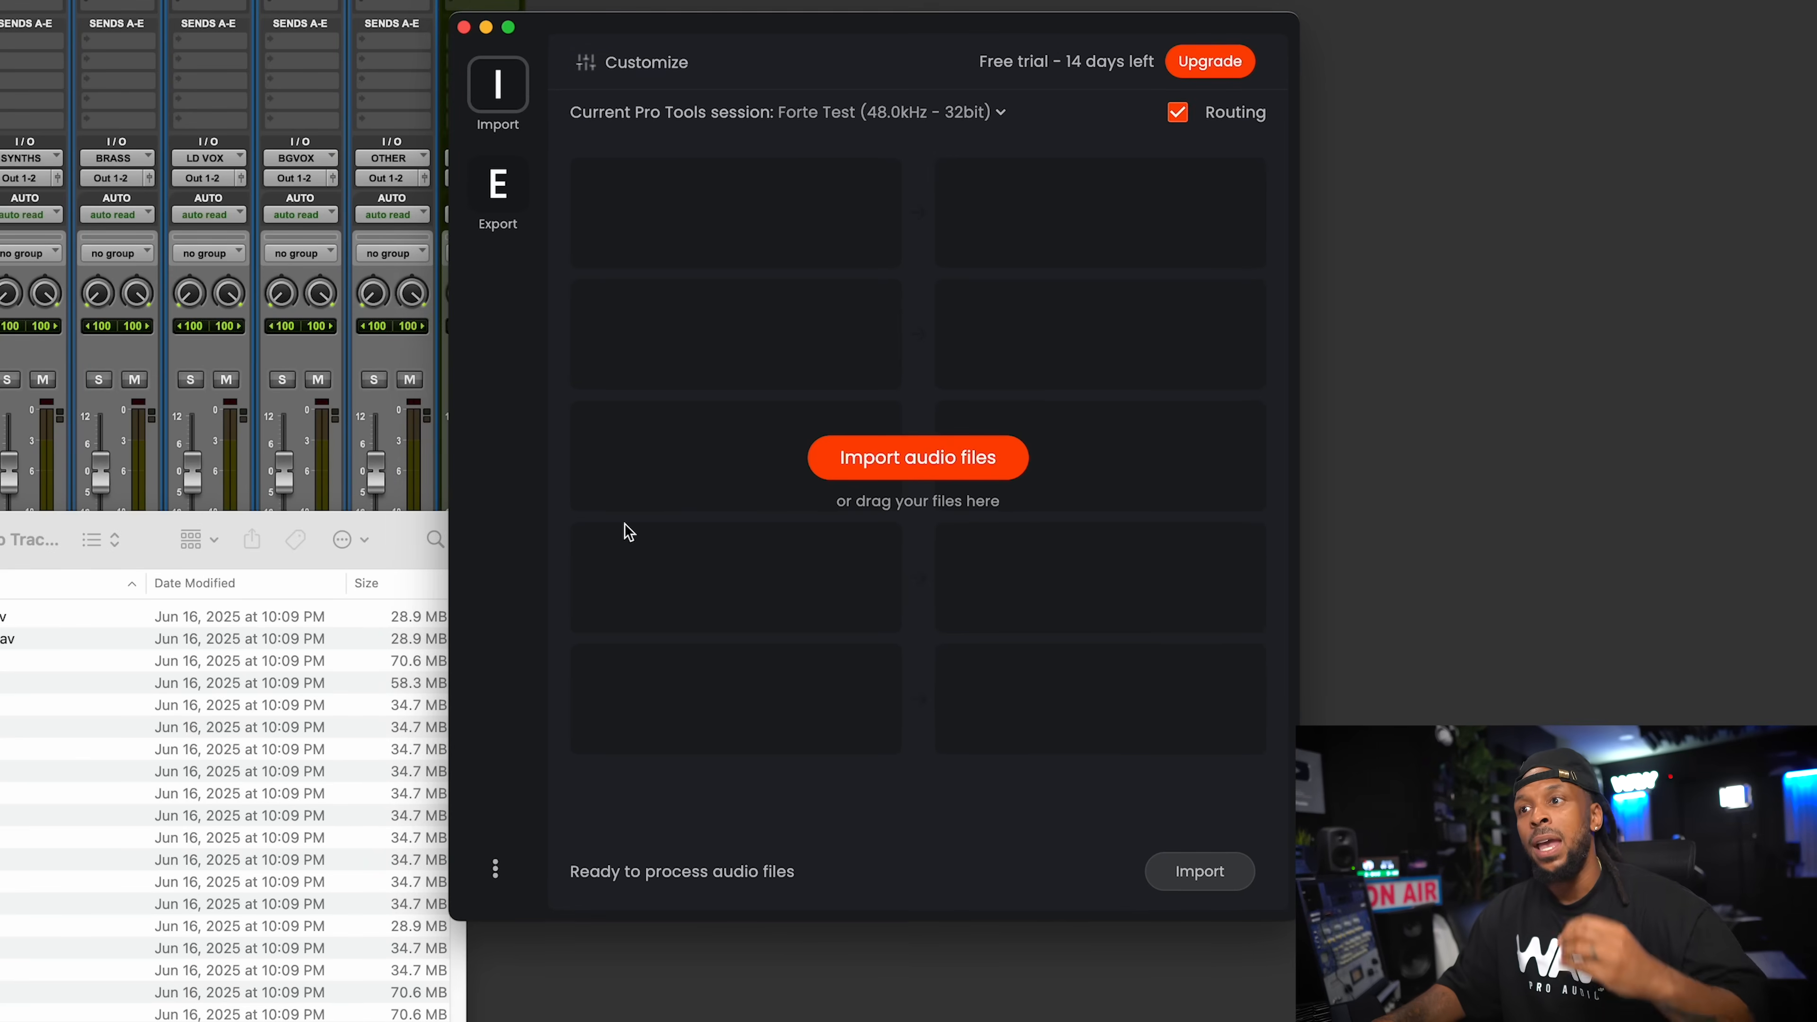
pyautogui.moveTo(848, 635)
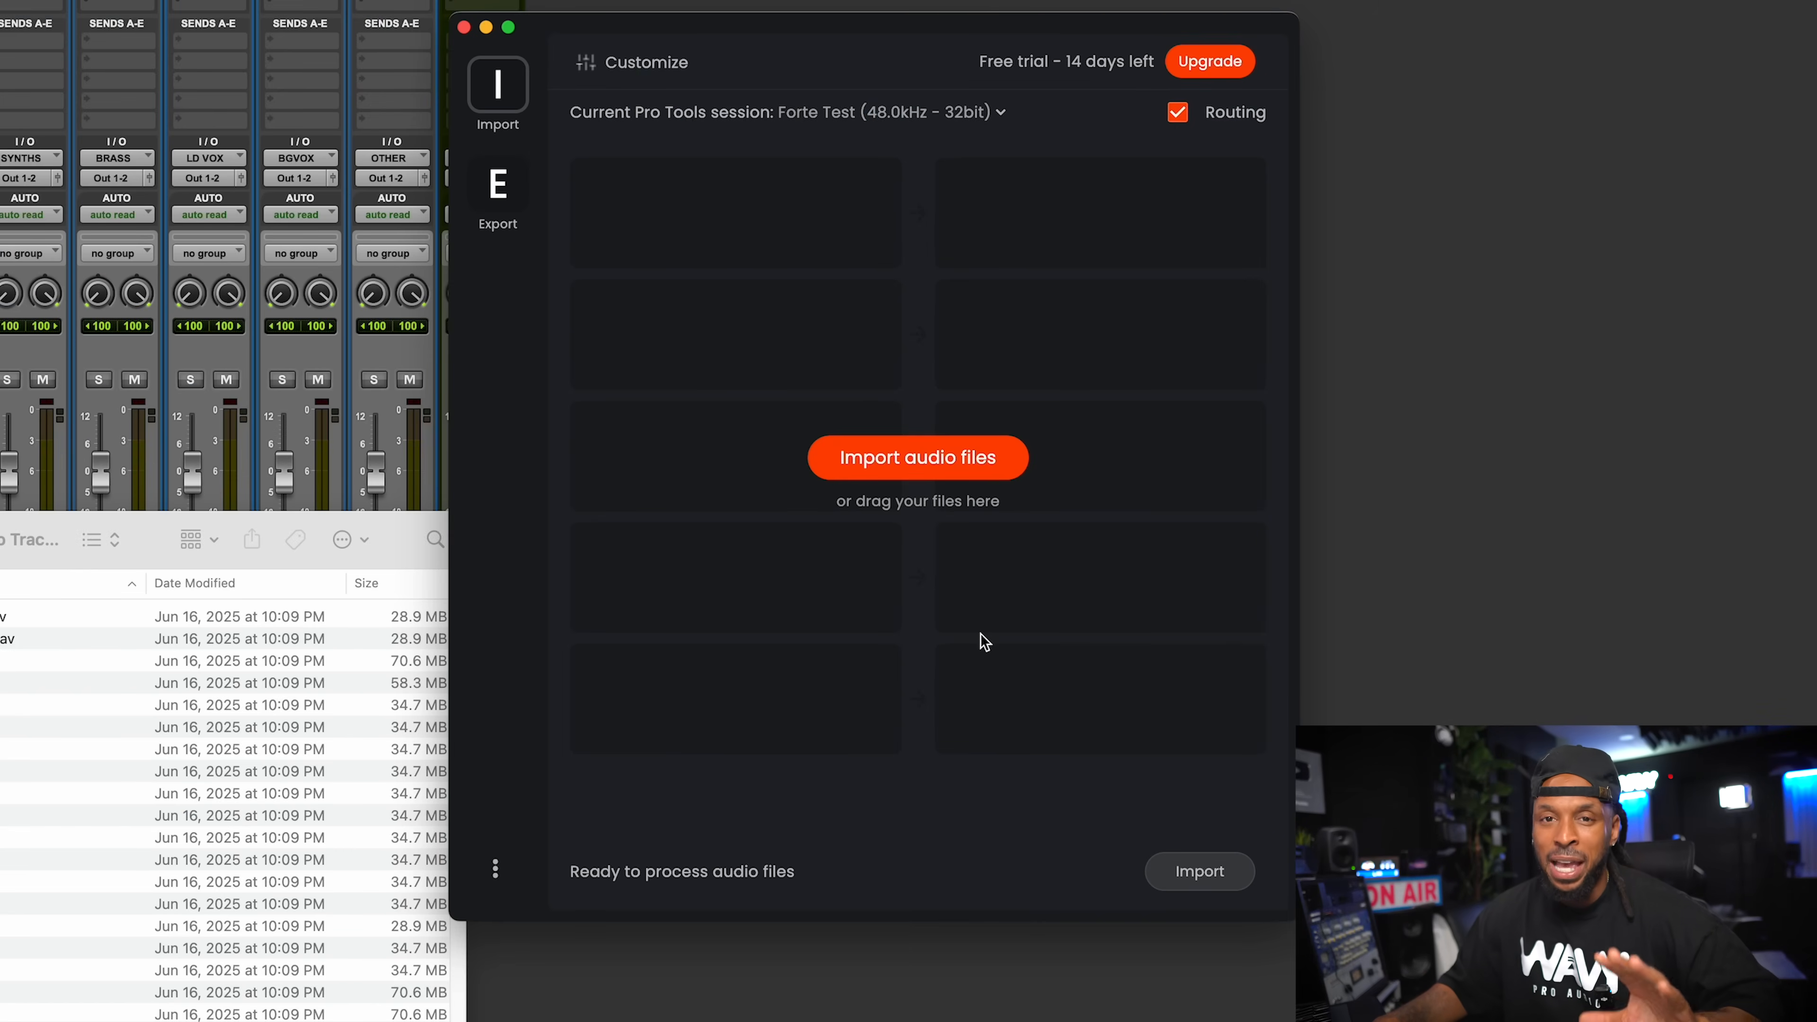
pyautogui.moveTo(914, 603)
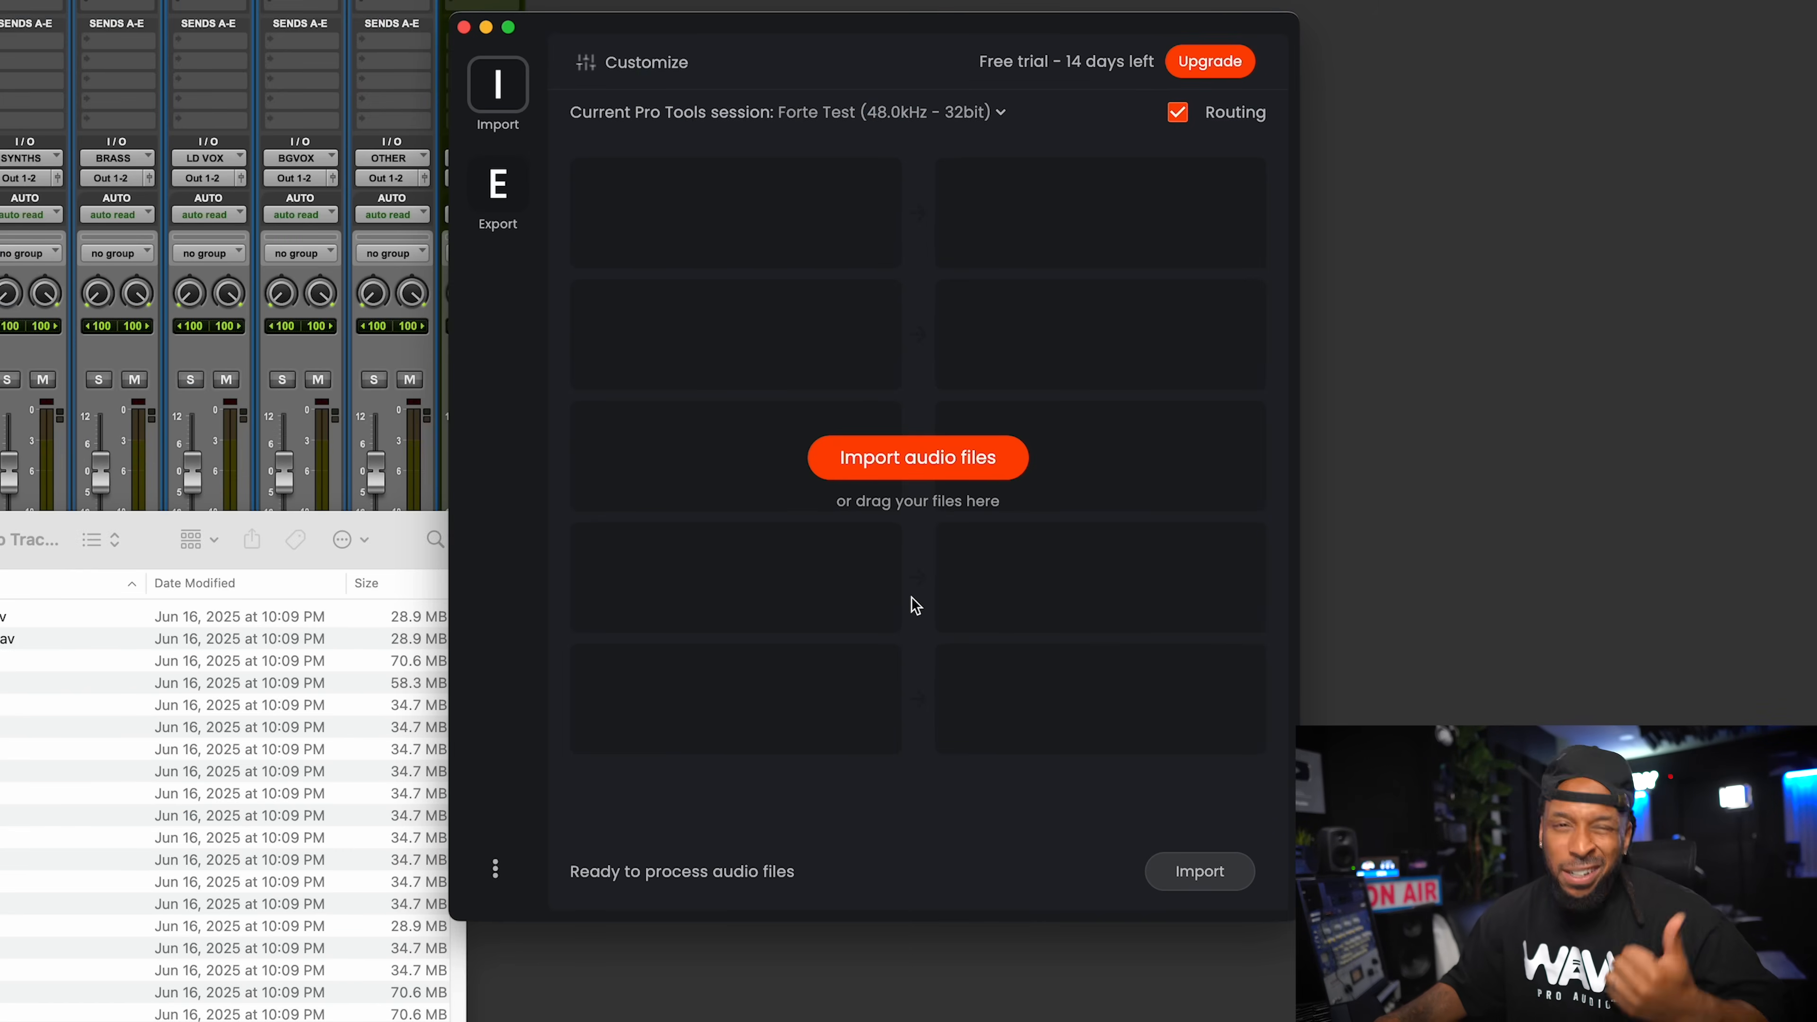
pyautogui.moveTo(891, 644)
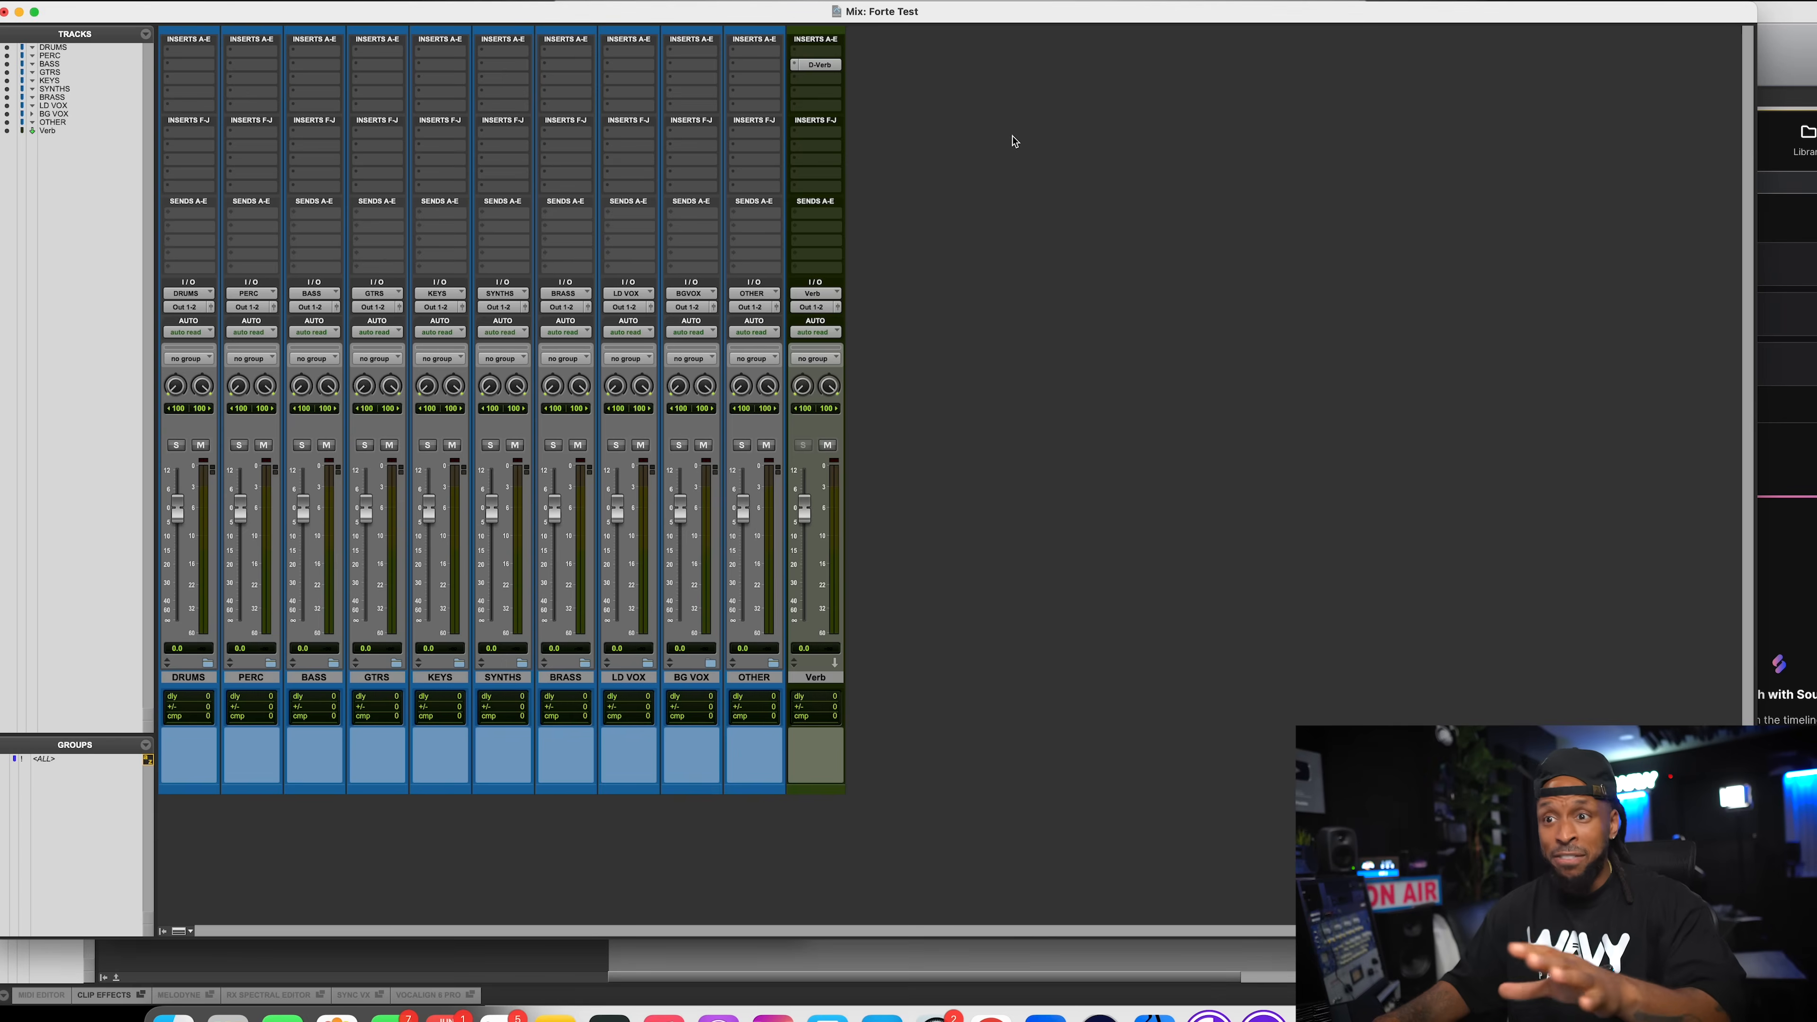
pyautogui.moveTo(918, 700)
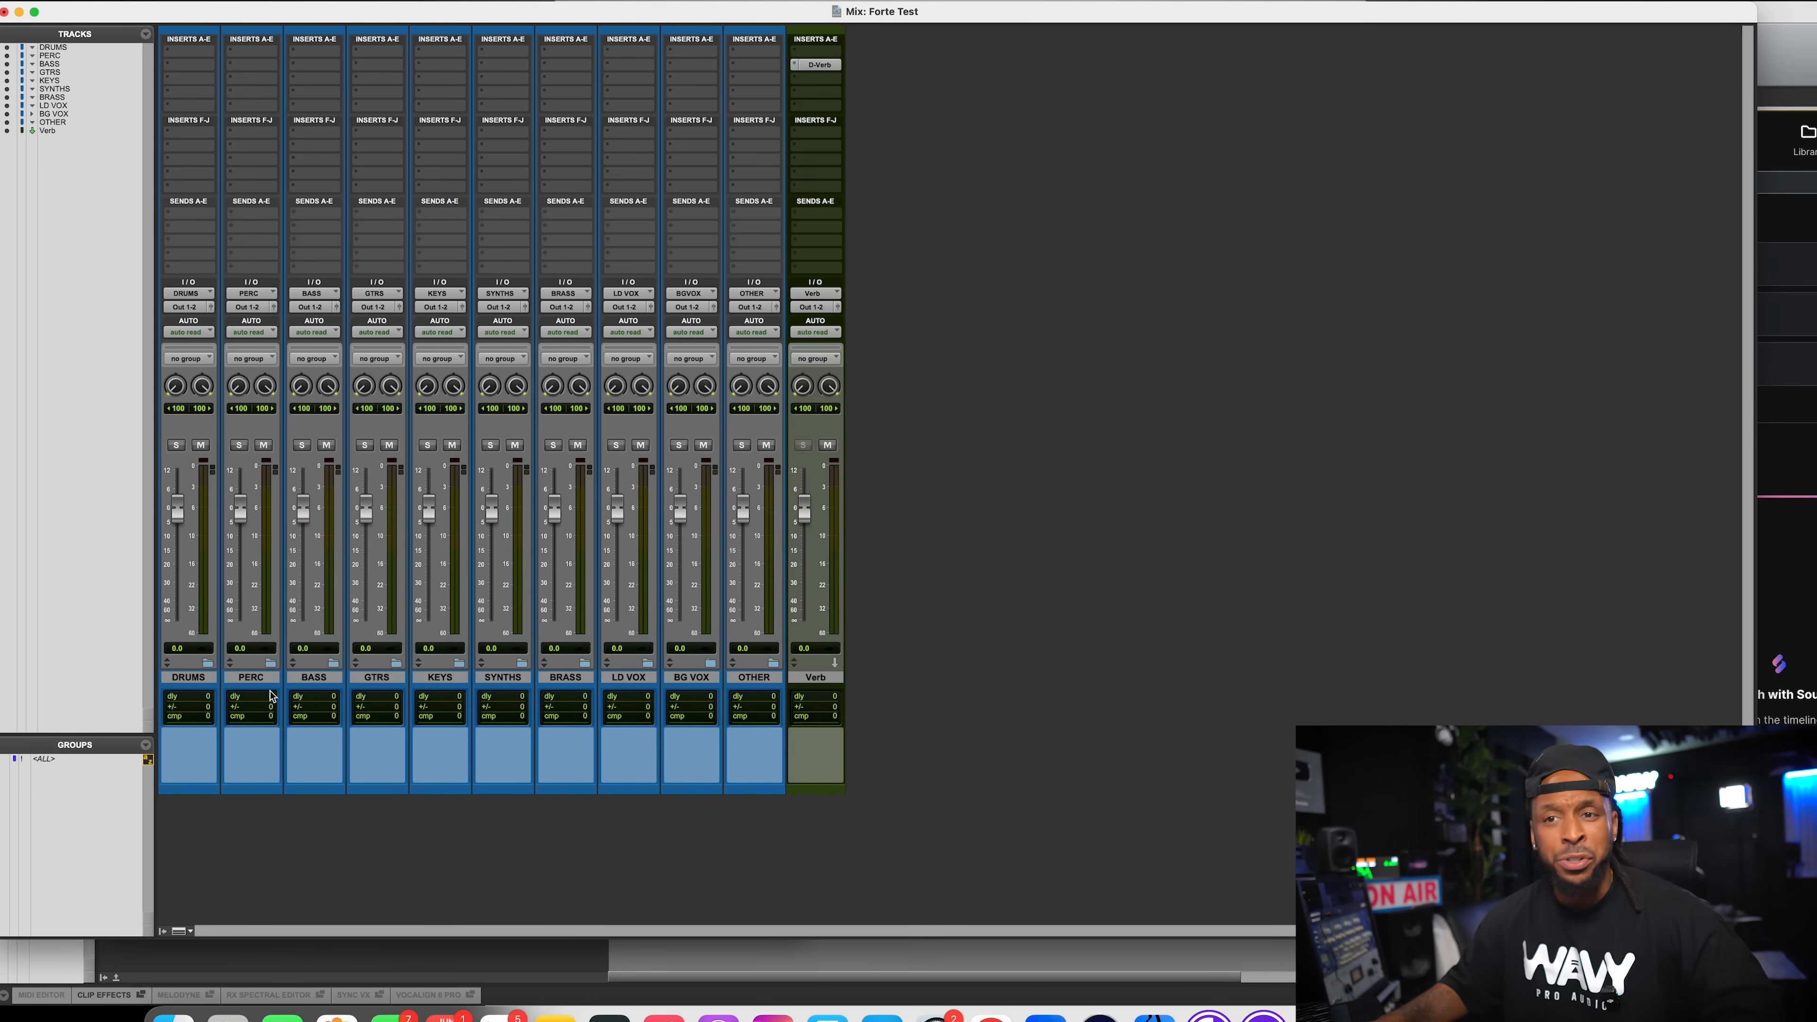
pyautogui.moveTo(211, 690)
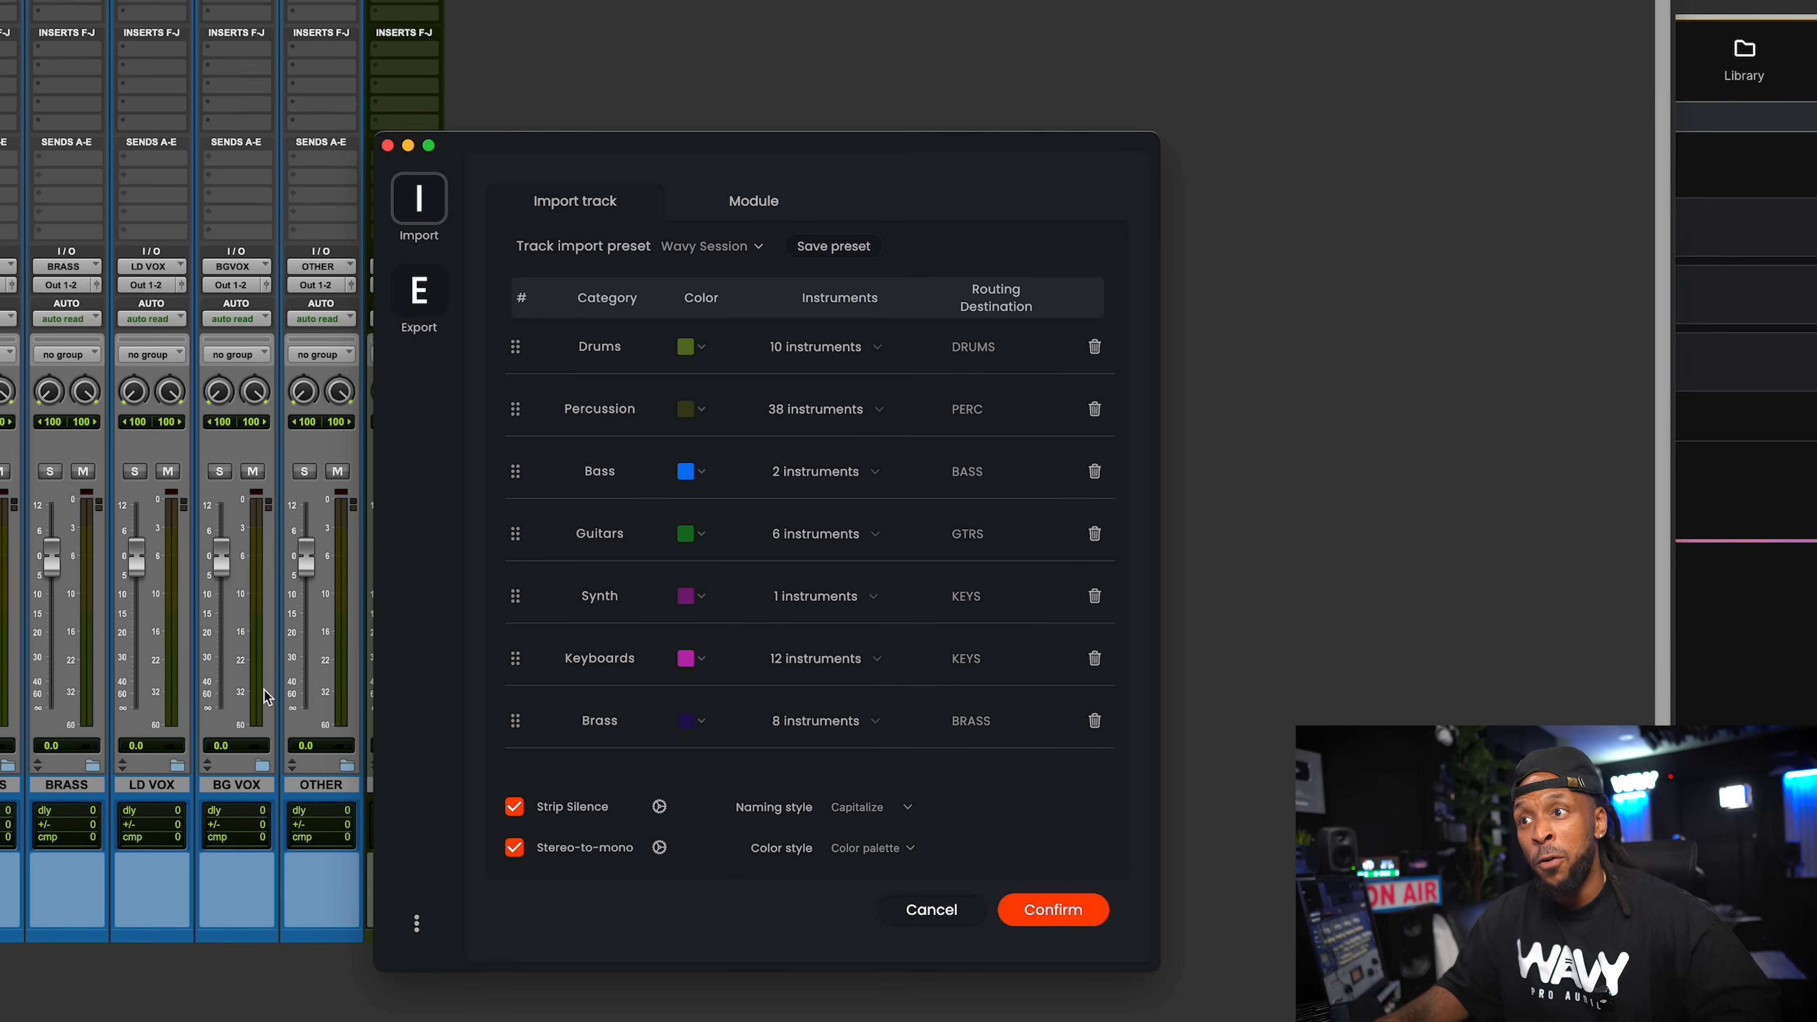
pyautogui.moveTo(347, 976)
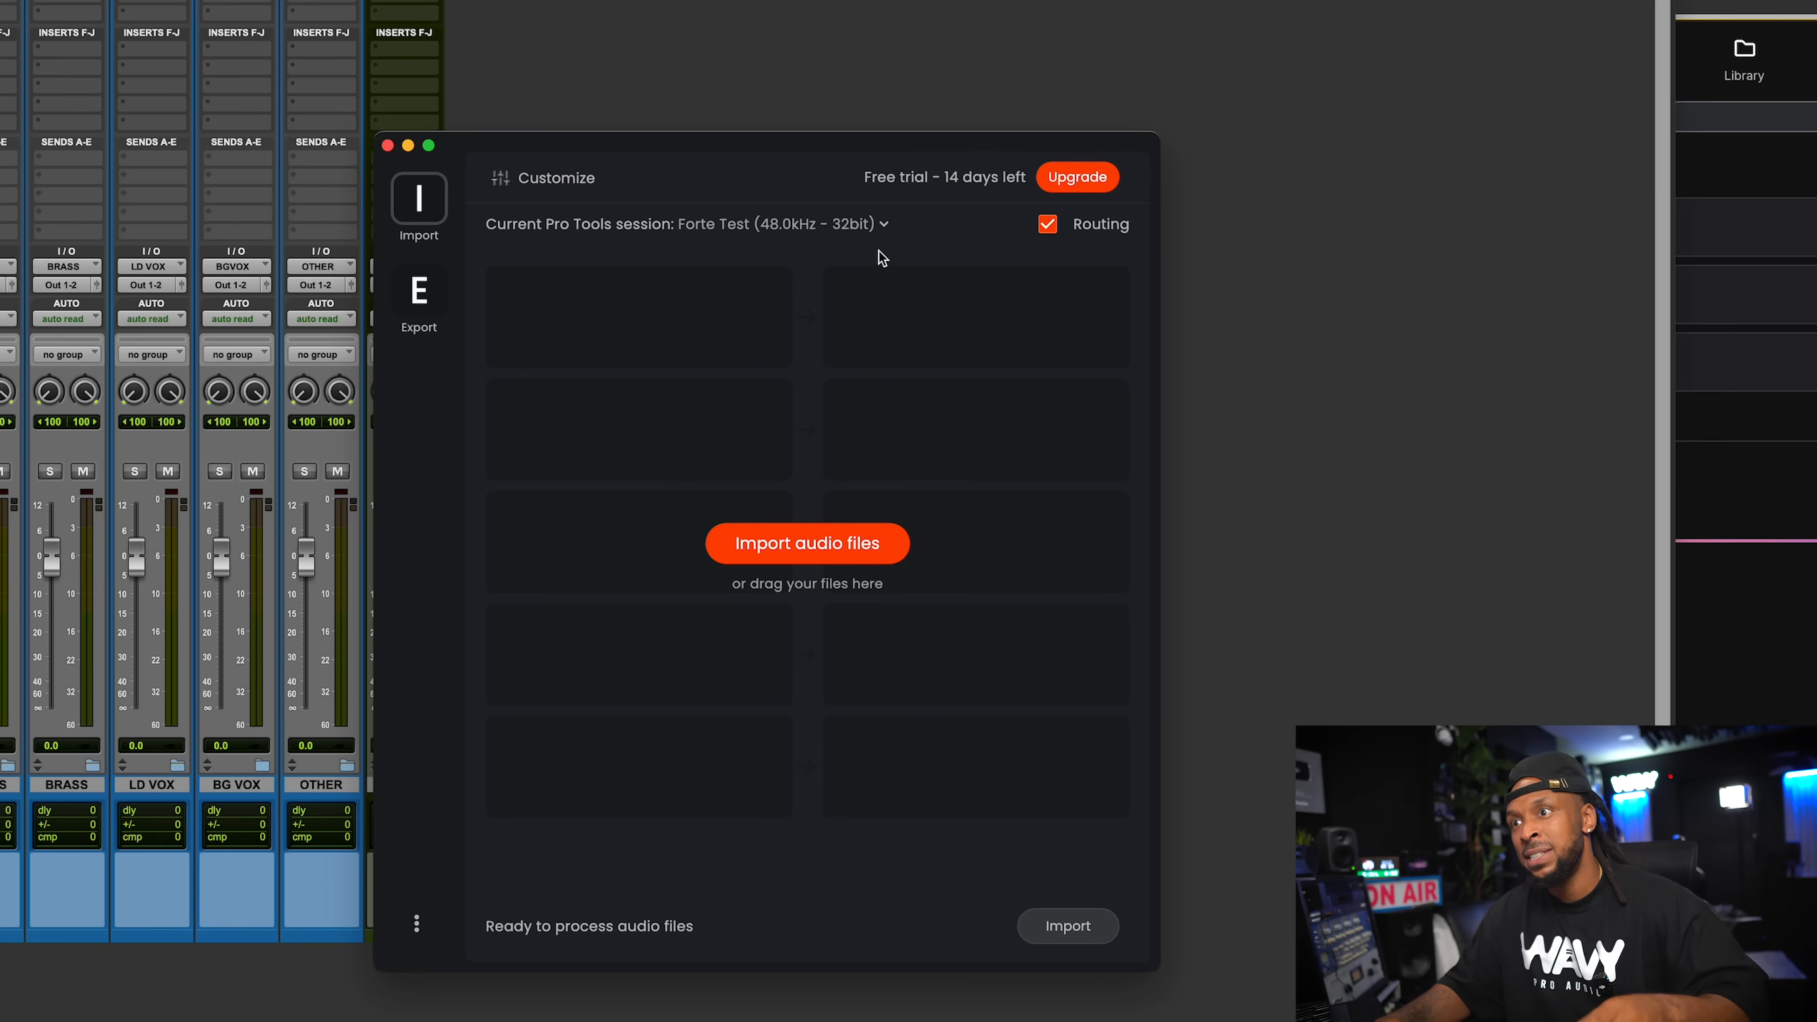
pyautogui.moveTo(786, 246)
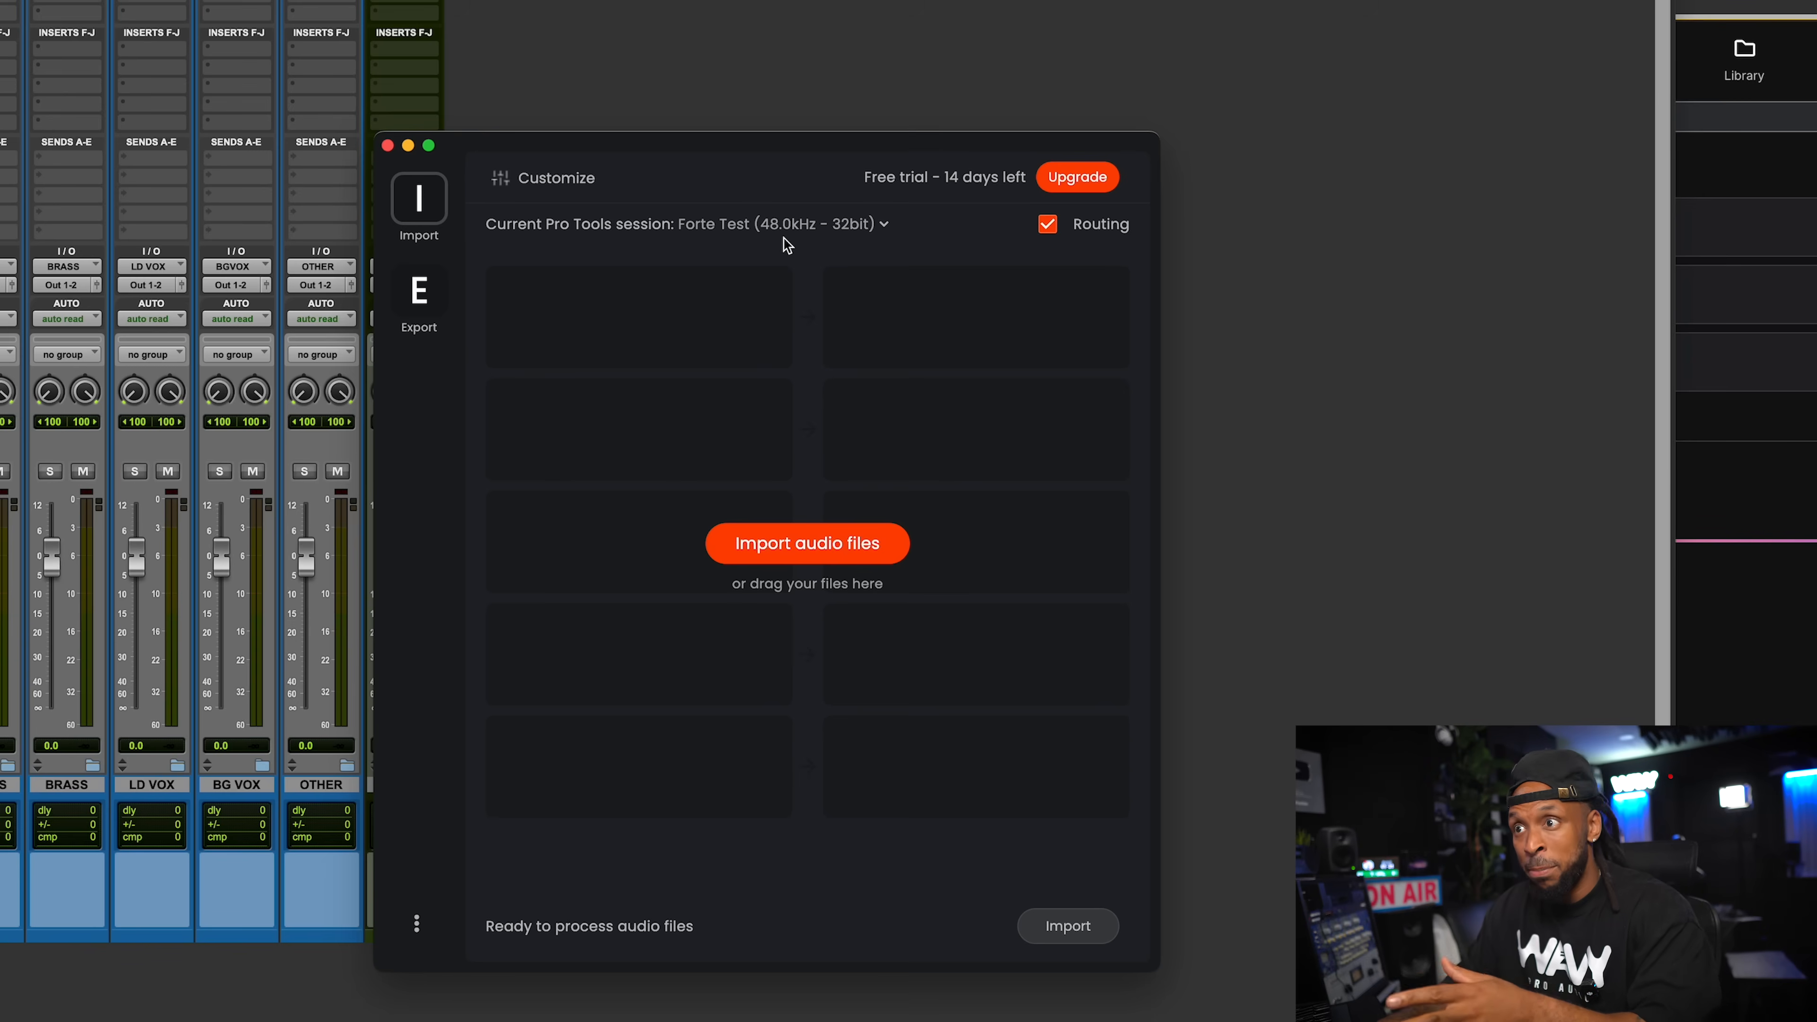
pyautogui.moveTo(831, 250)
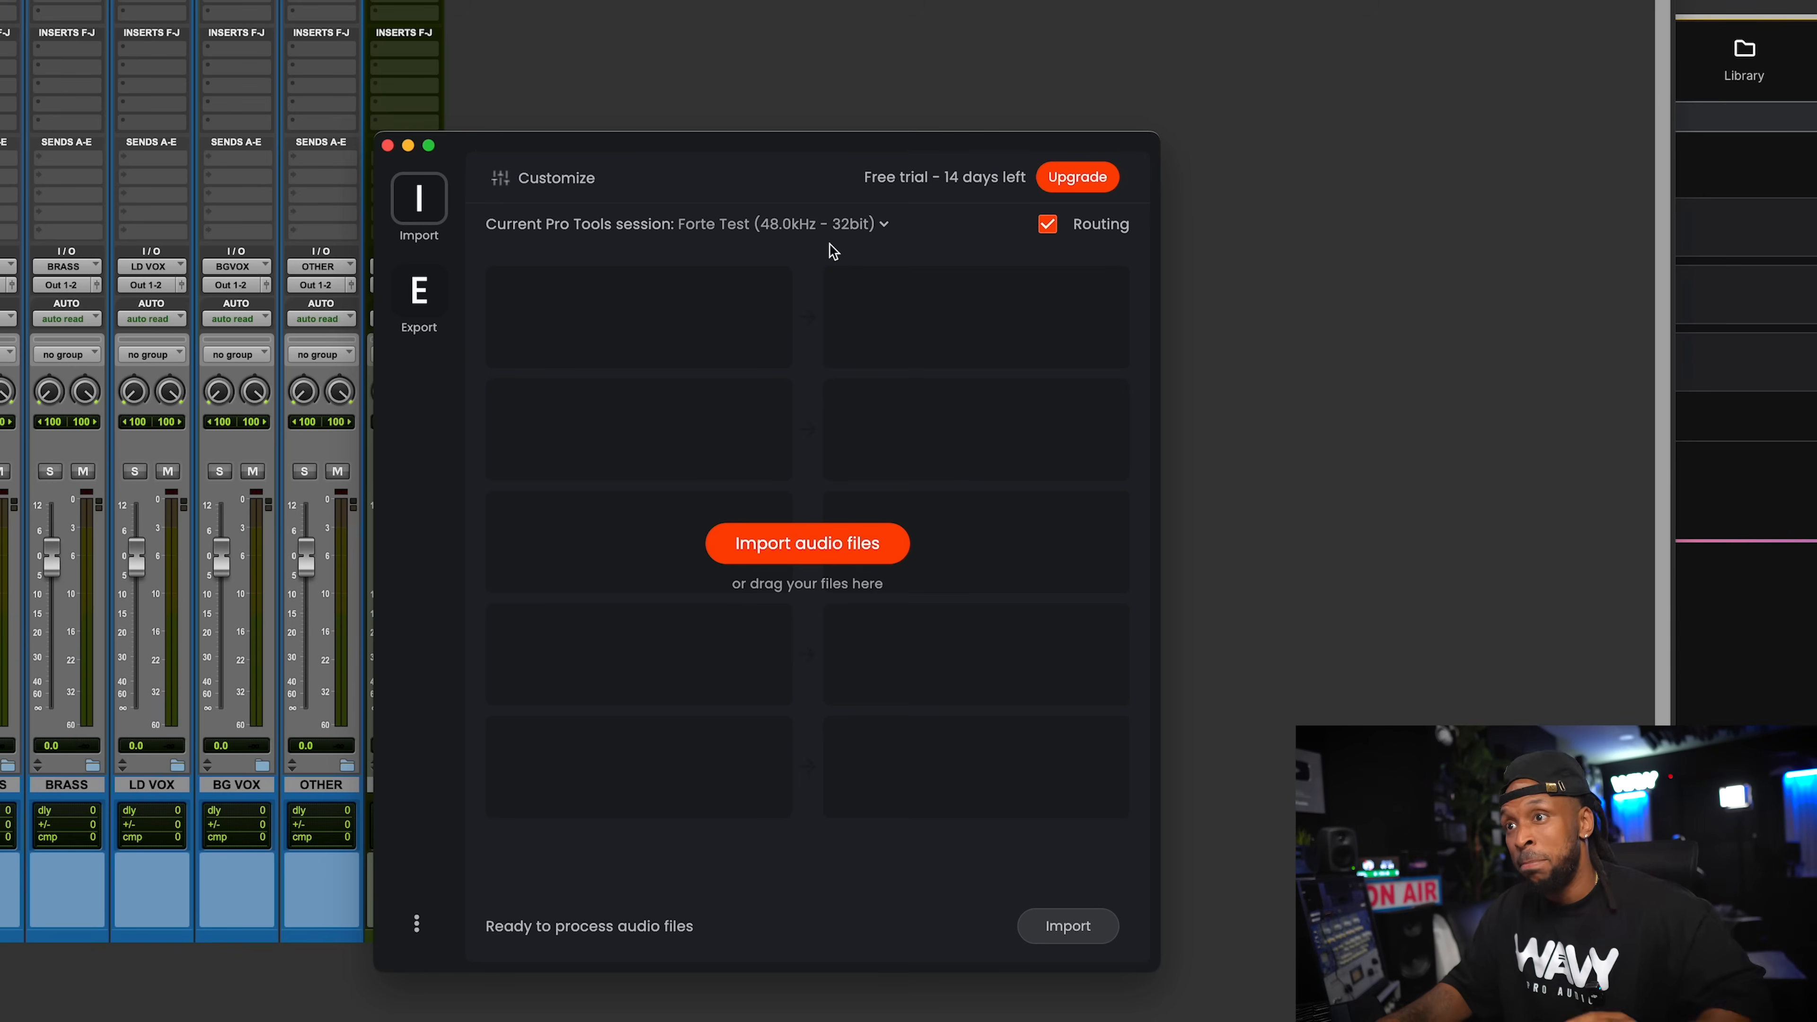
# Review the import customization categories and the Strip Silence settings, leaving them unchanged.
pyautogui.click(806, 543)
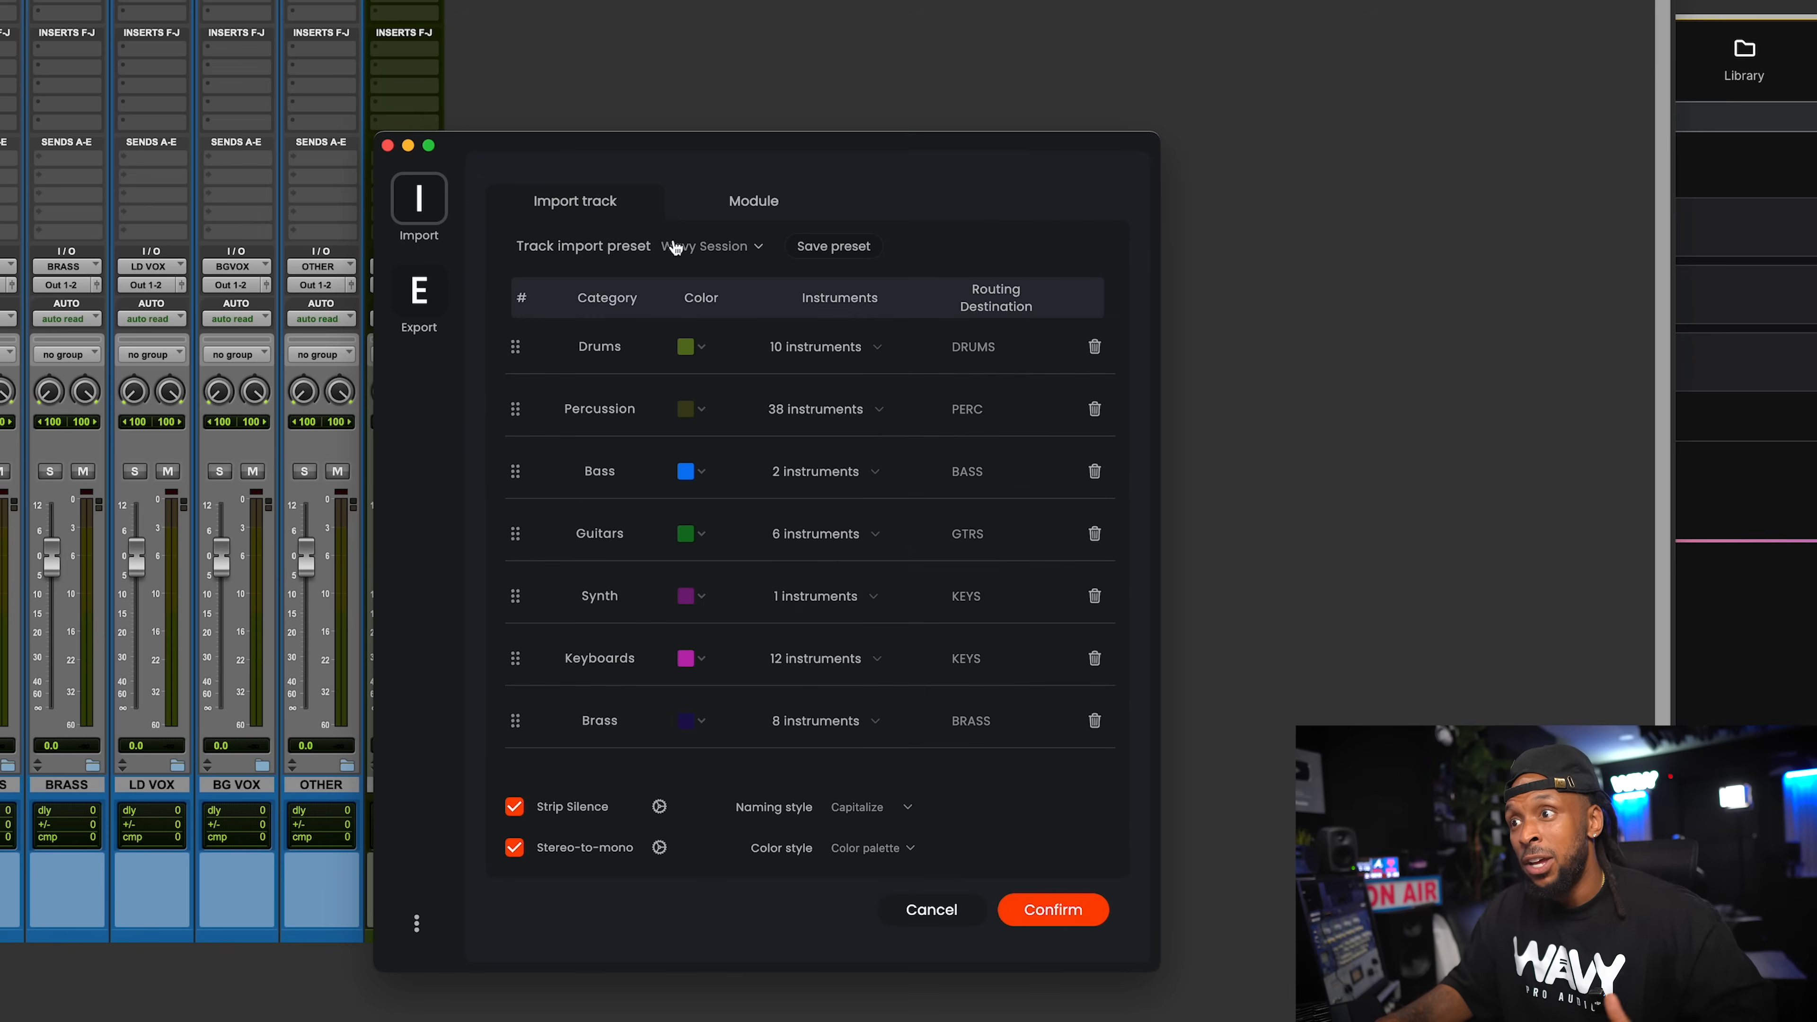
pyautogui.moveTo(519, 543)
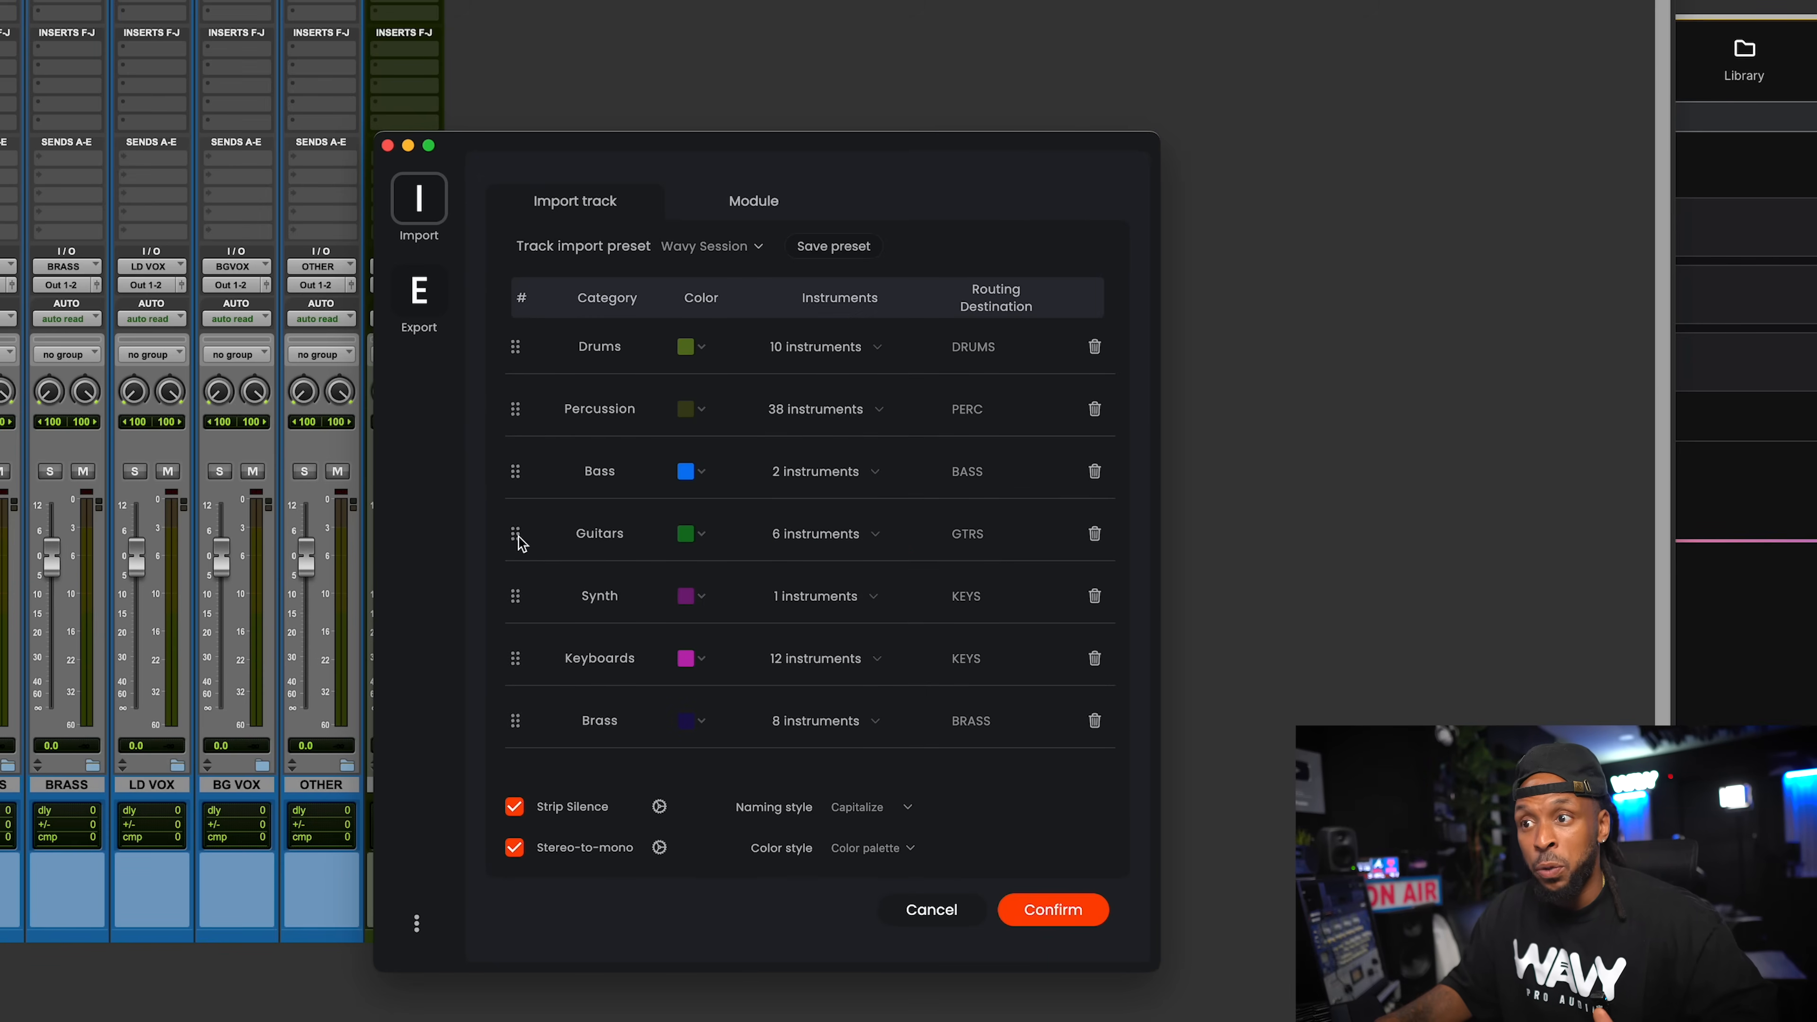
pyautogui.scroll(-3)
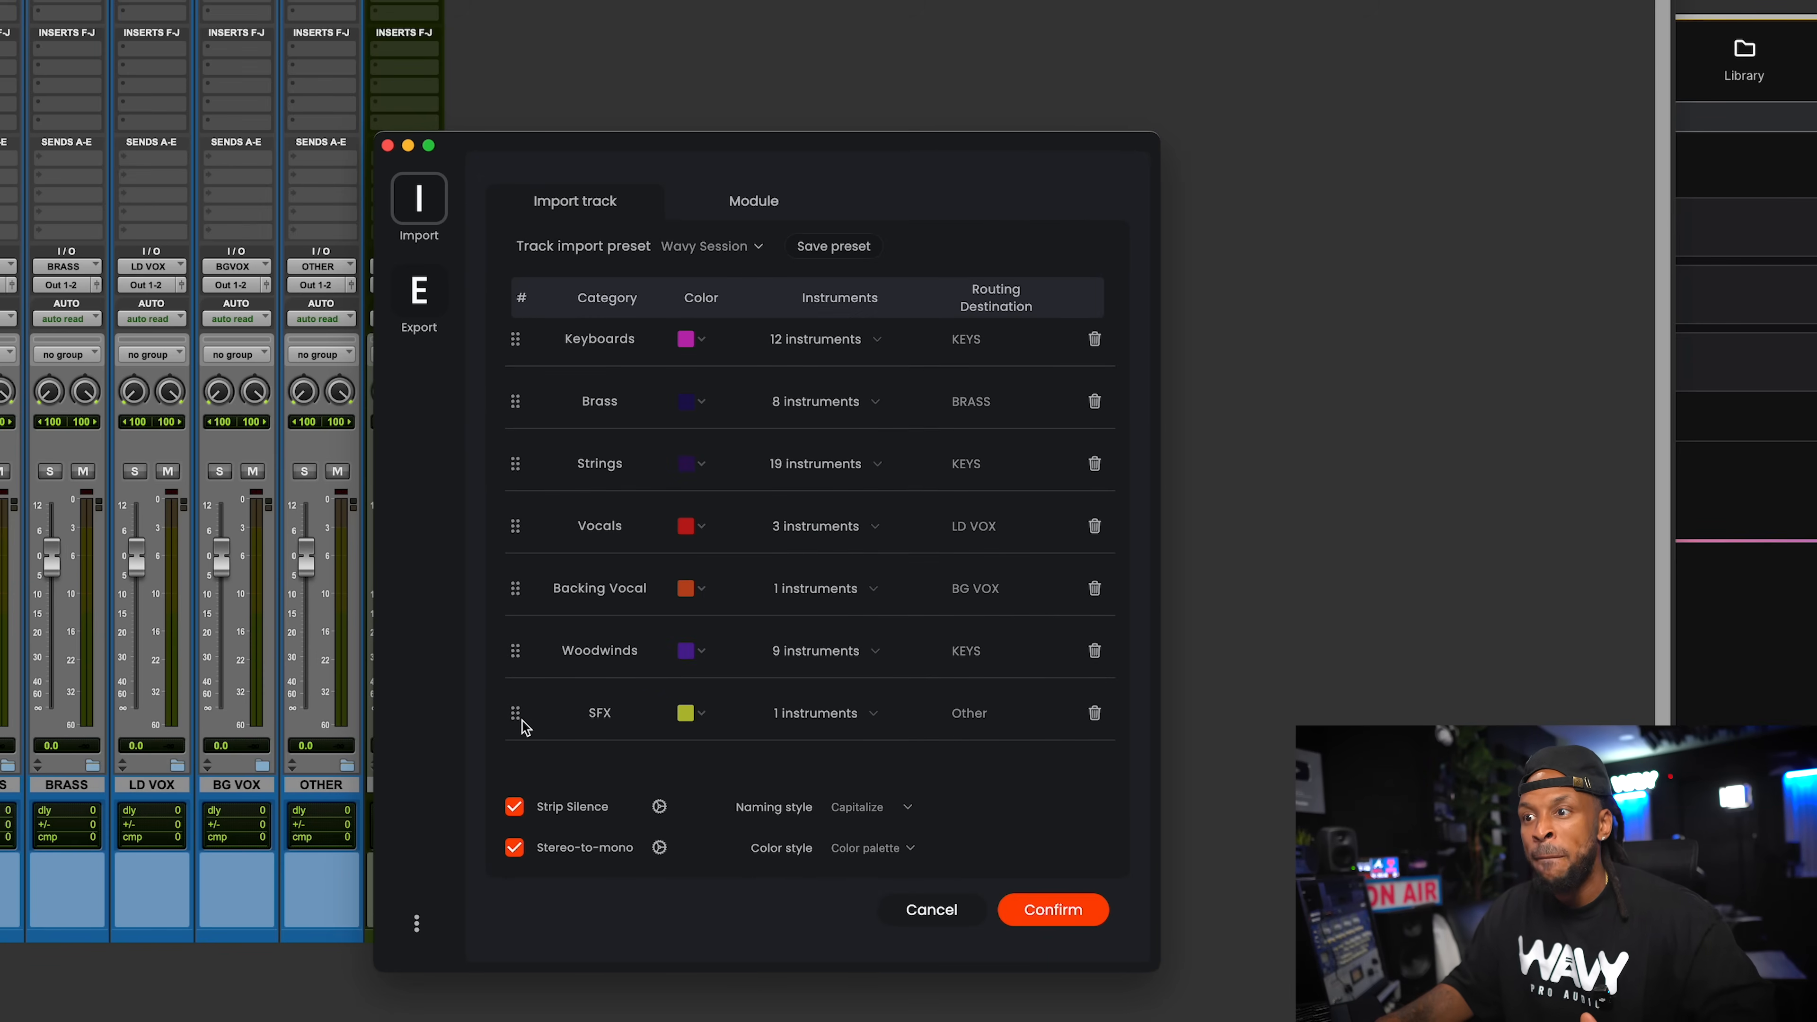
pyautogui.moveTo(565, 827)
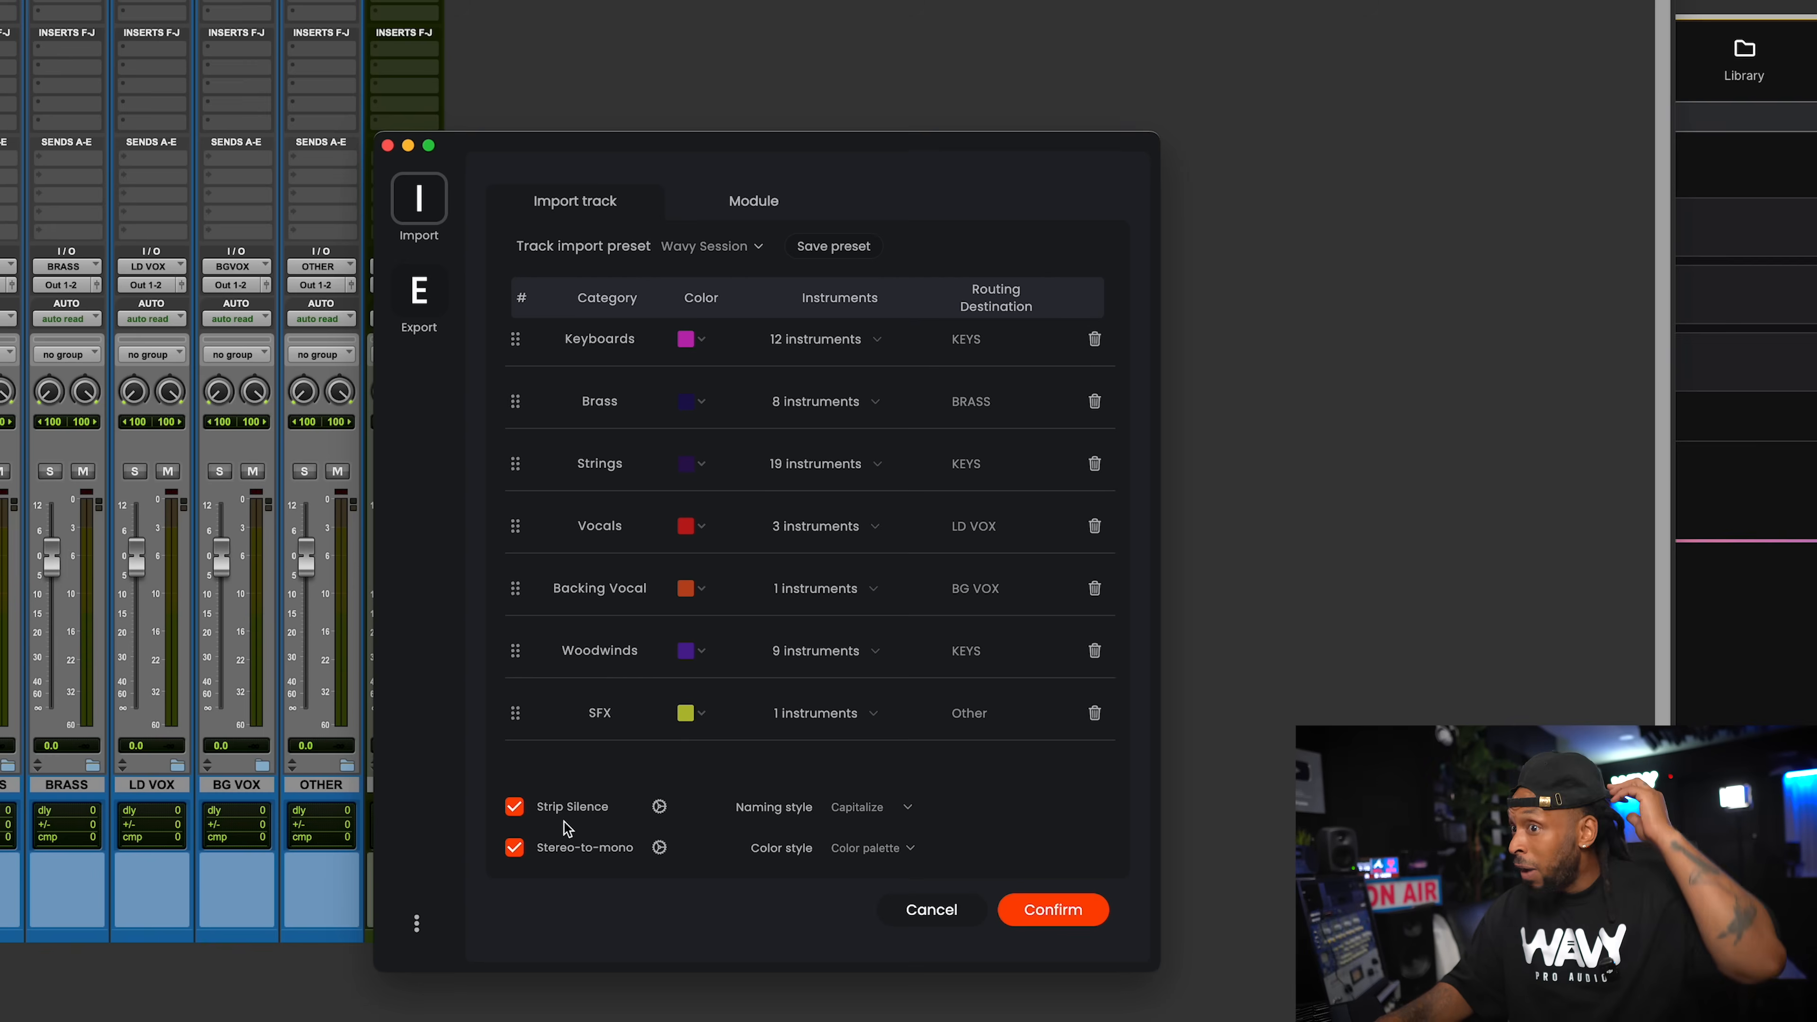
pyautogui.click(658, 806)
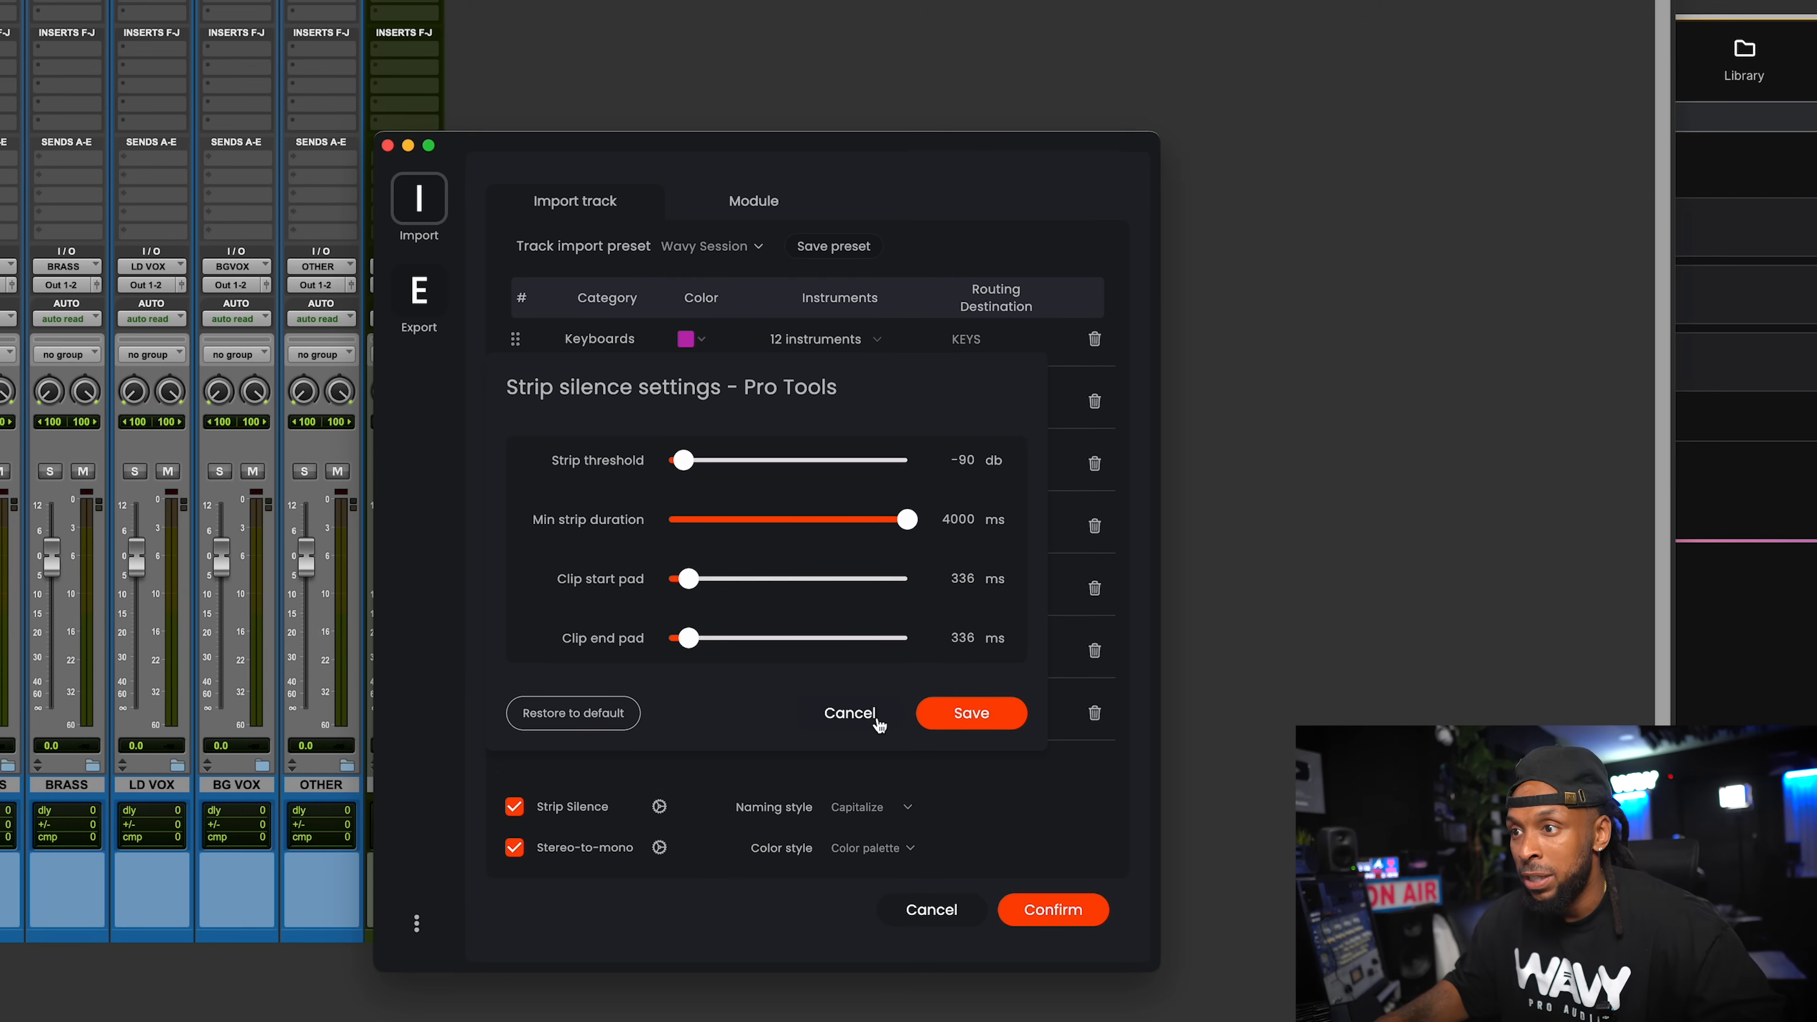
pyautogui.click(850, 713)
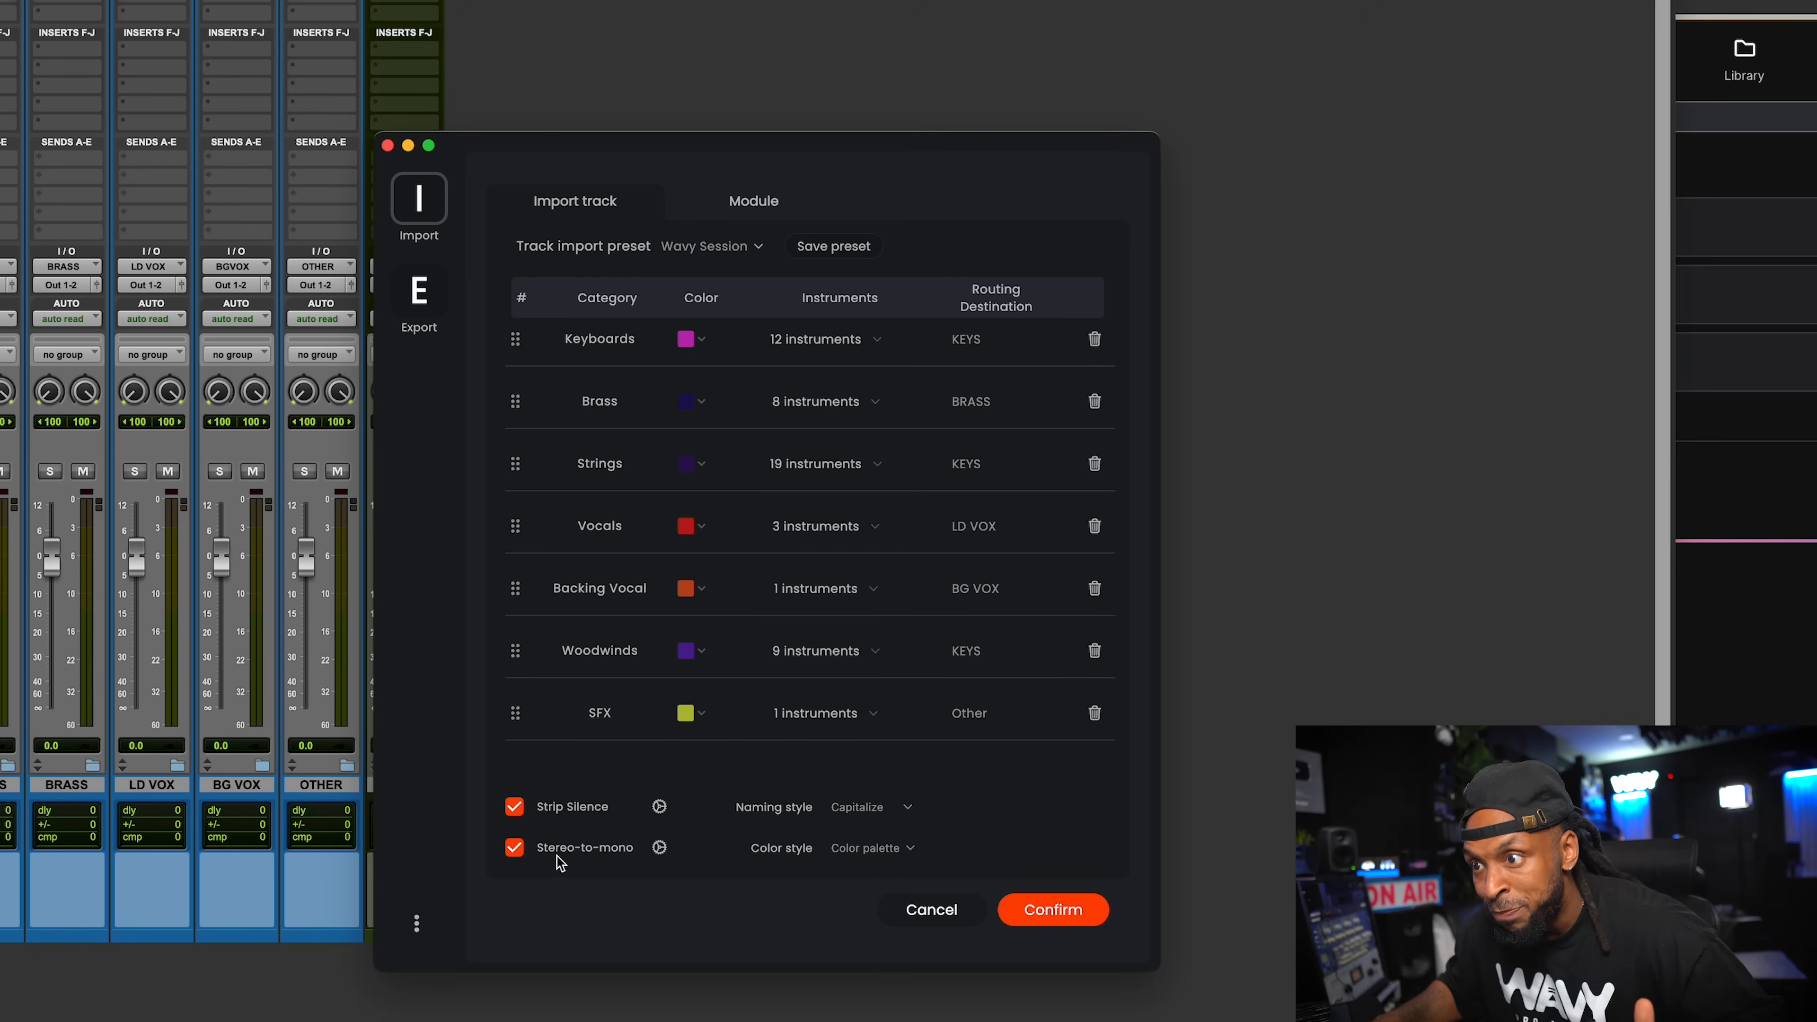
pyautogui.moveTo(587, 860)
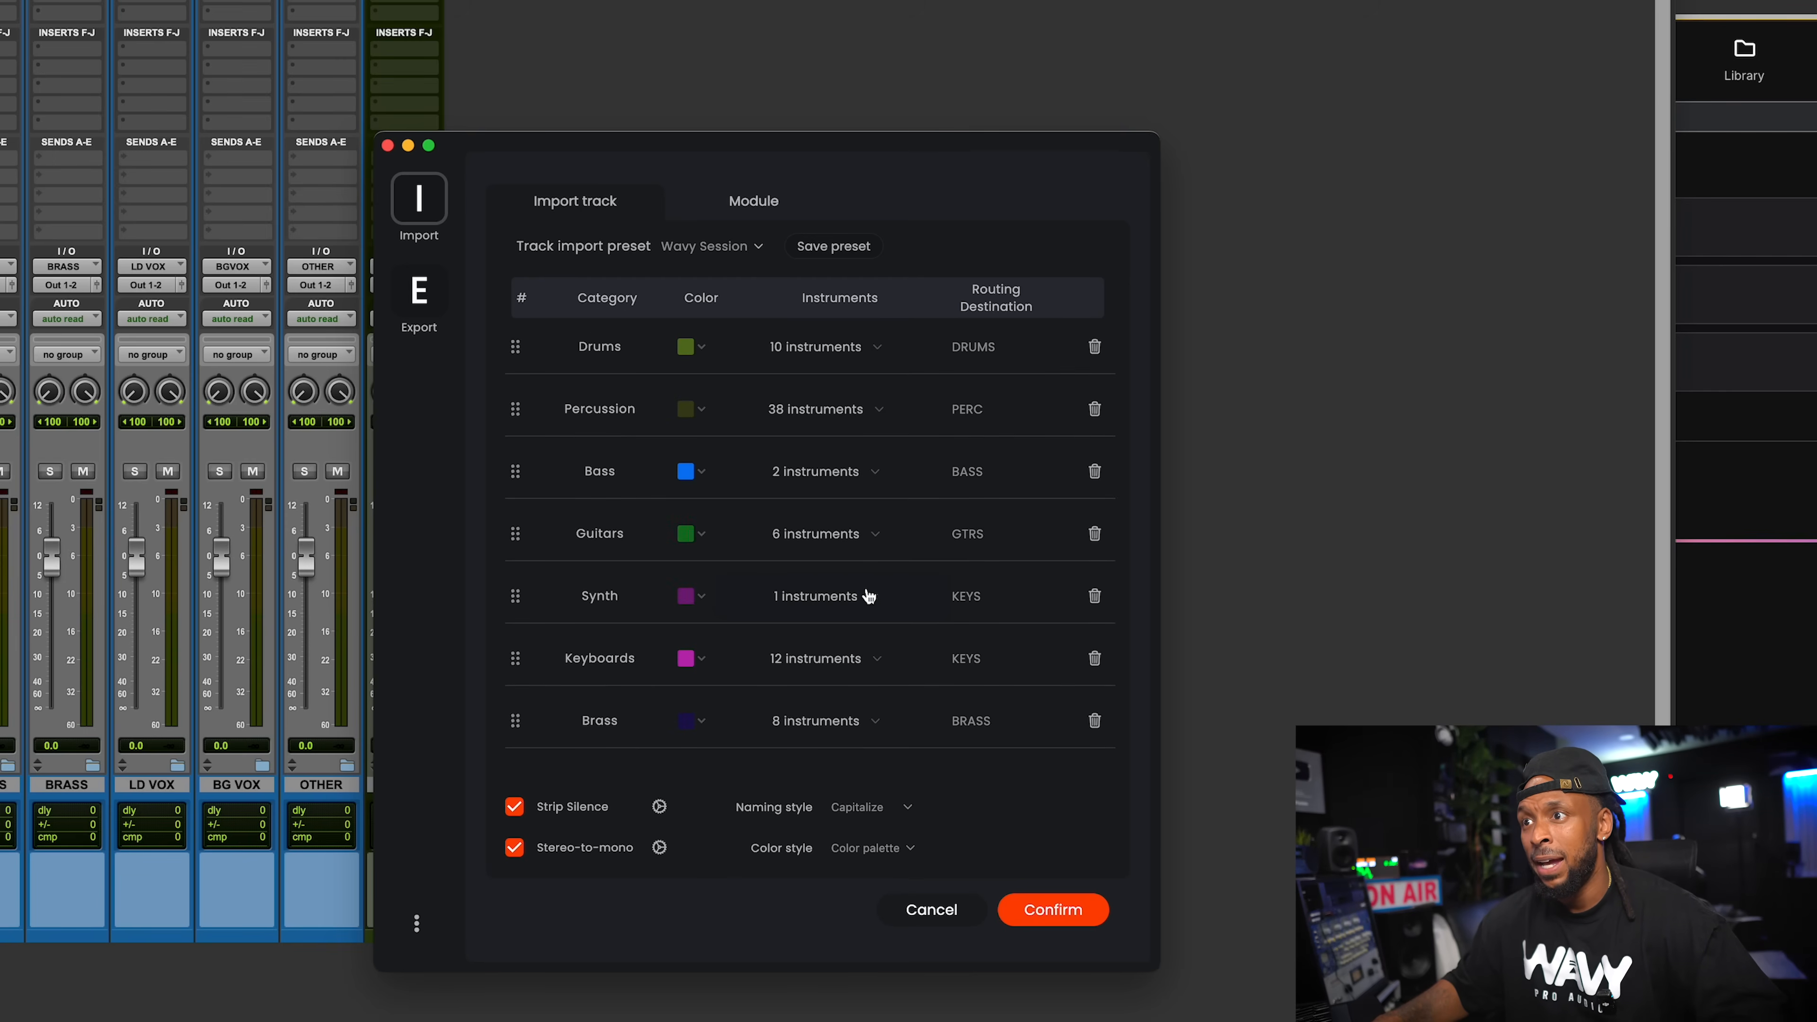
# Review the Module settings page and leave customization unchanged.
pyautogui.click(752, 201)
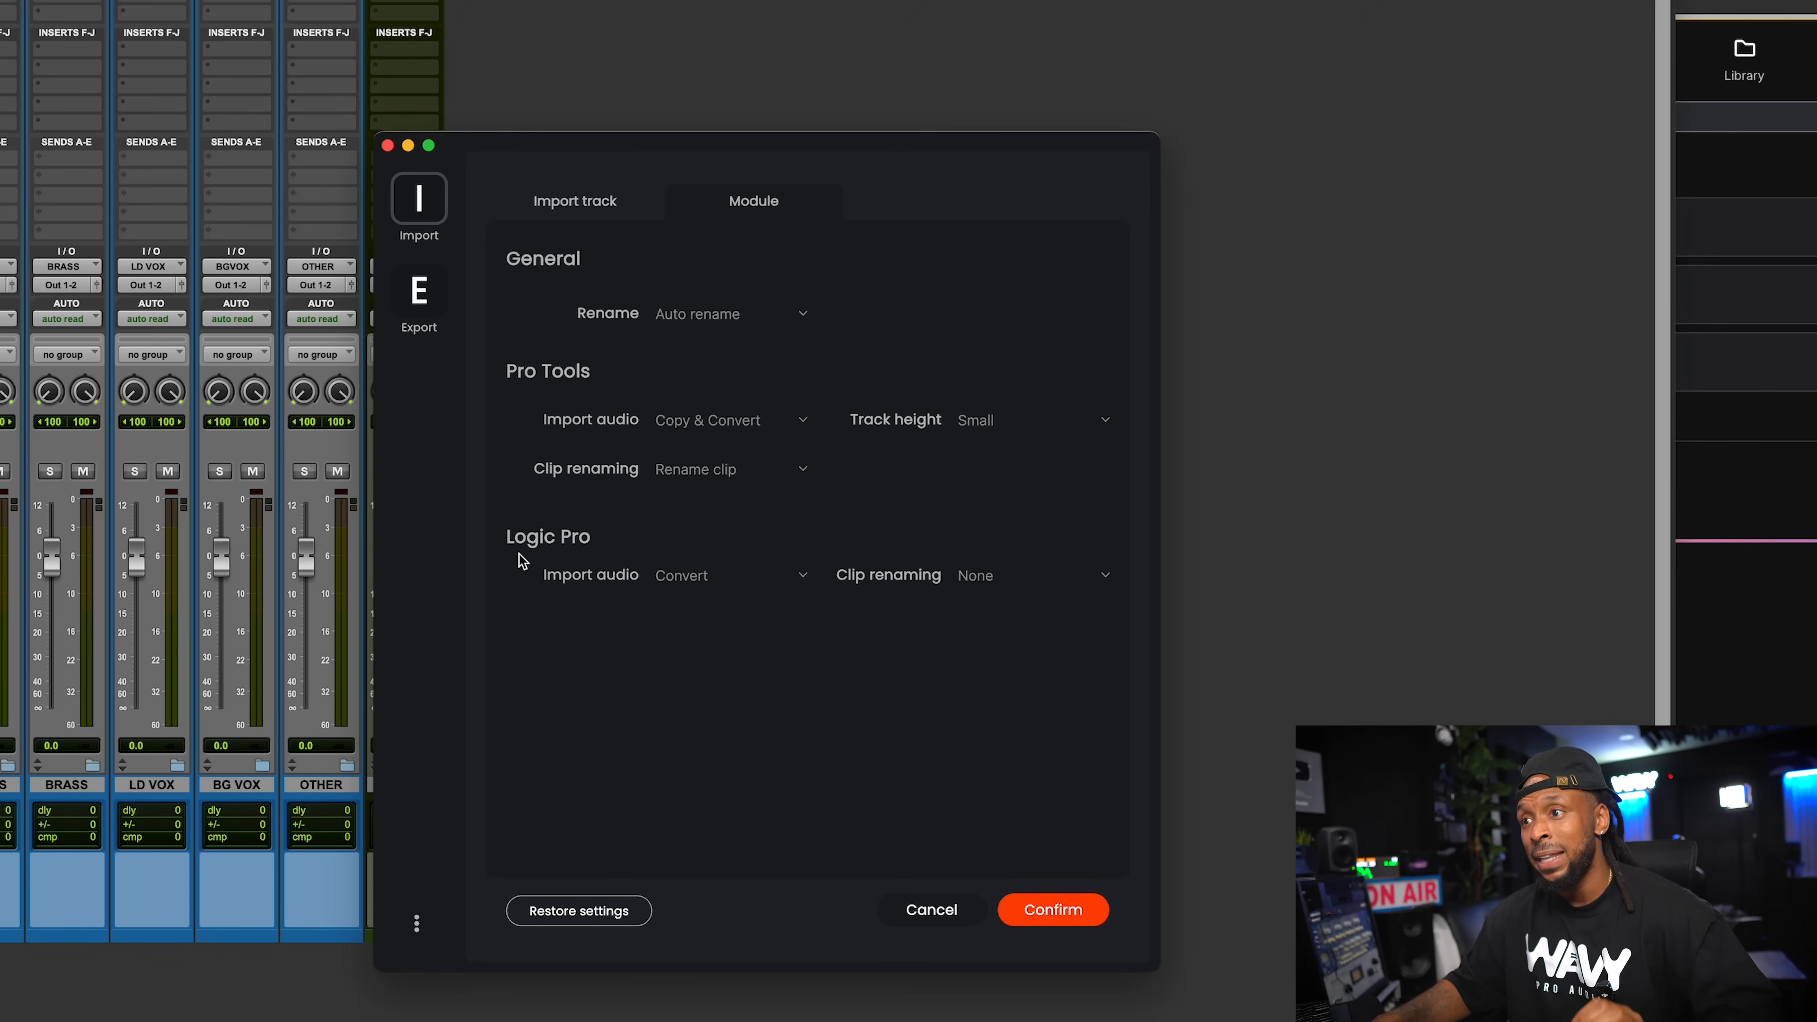
pyautogui.click(577, 201)
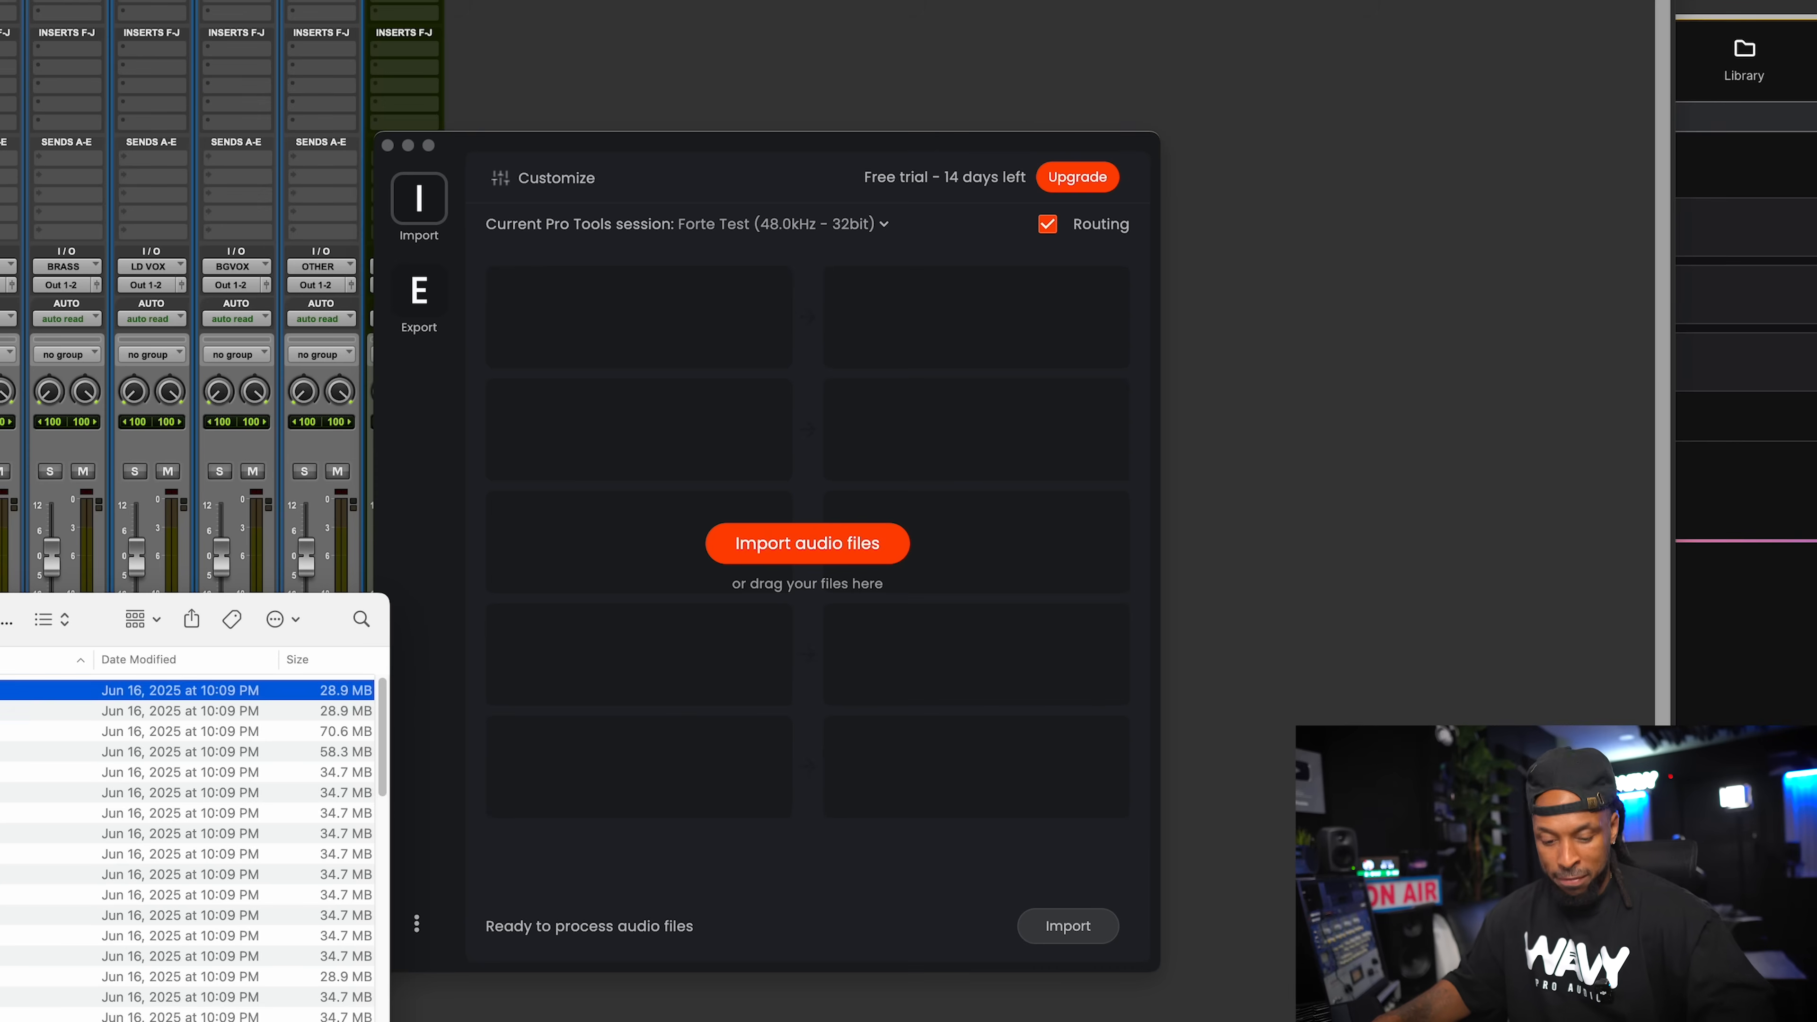
# Import the 68 WAV files, let them process into renamed mono tracks, and preview the first clap file.
pyautogui.click(806, 542)
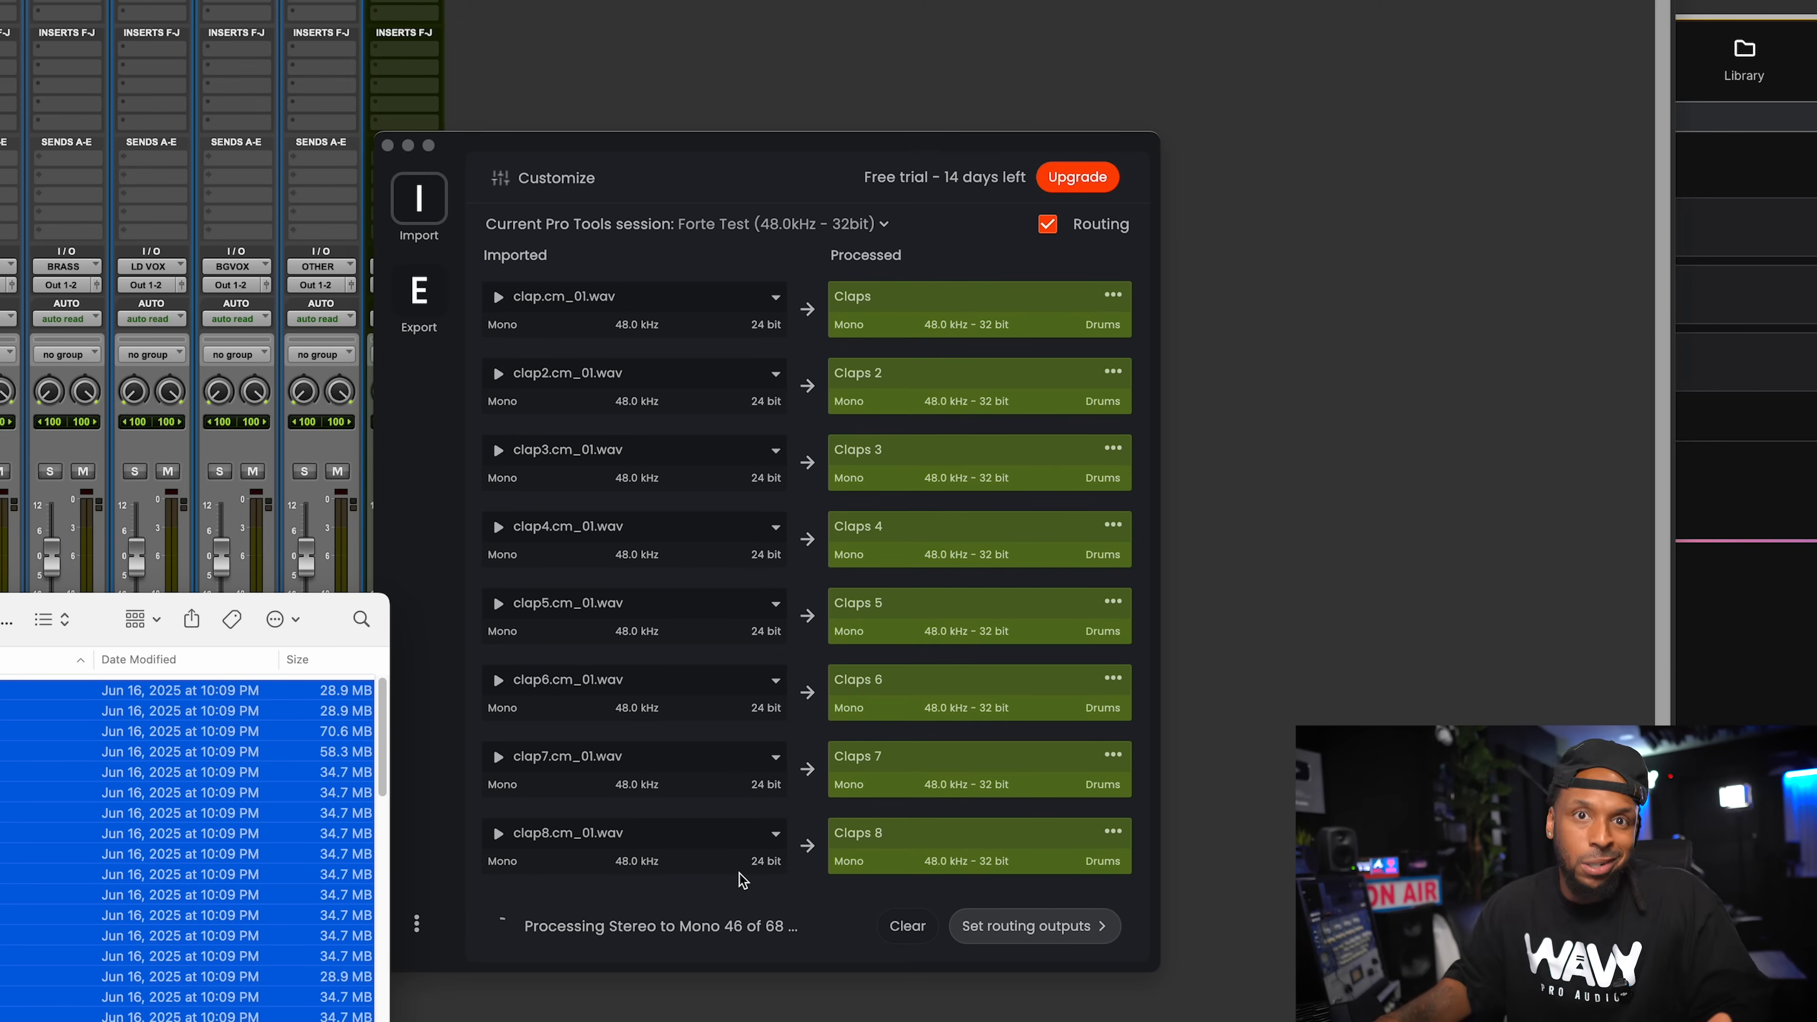
pyautogui.scroll(-3)
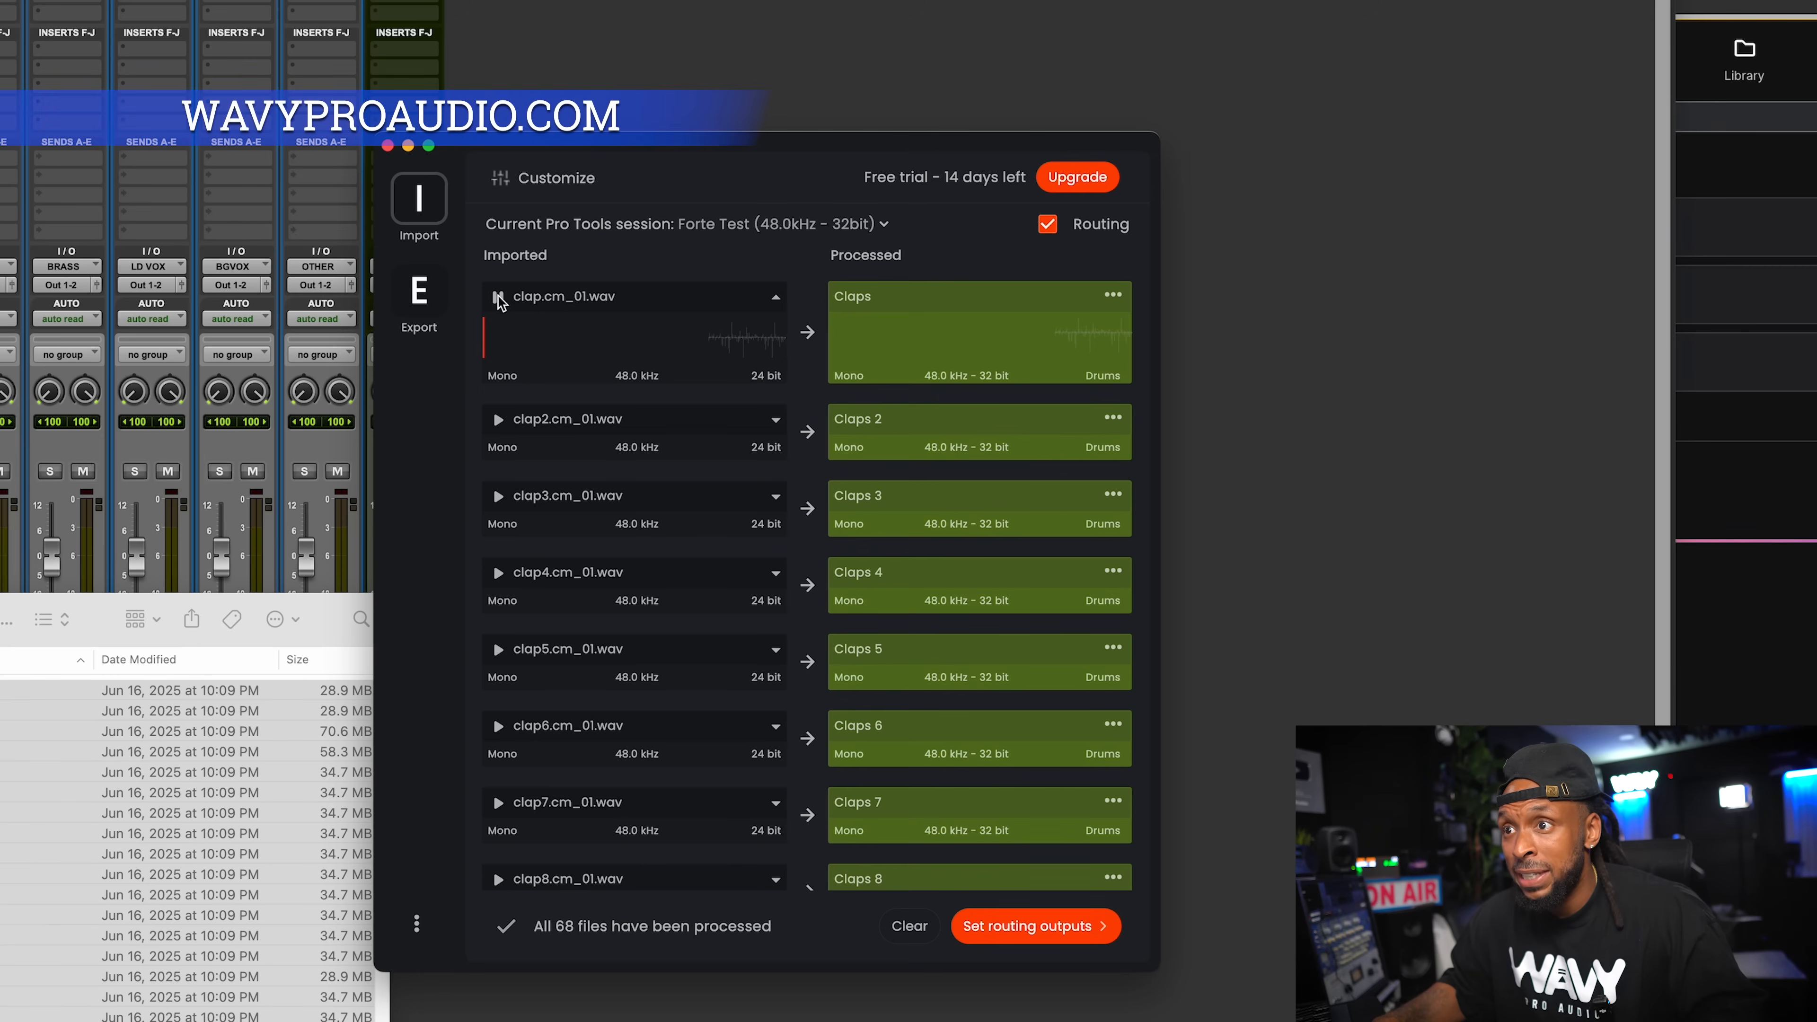
pyautogui.click(499, 297)
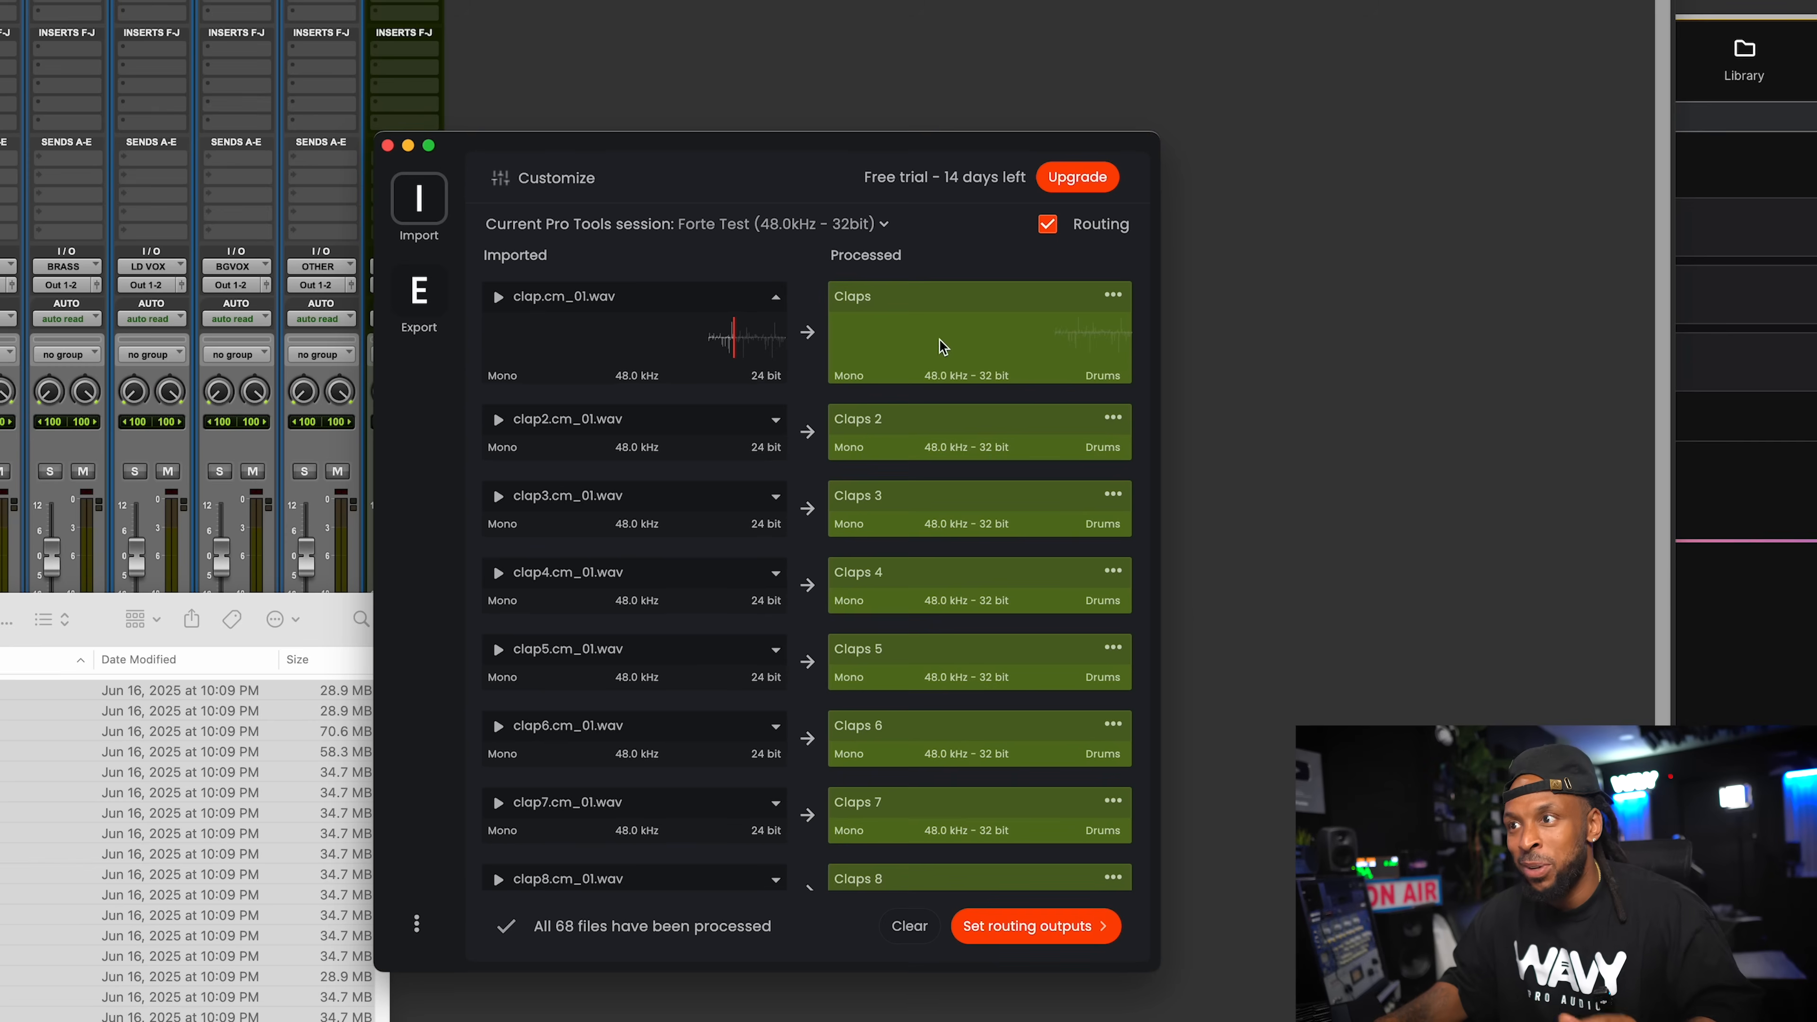
pyautogui.scroll(-3)
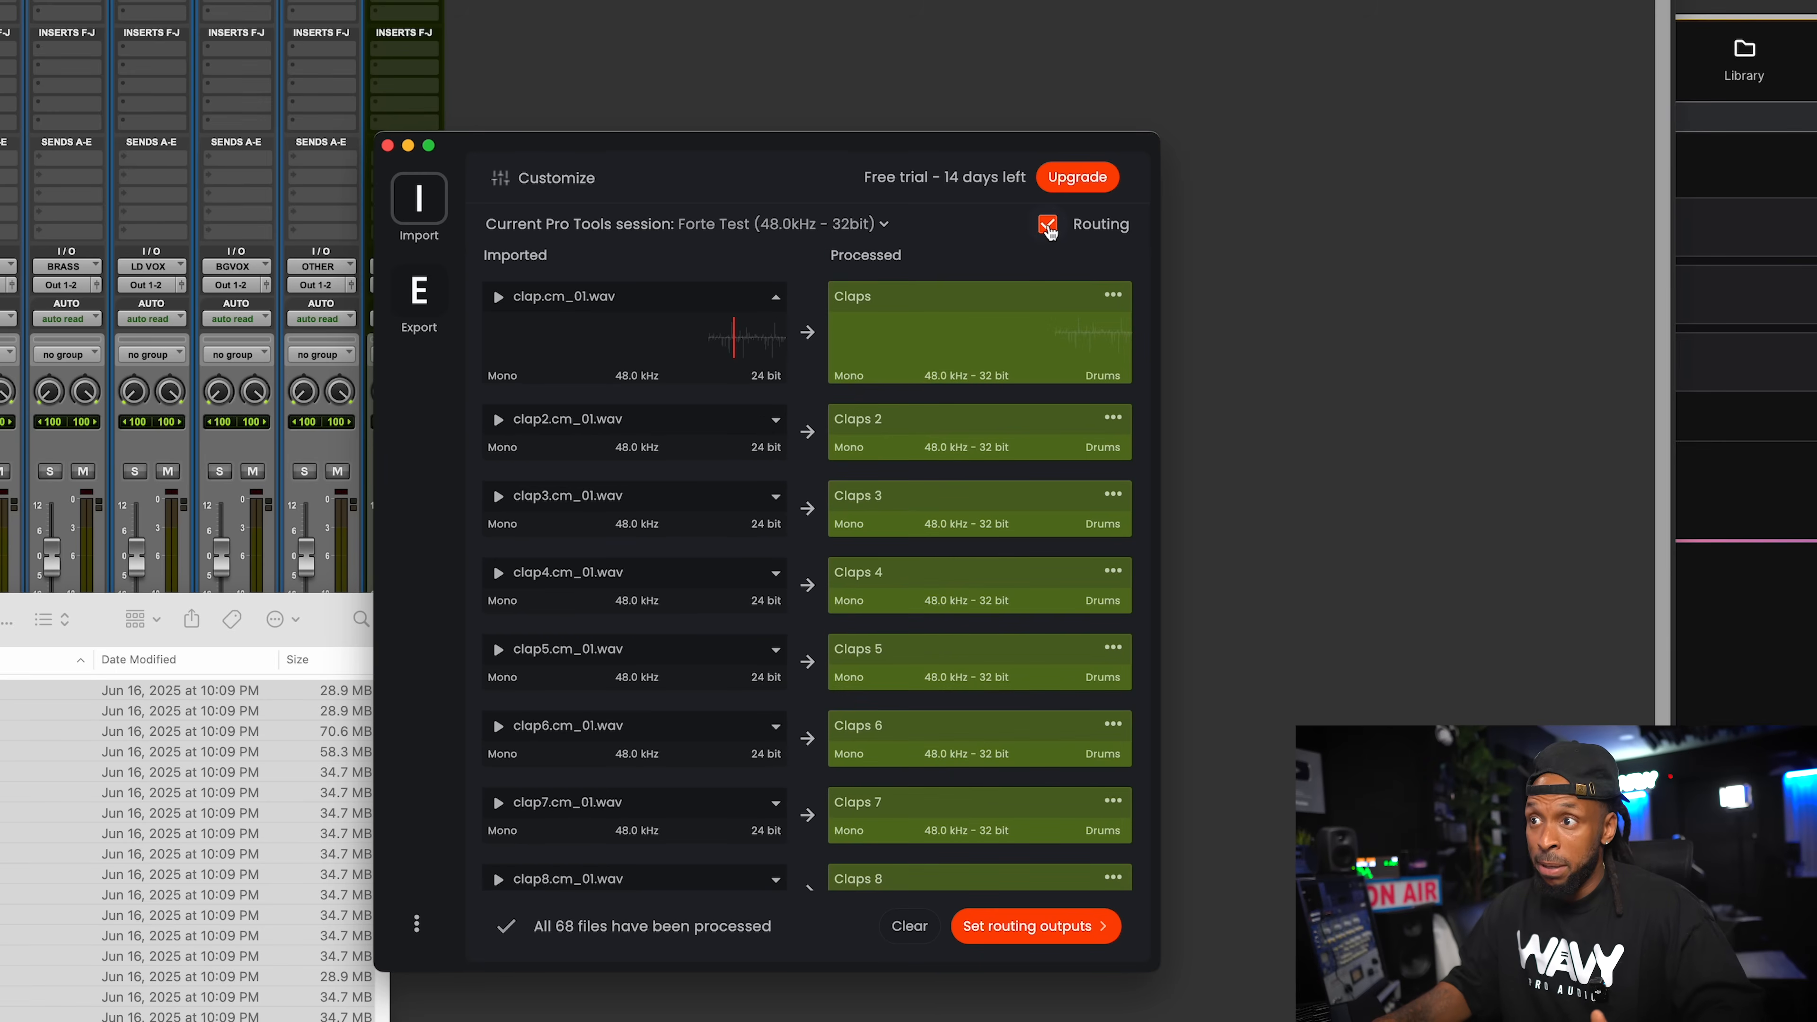
# Toggle automatic routing off and back on so routing stays enabled.
pyautogui.click(1046, 223)
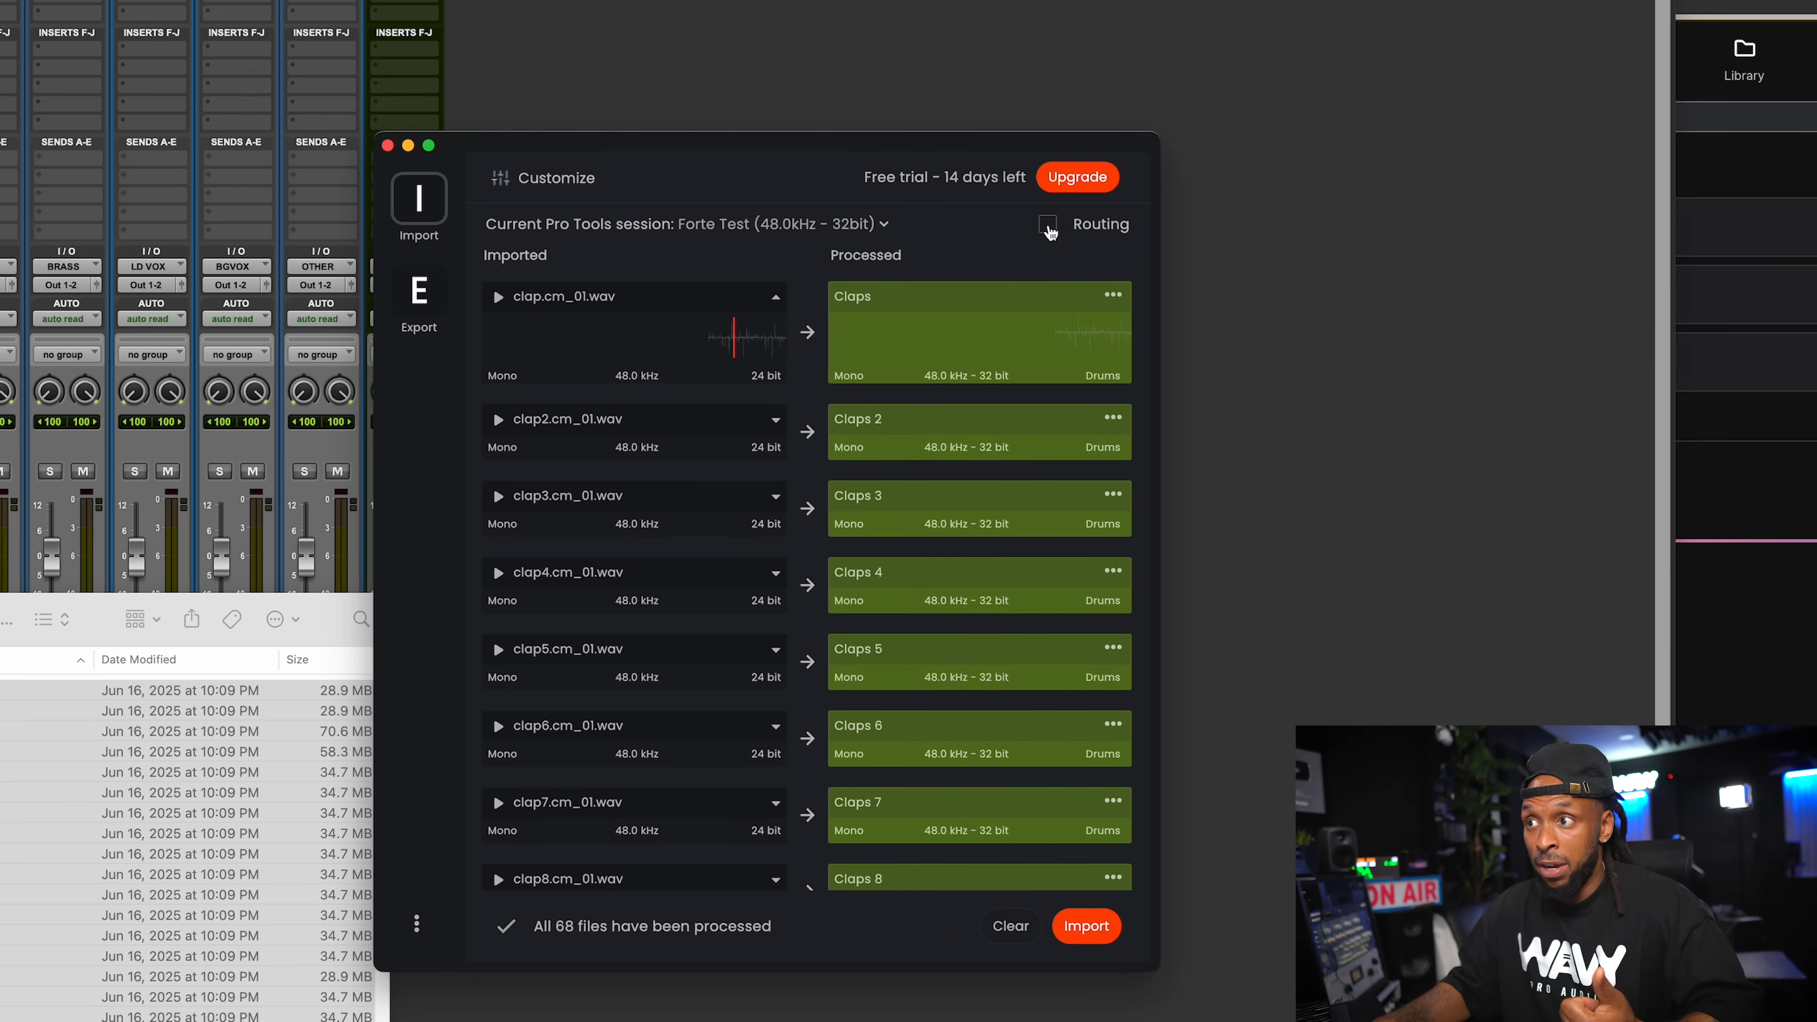
pyautogui.click(1047, 223)
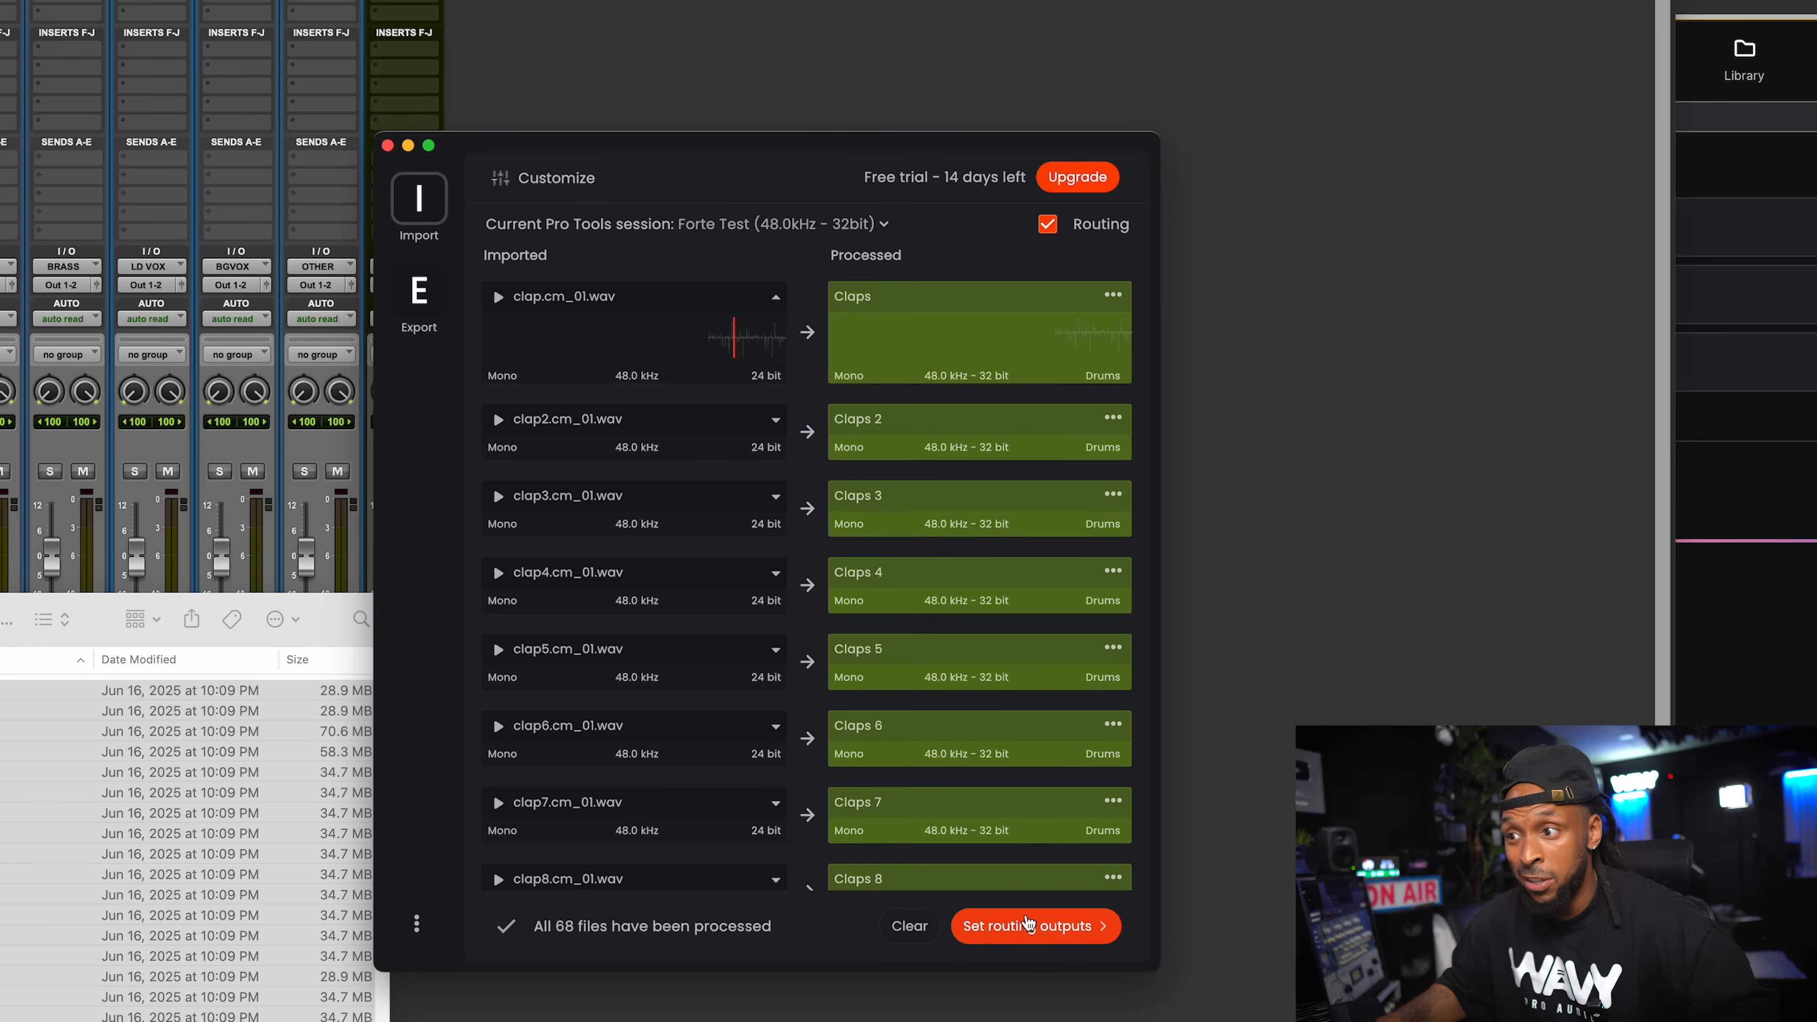
# Proceed to routing outputs and route the Crowd and Sfx tracks to the OTHER bus.
pyautogui.click(1034, 924)
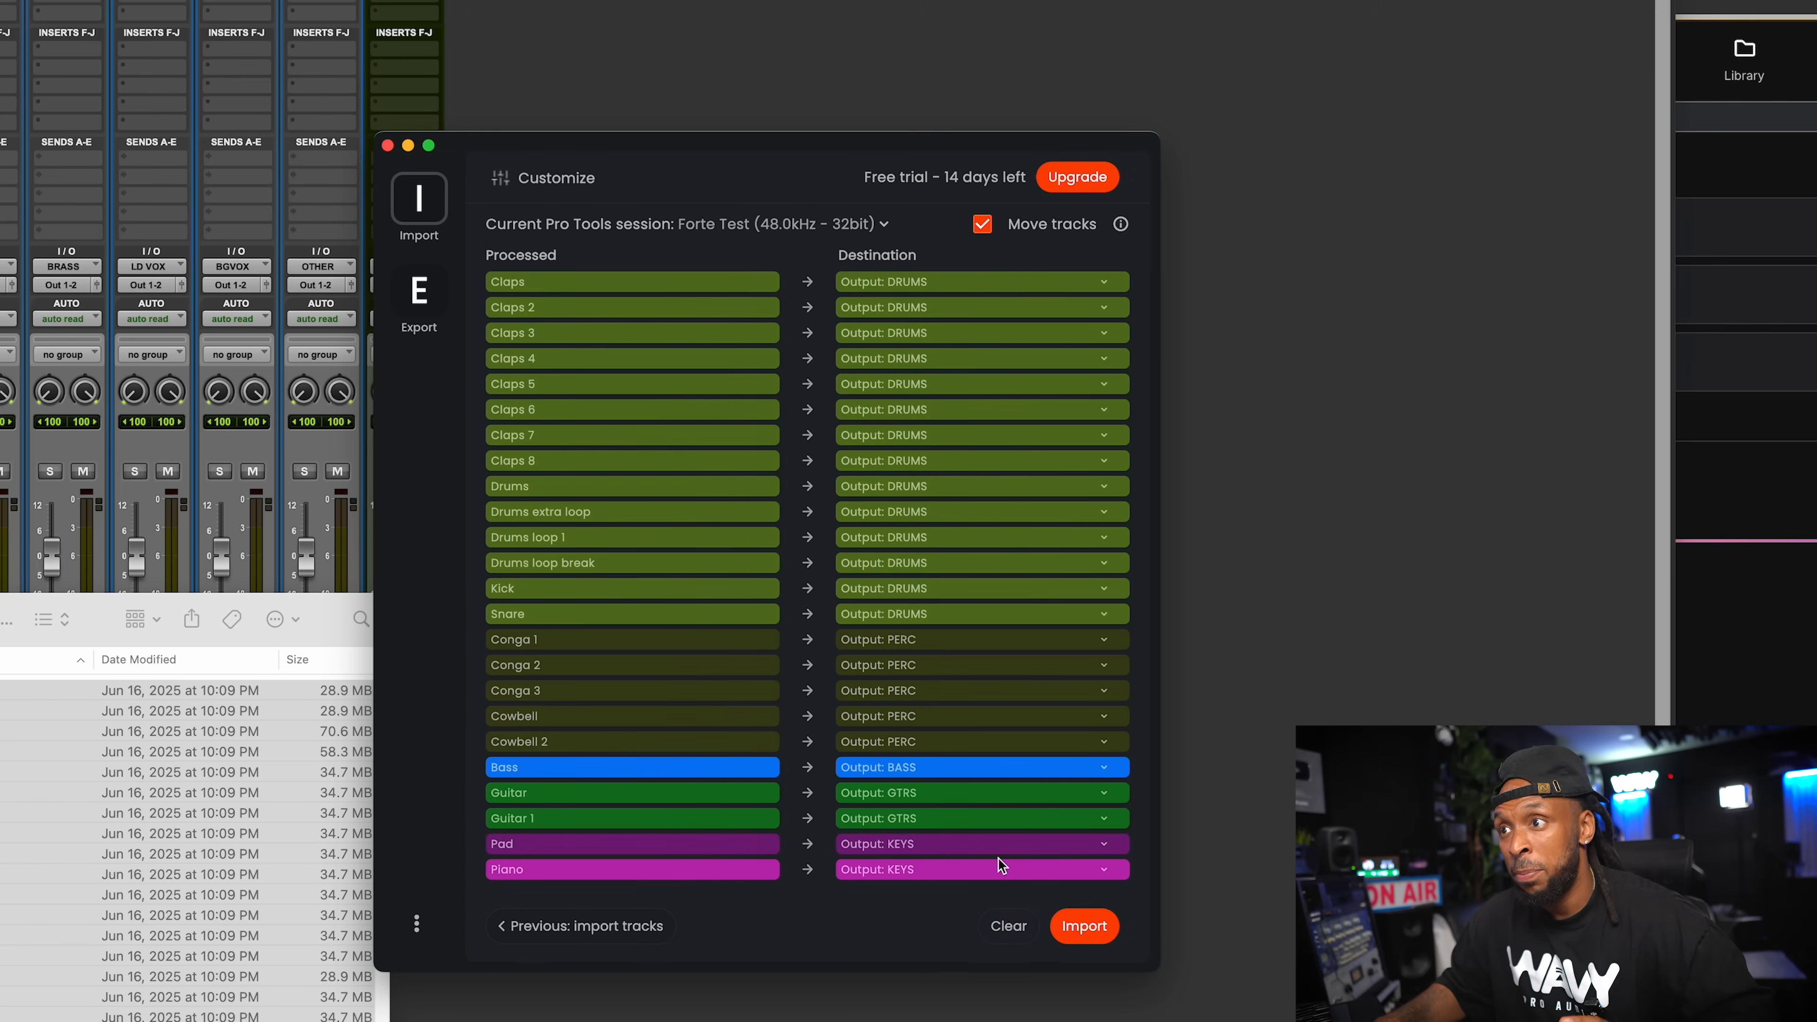
pyautogui.moveTo(718, 721)
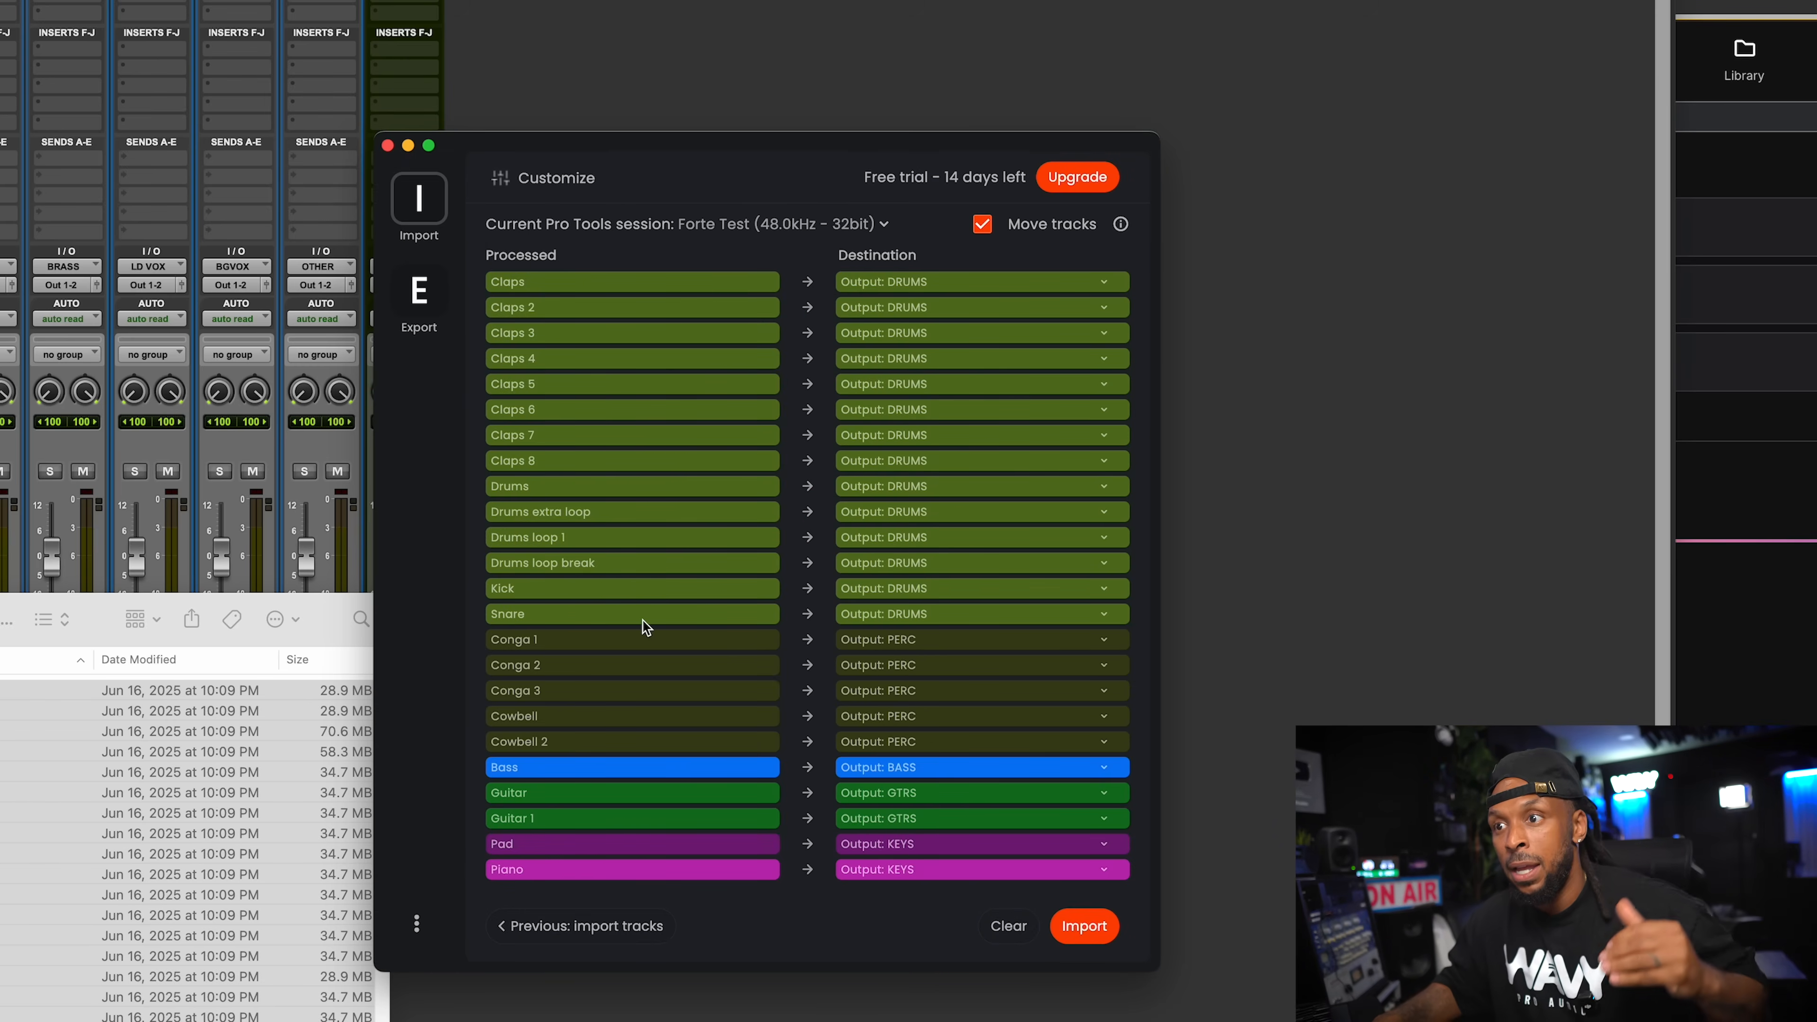
pyautogui.moveTo(631, 309)
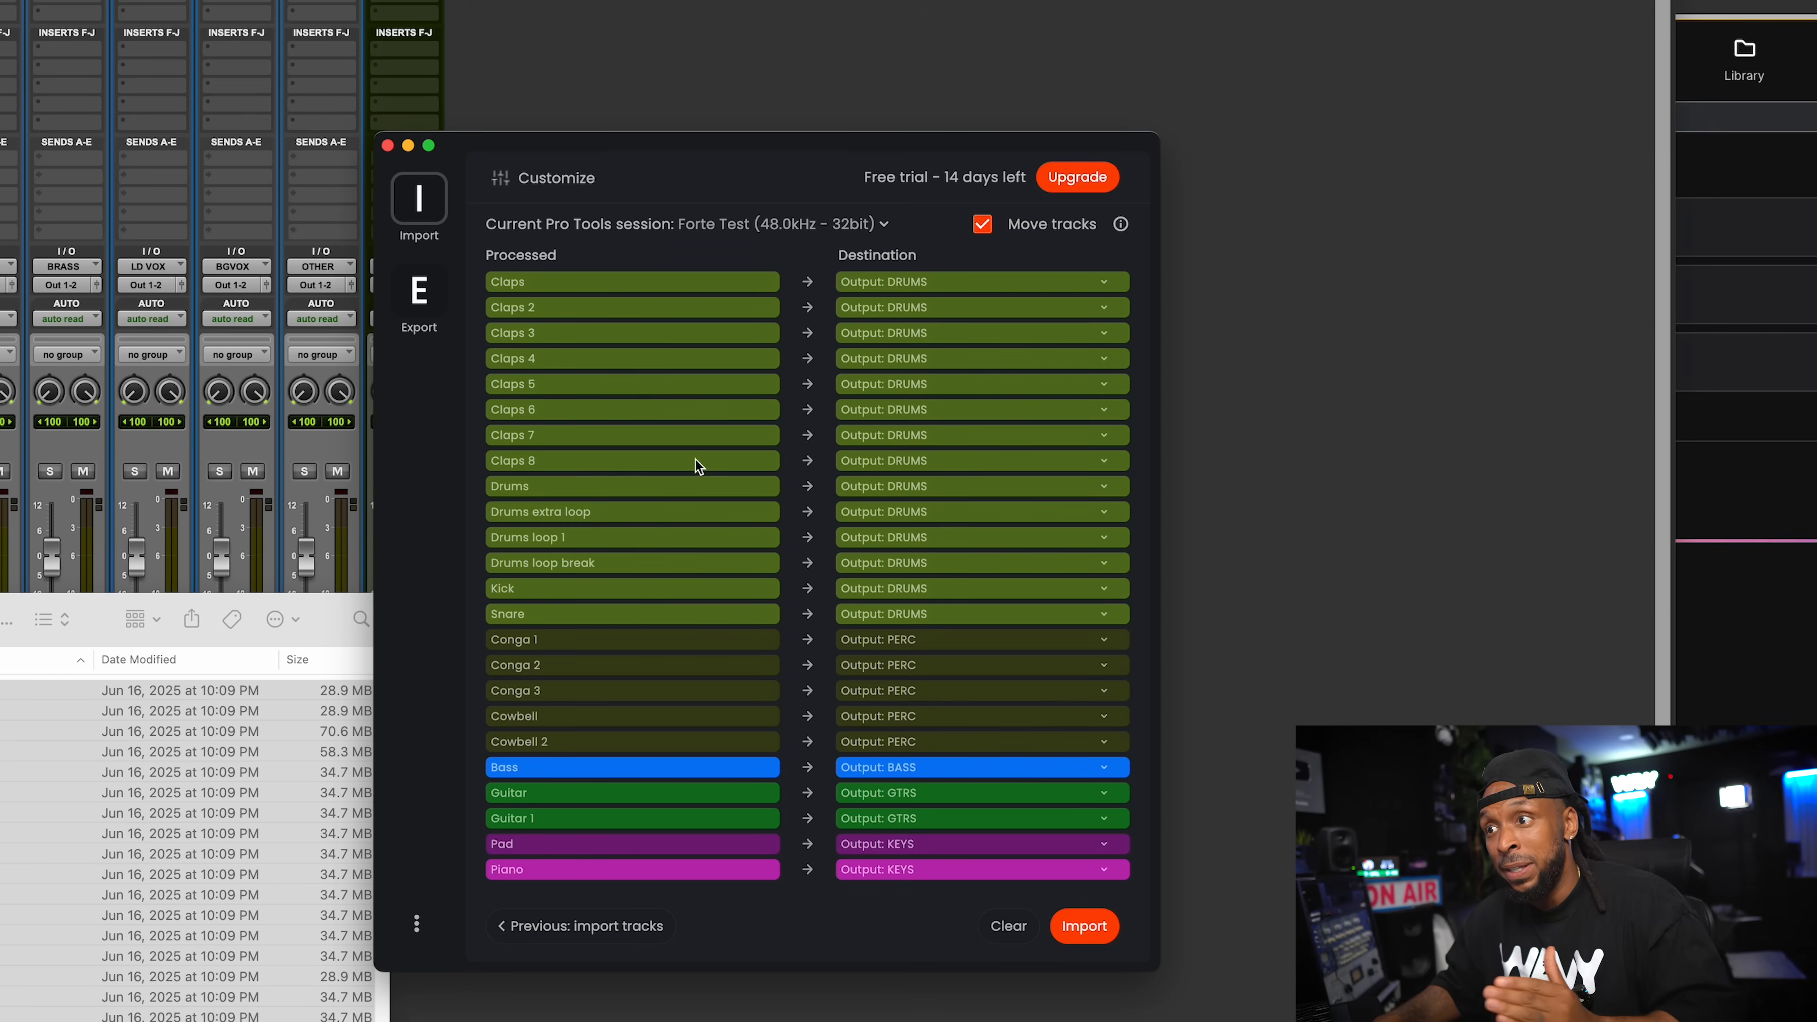
pyautogui.moveTo(1002, 690)
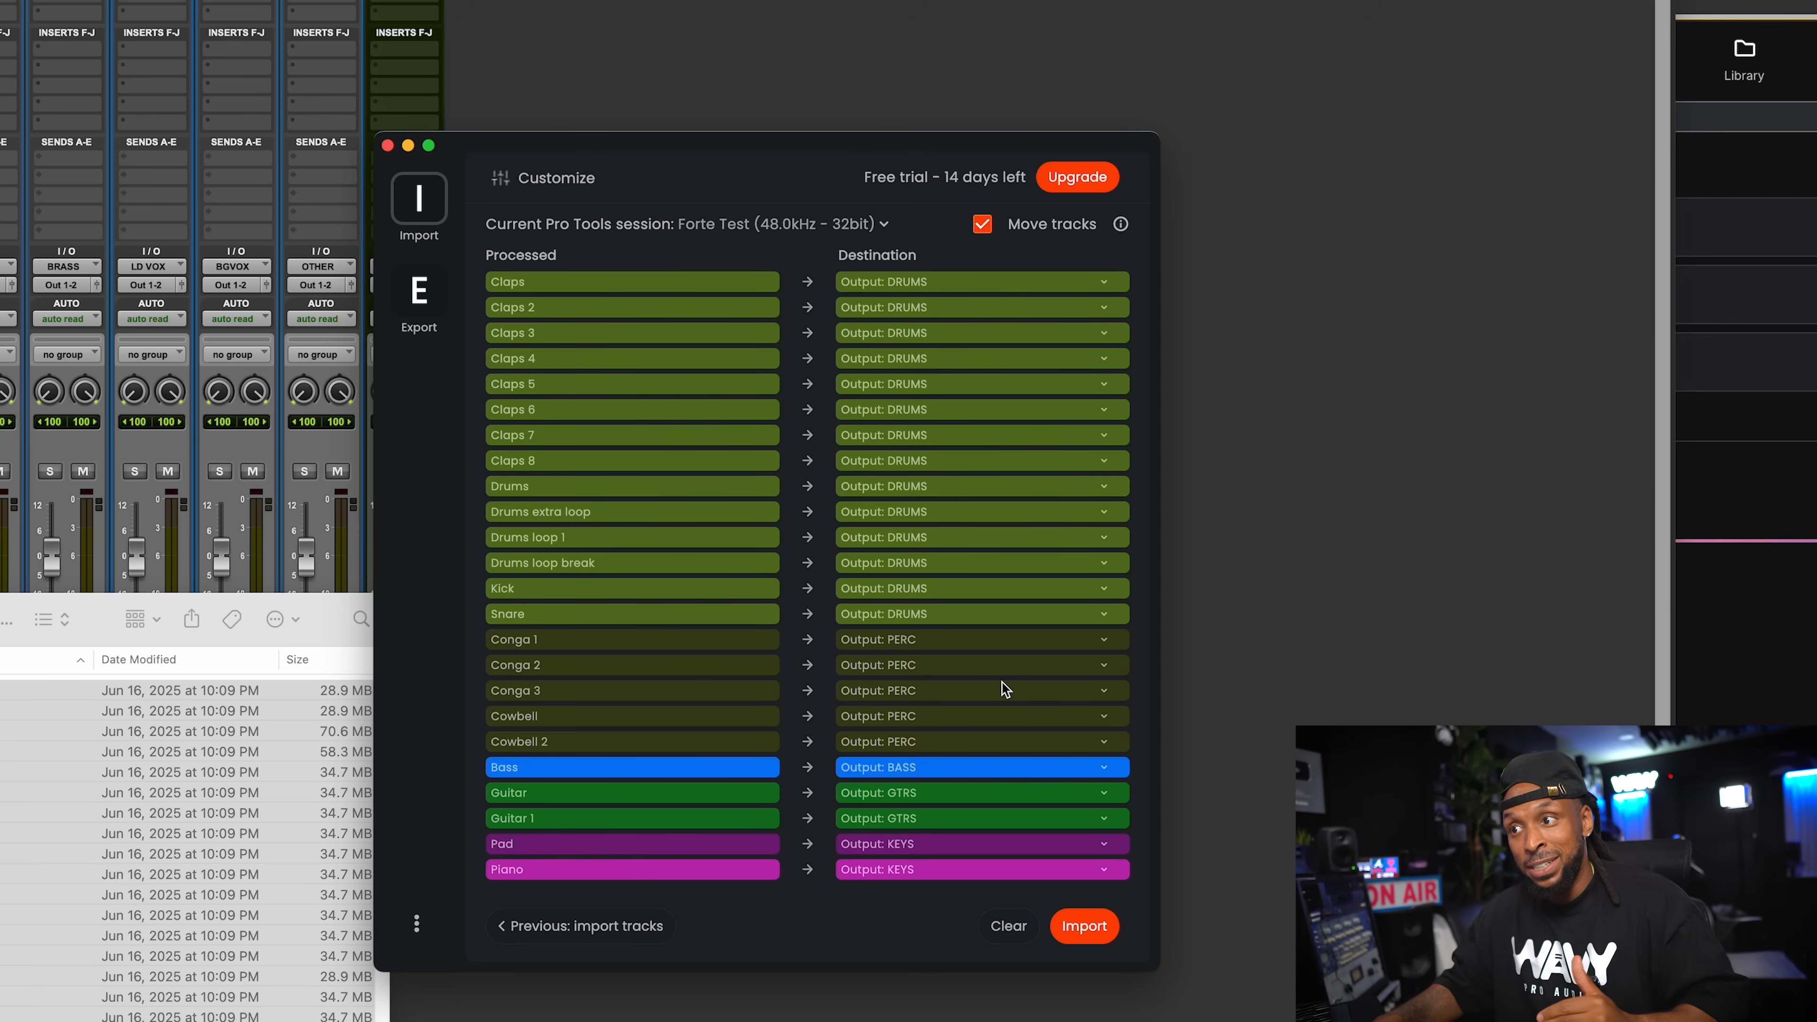
pyautogui.scroll(-3)
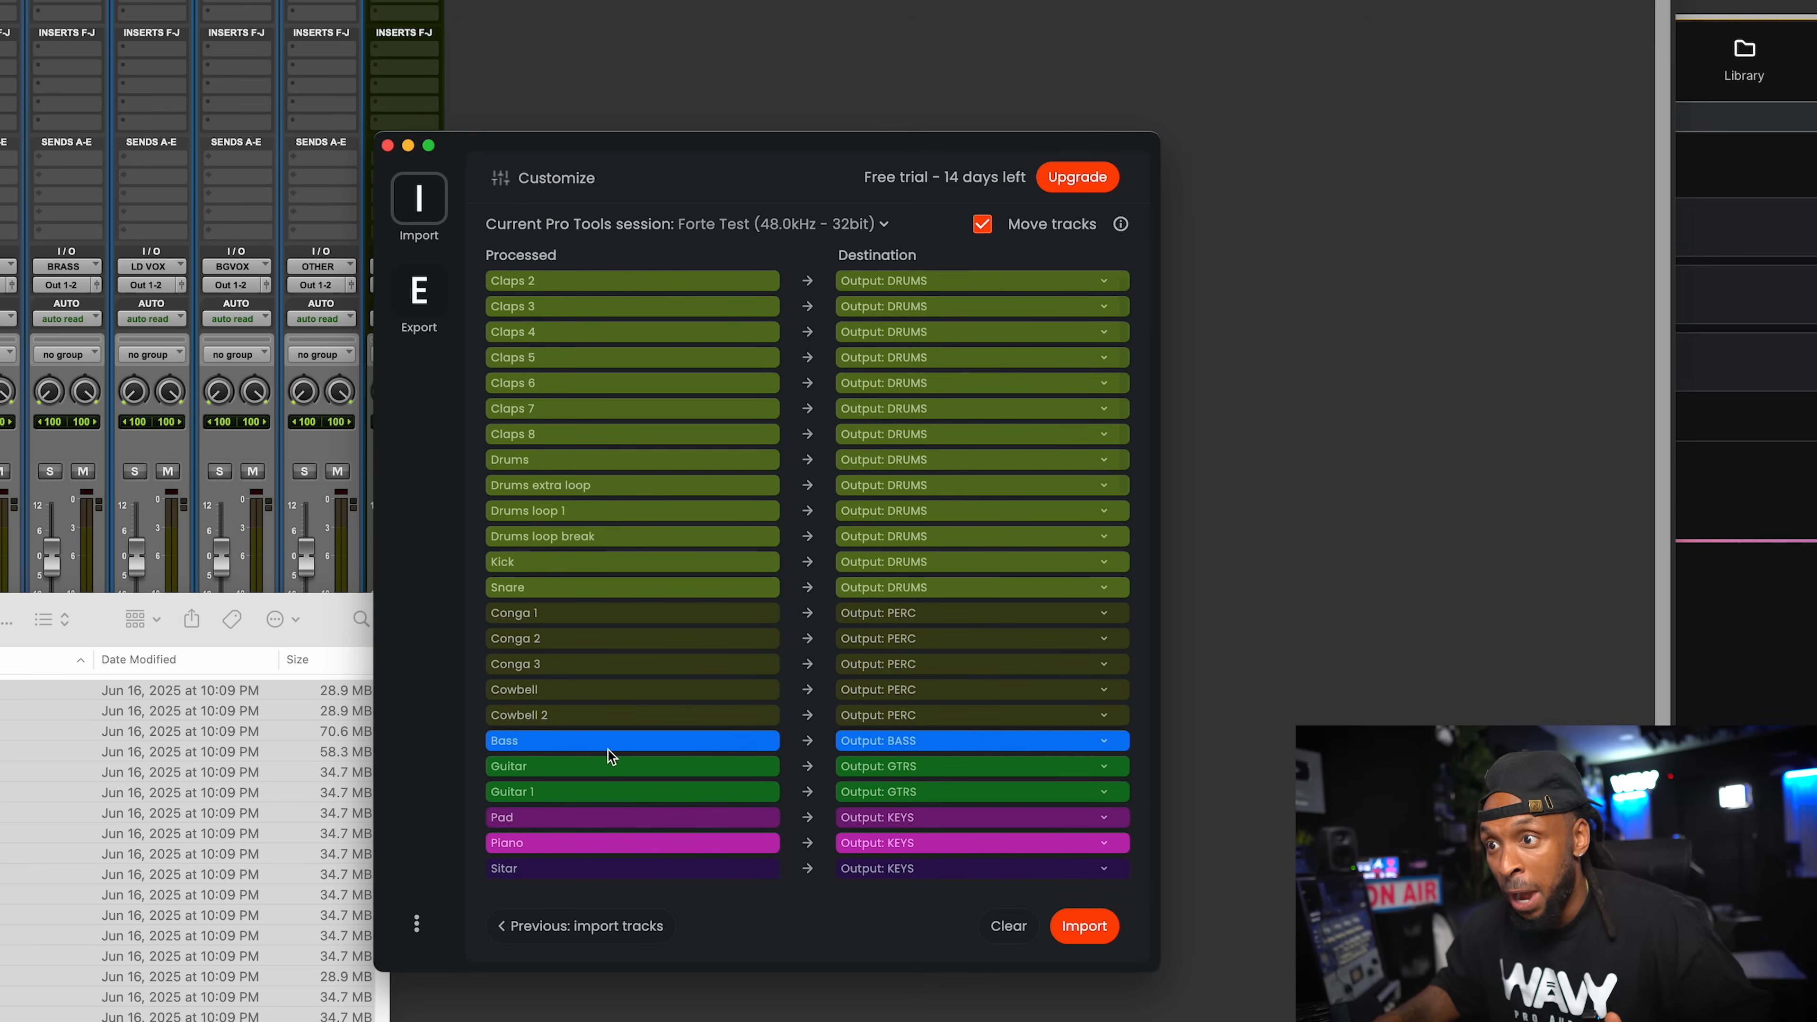
pyautogui.scroll(-3)
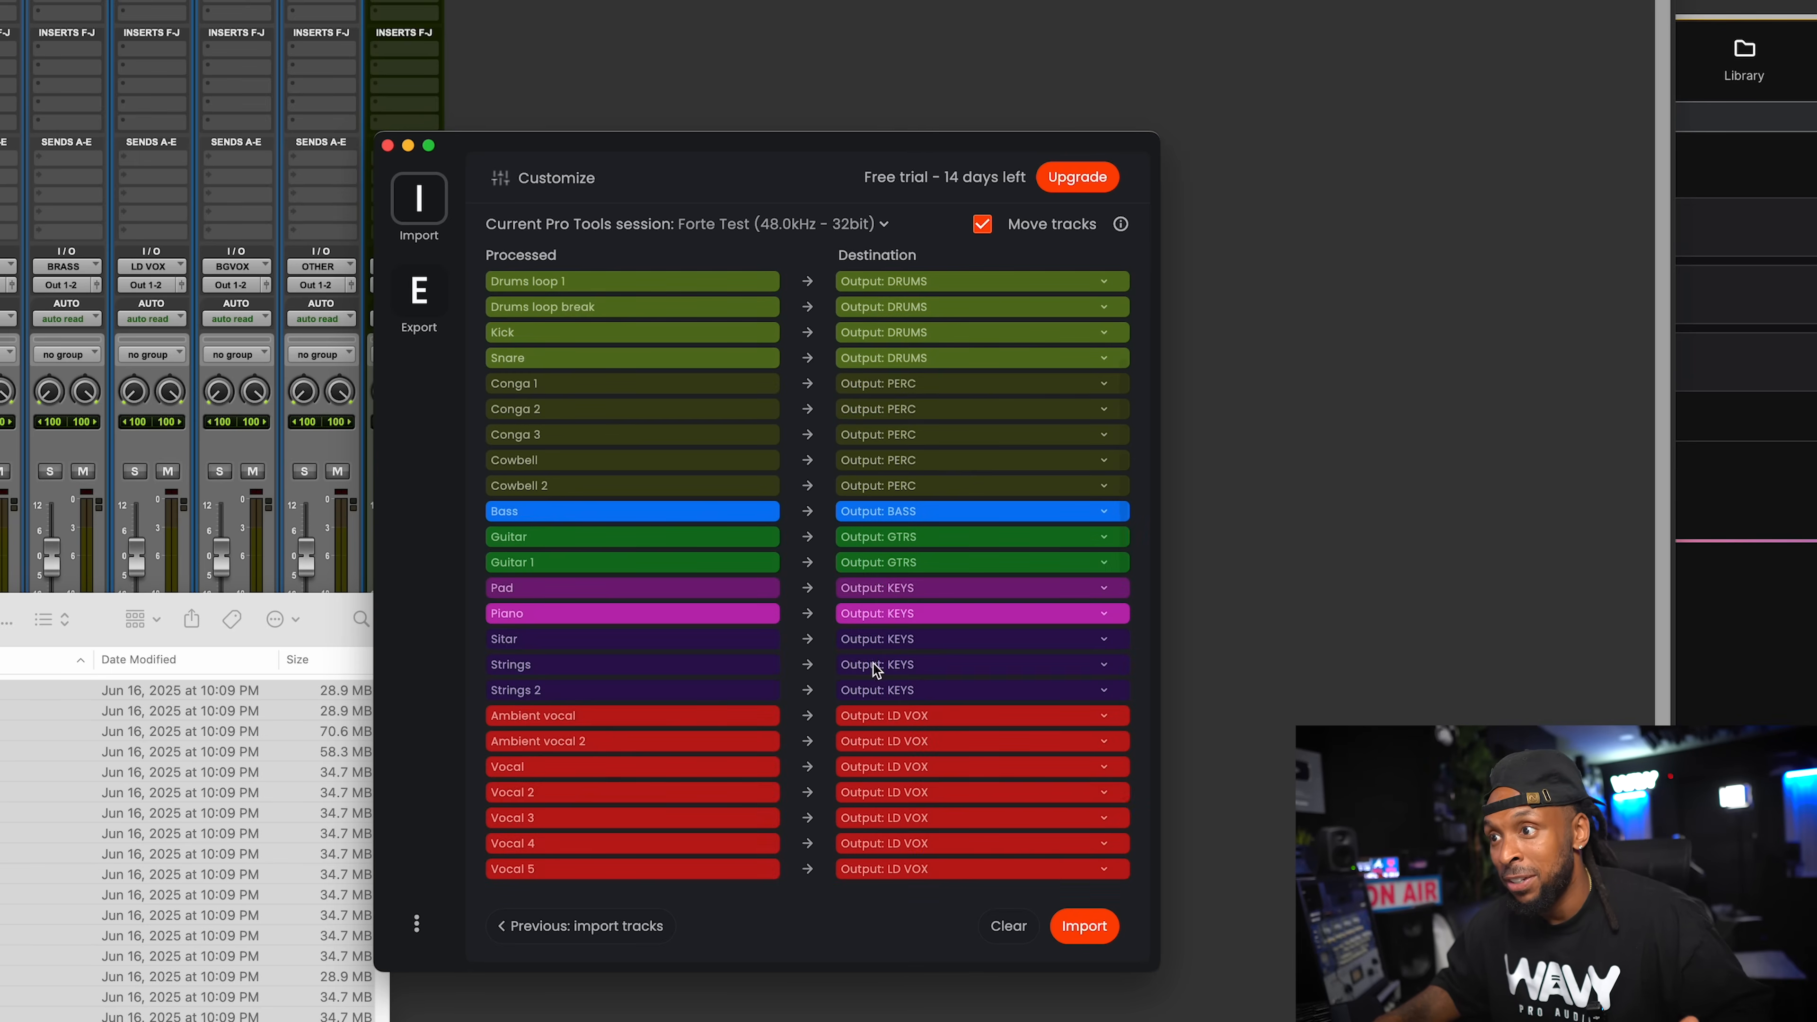
pyautogui.click(1100, 559)
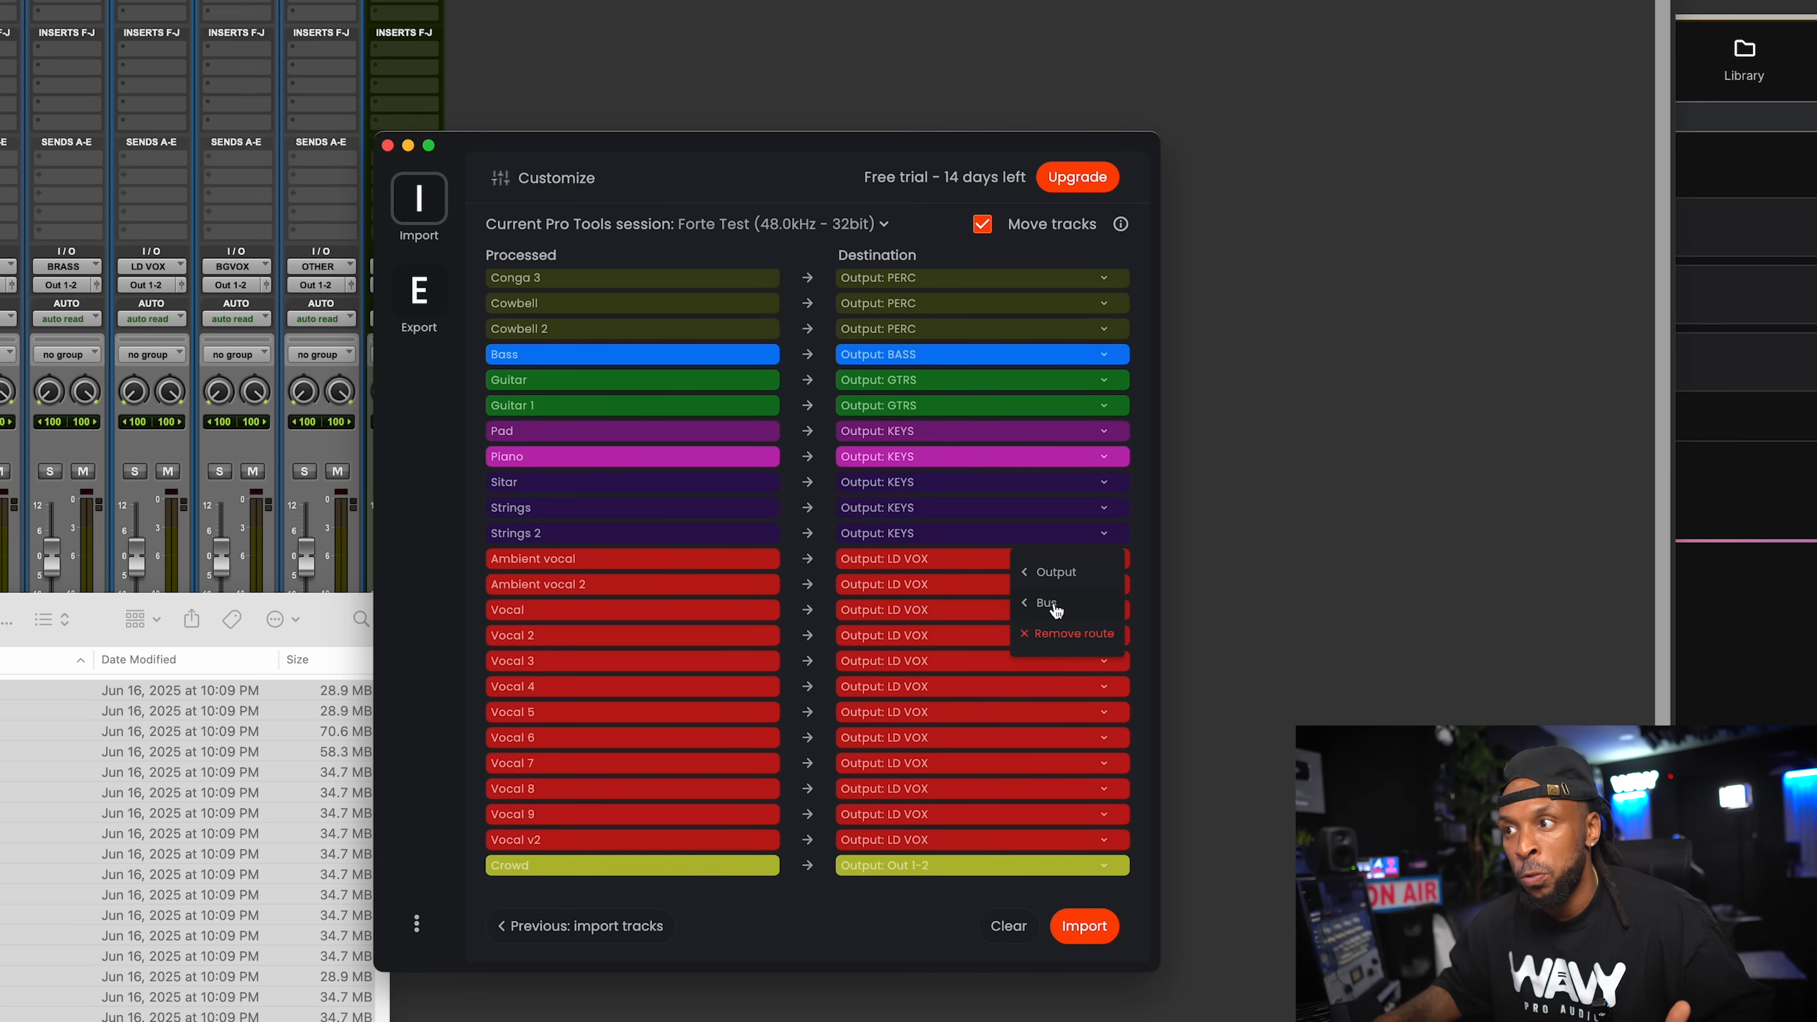
pyautogui.scroll(-3)
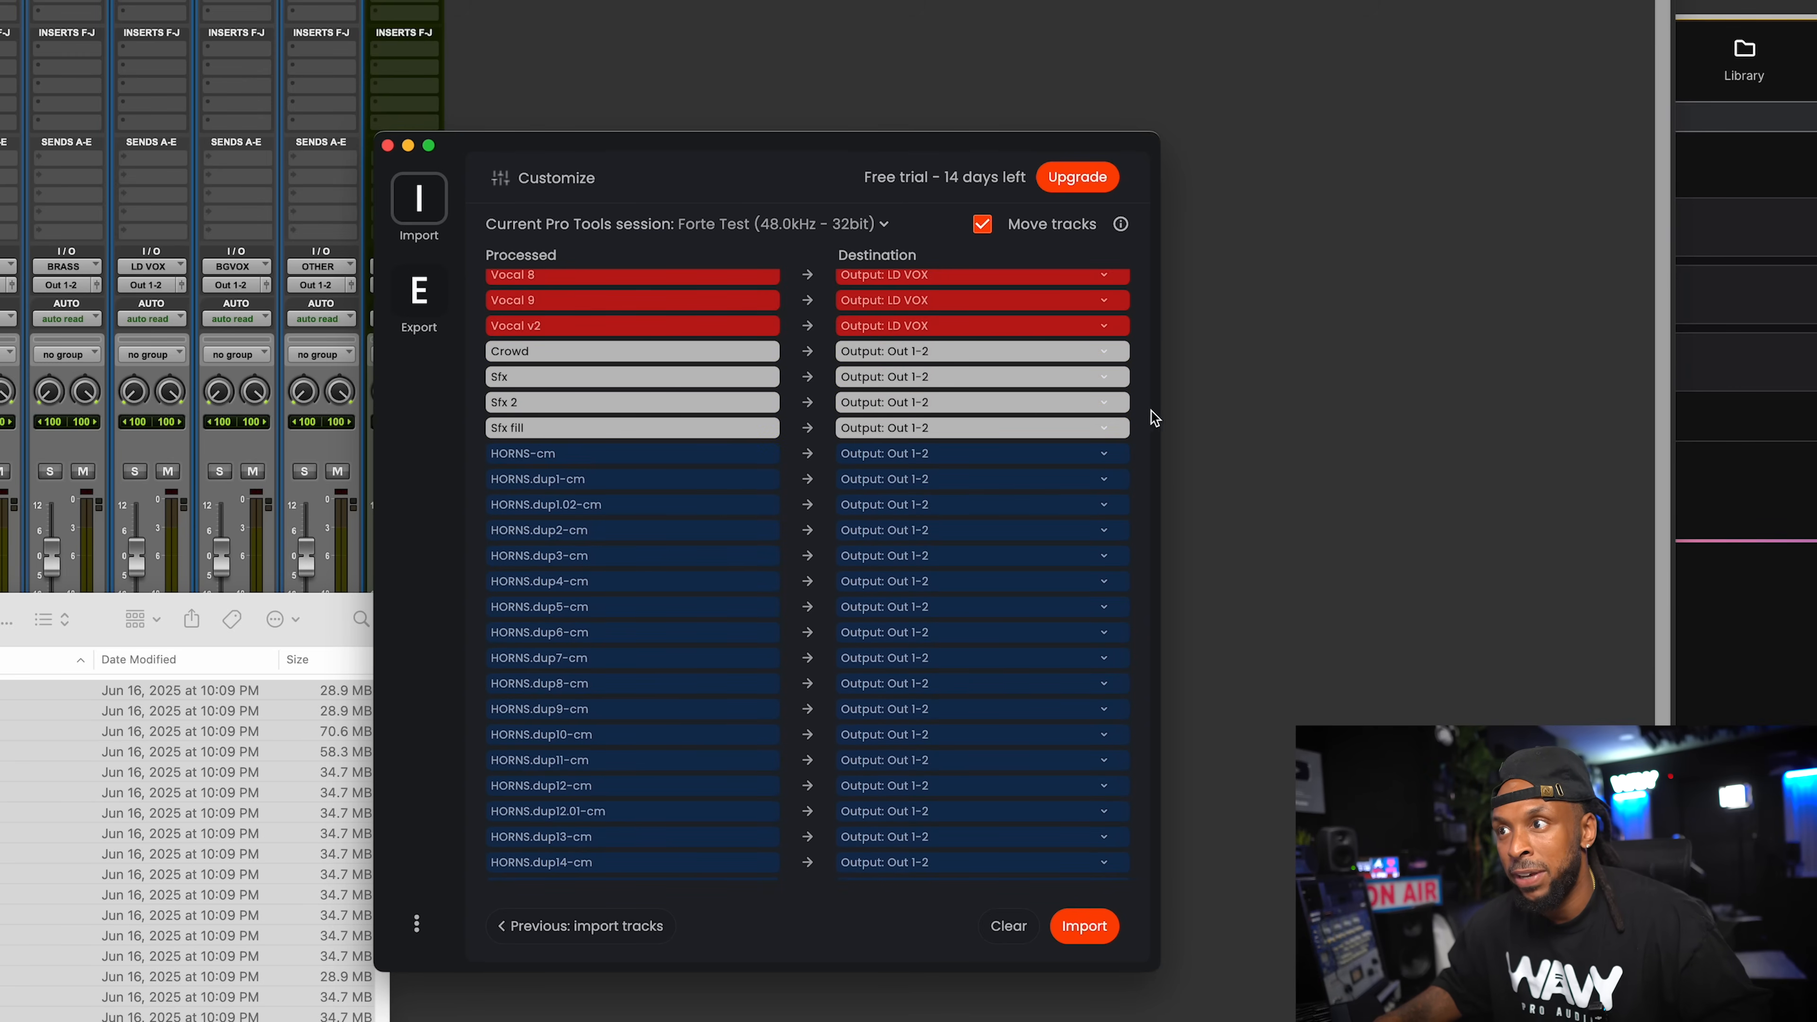
pyautogui.click(1101, 351)
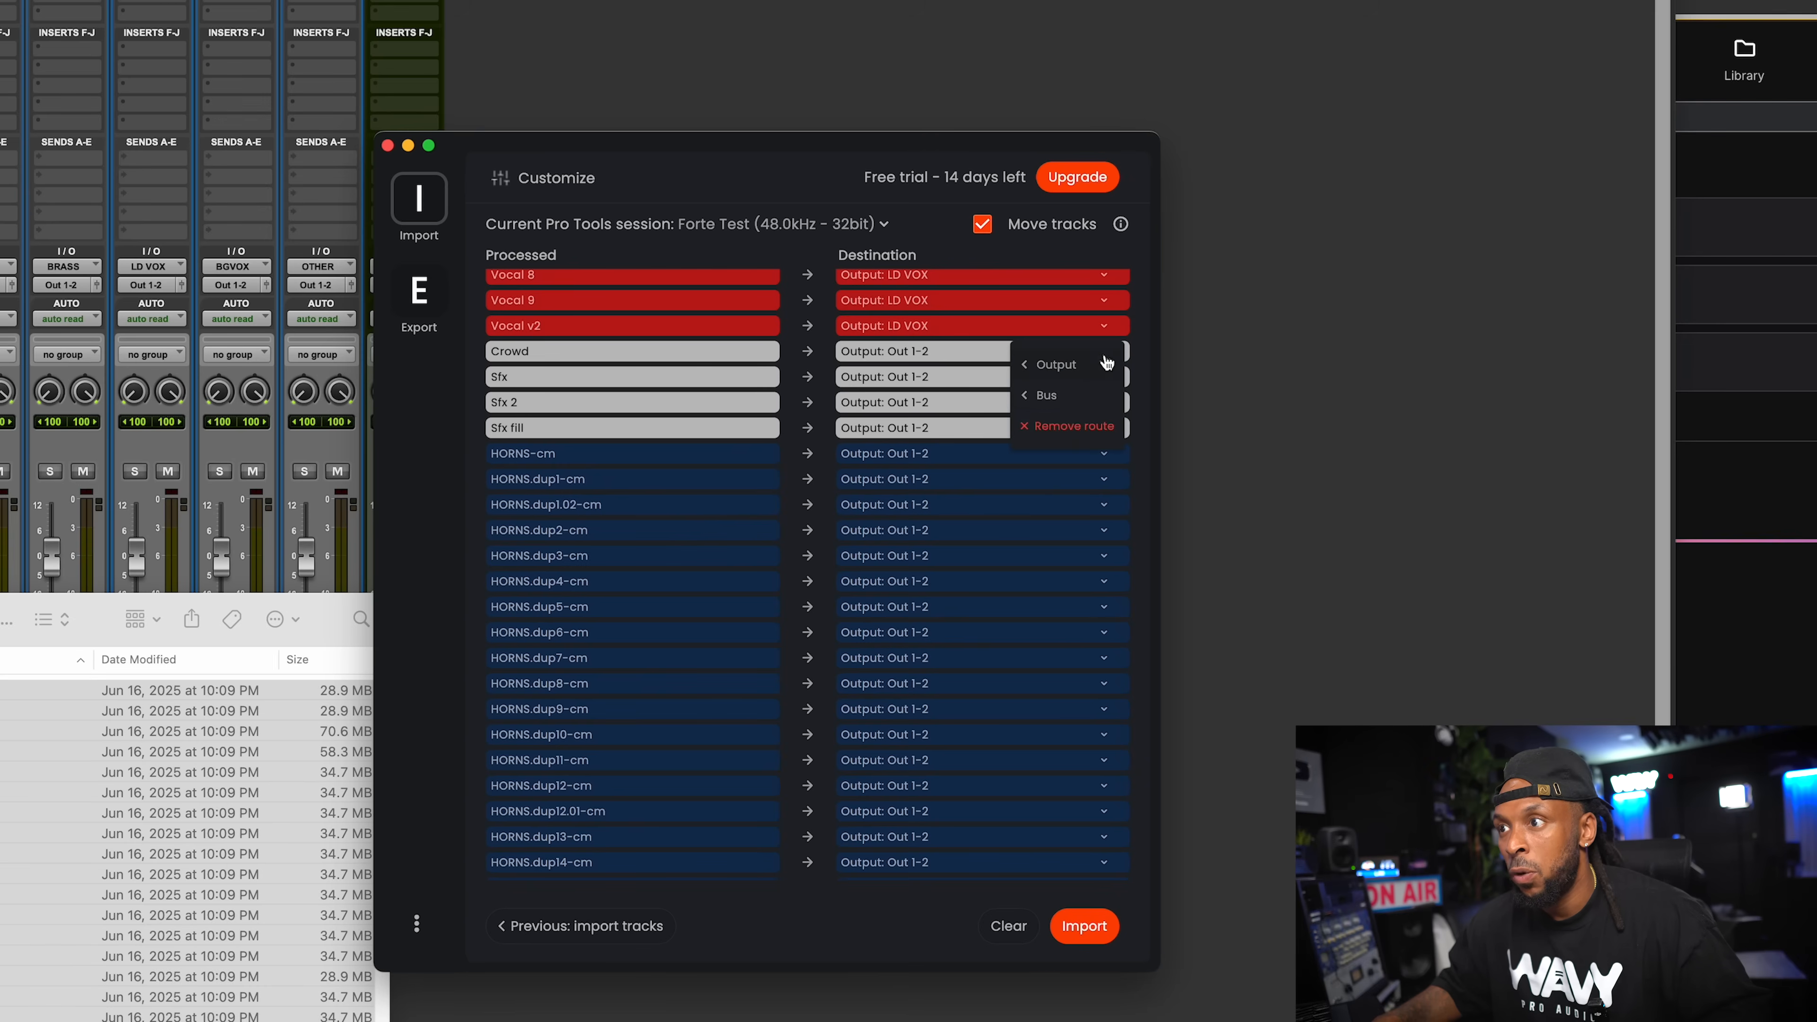
pyautogui.click(1041, 396)
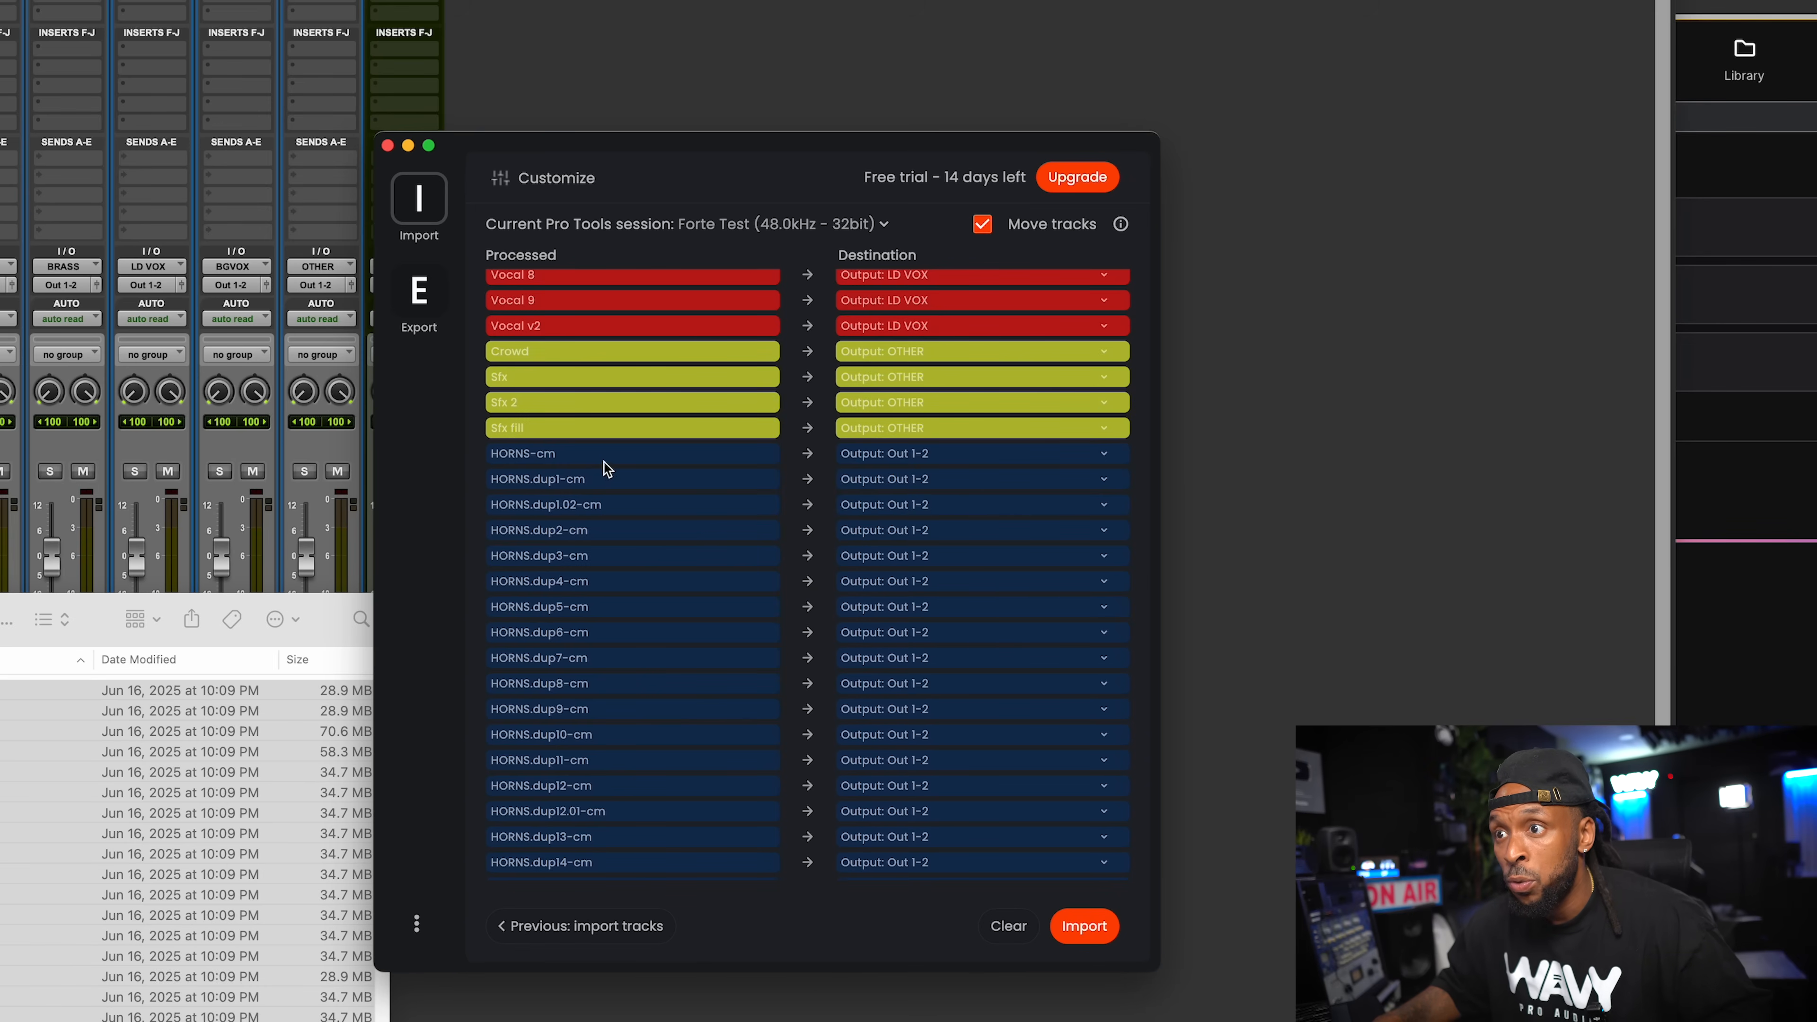
# Route the HORNS tracks to the BRASS bus, keep tracks moving into bus folders, and start the import.
pyautogui.scroll(-3)
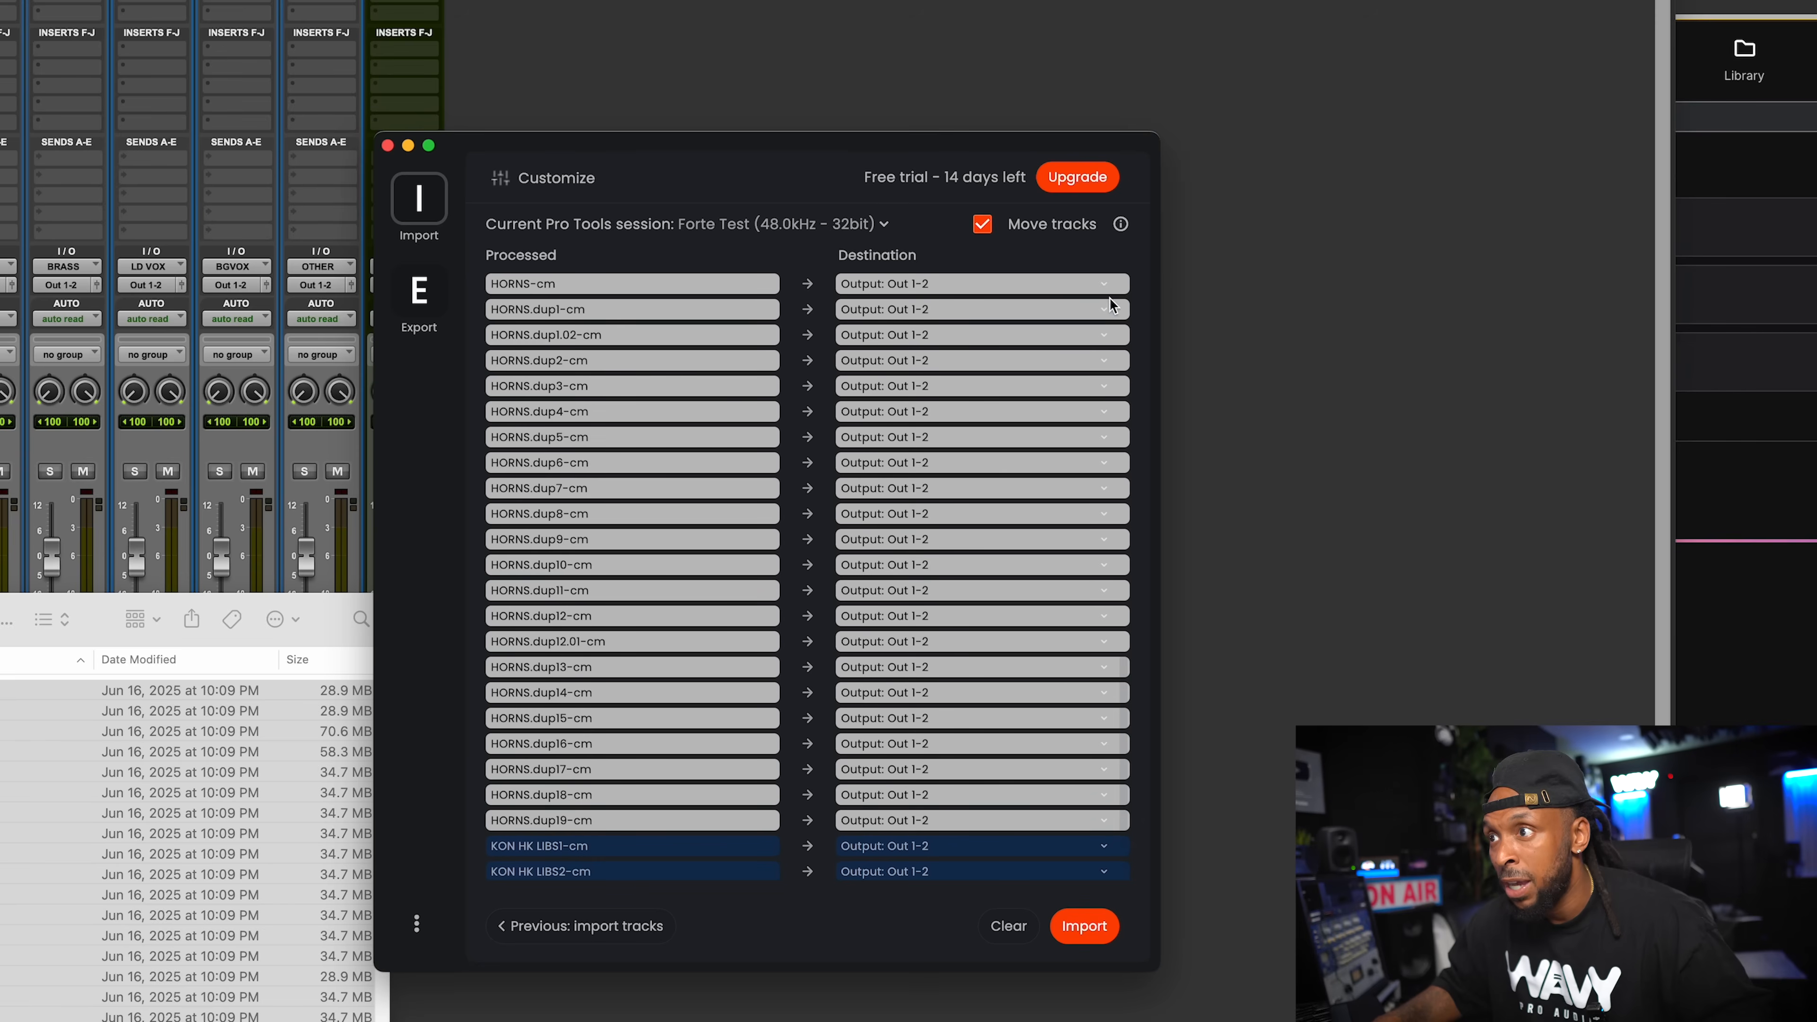
pyautogui.click(980, 308)
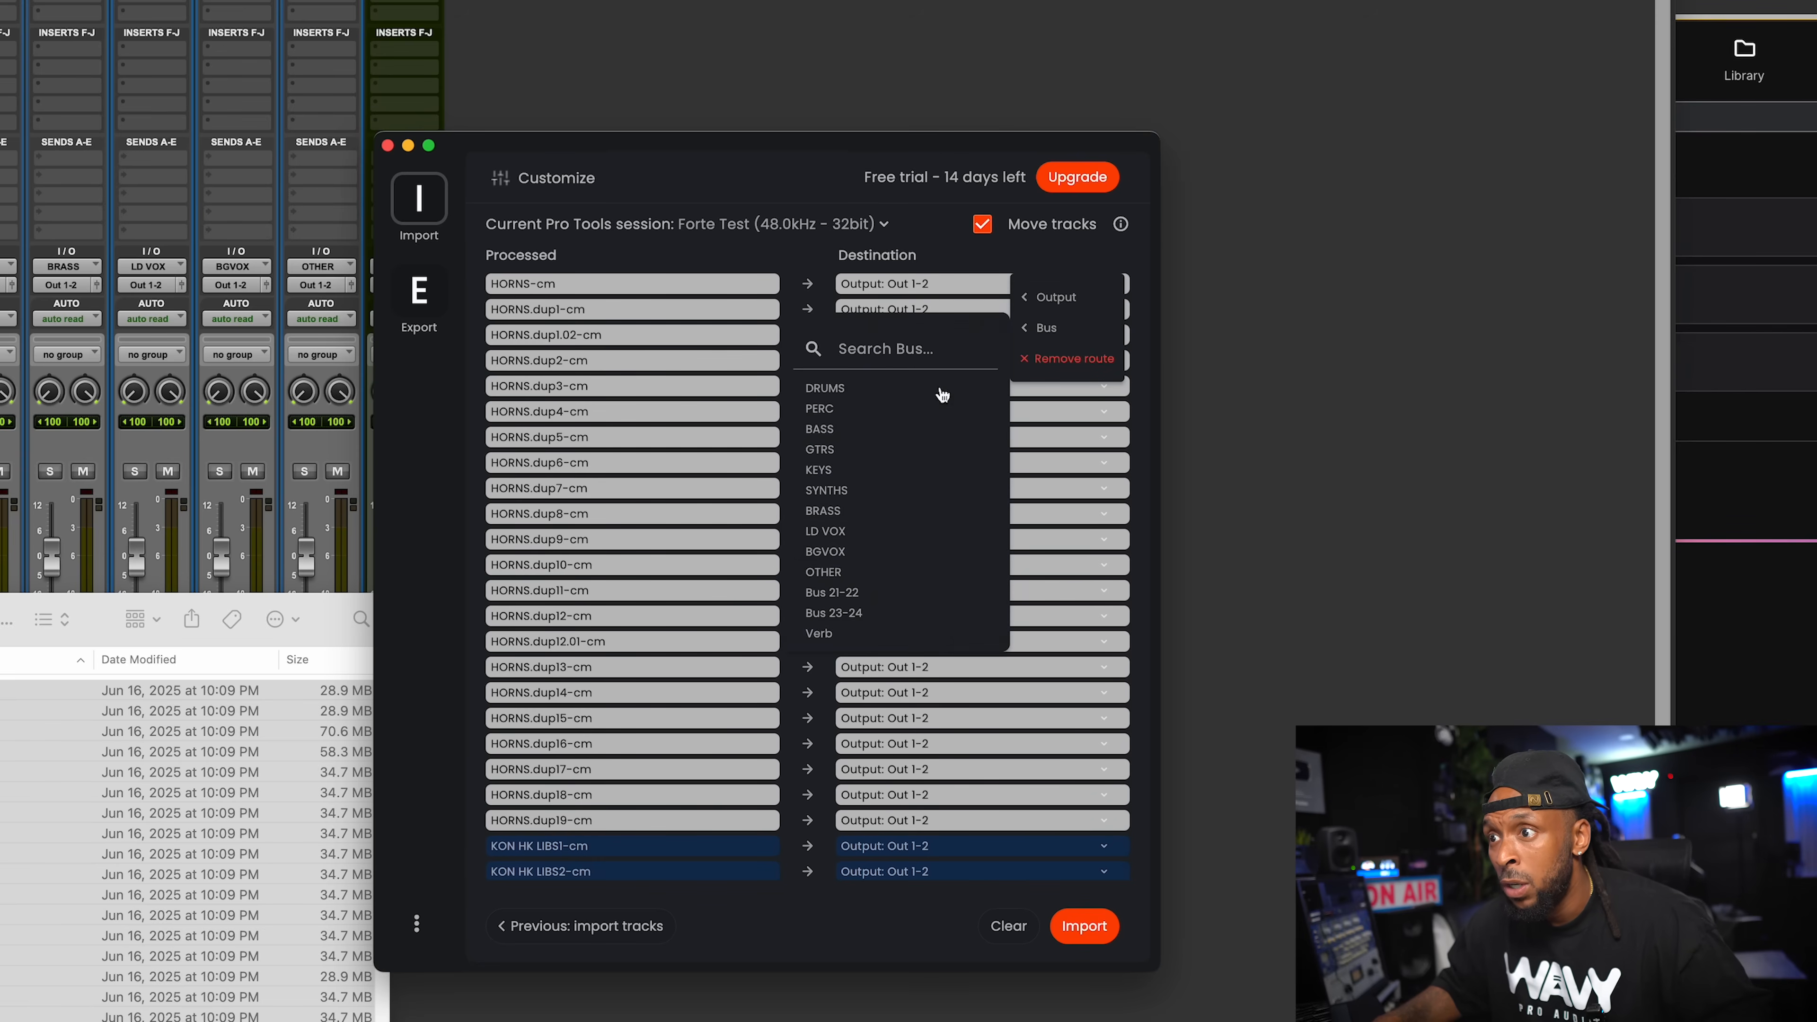
pyautogui.click(823, 511)
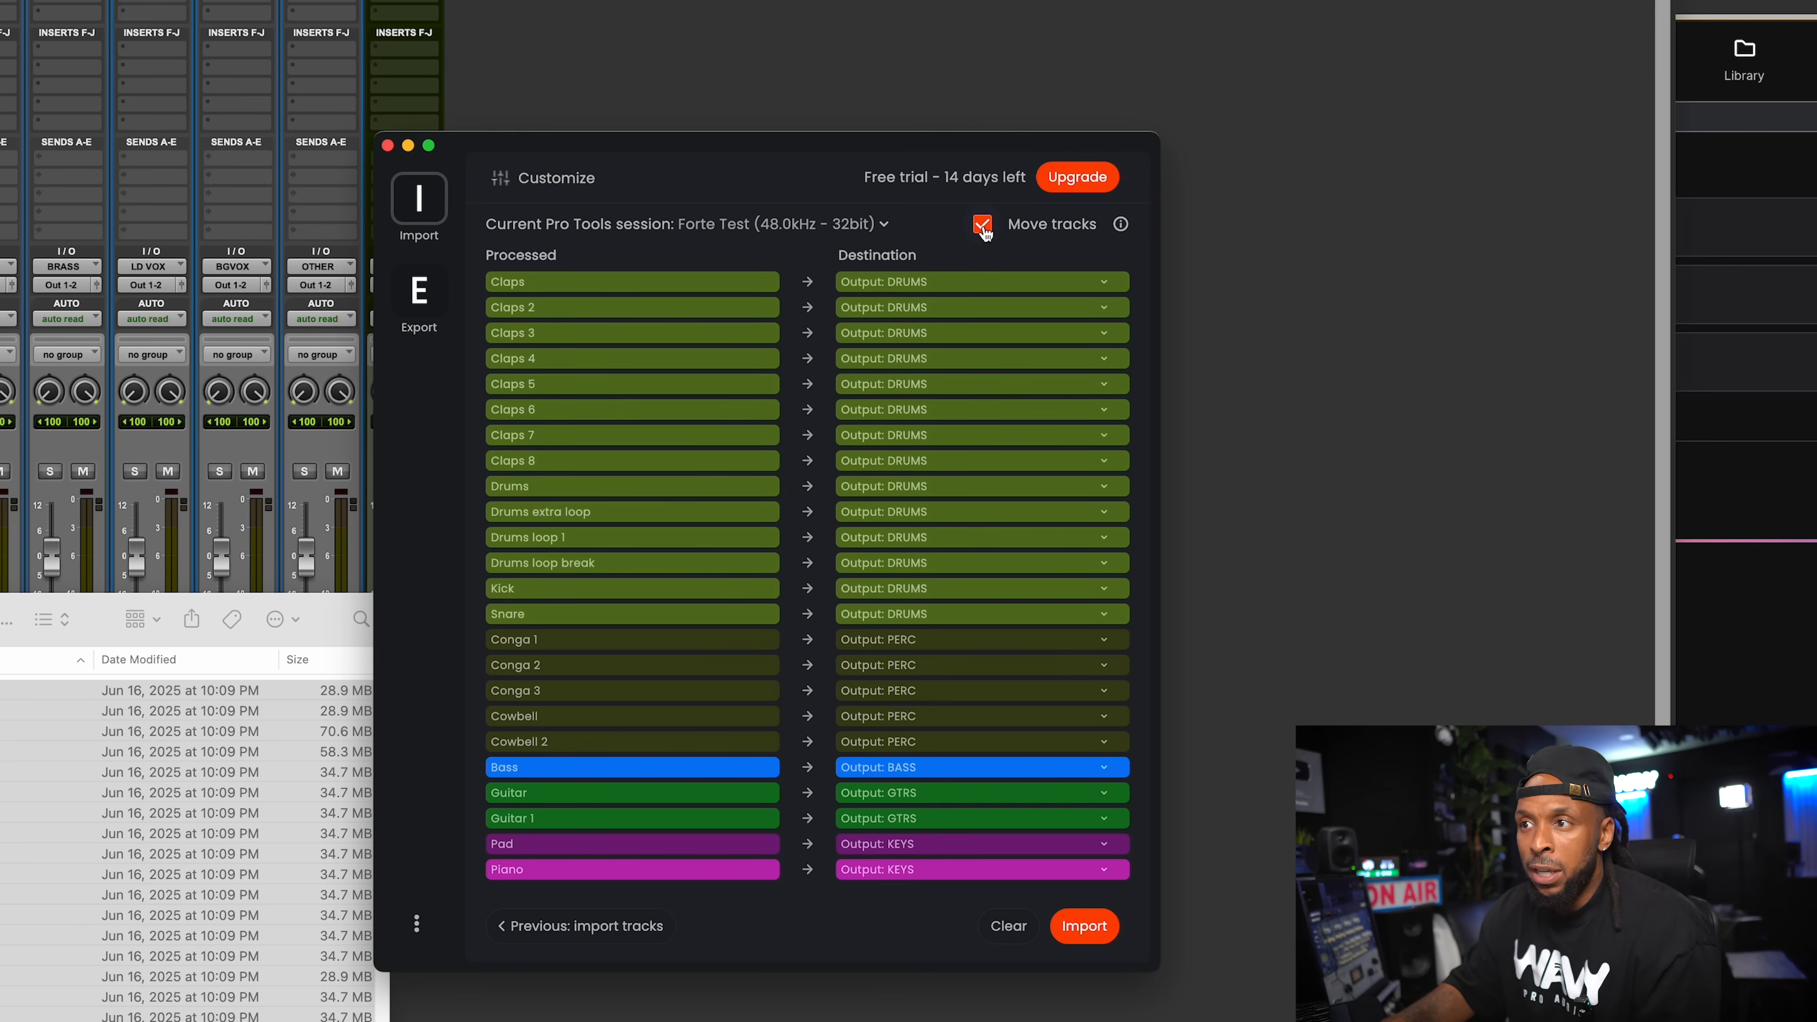
pyautogui.click(982, 222)
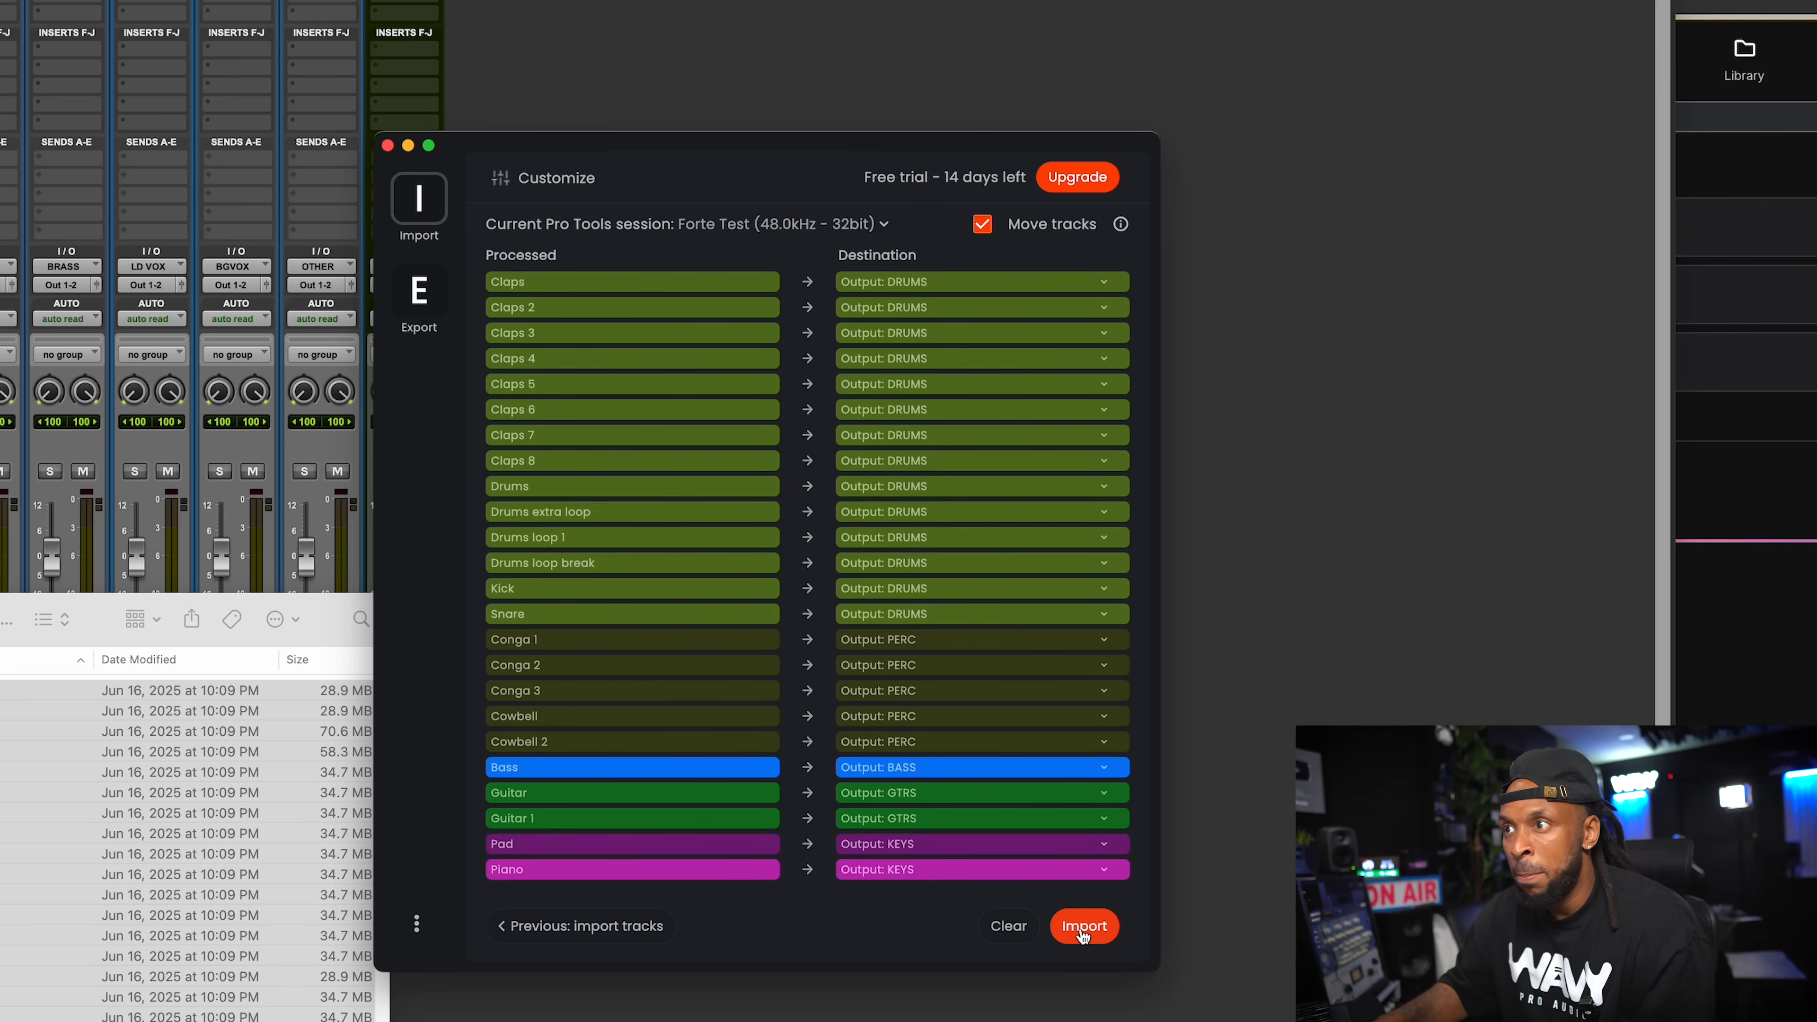
pyautogui.click(1082, 925)
pyautogui.write('Conga 1')
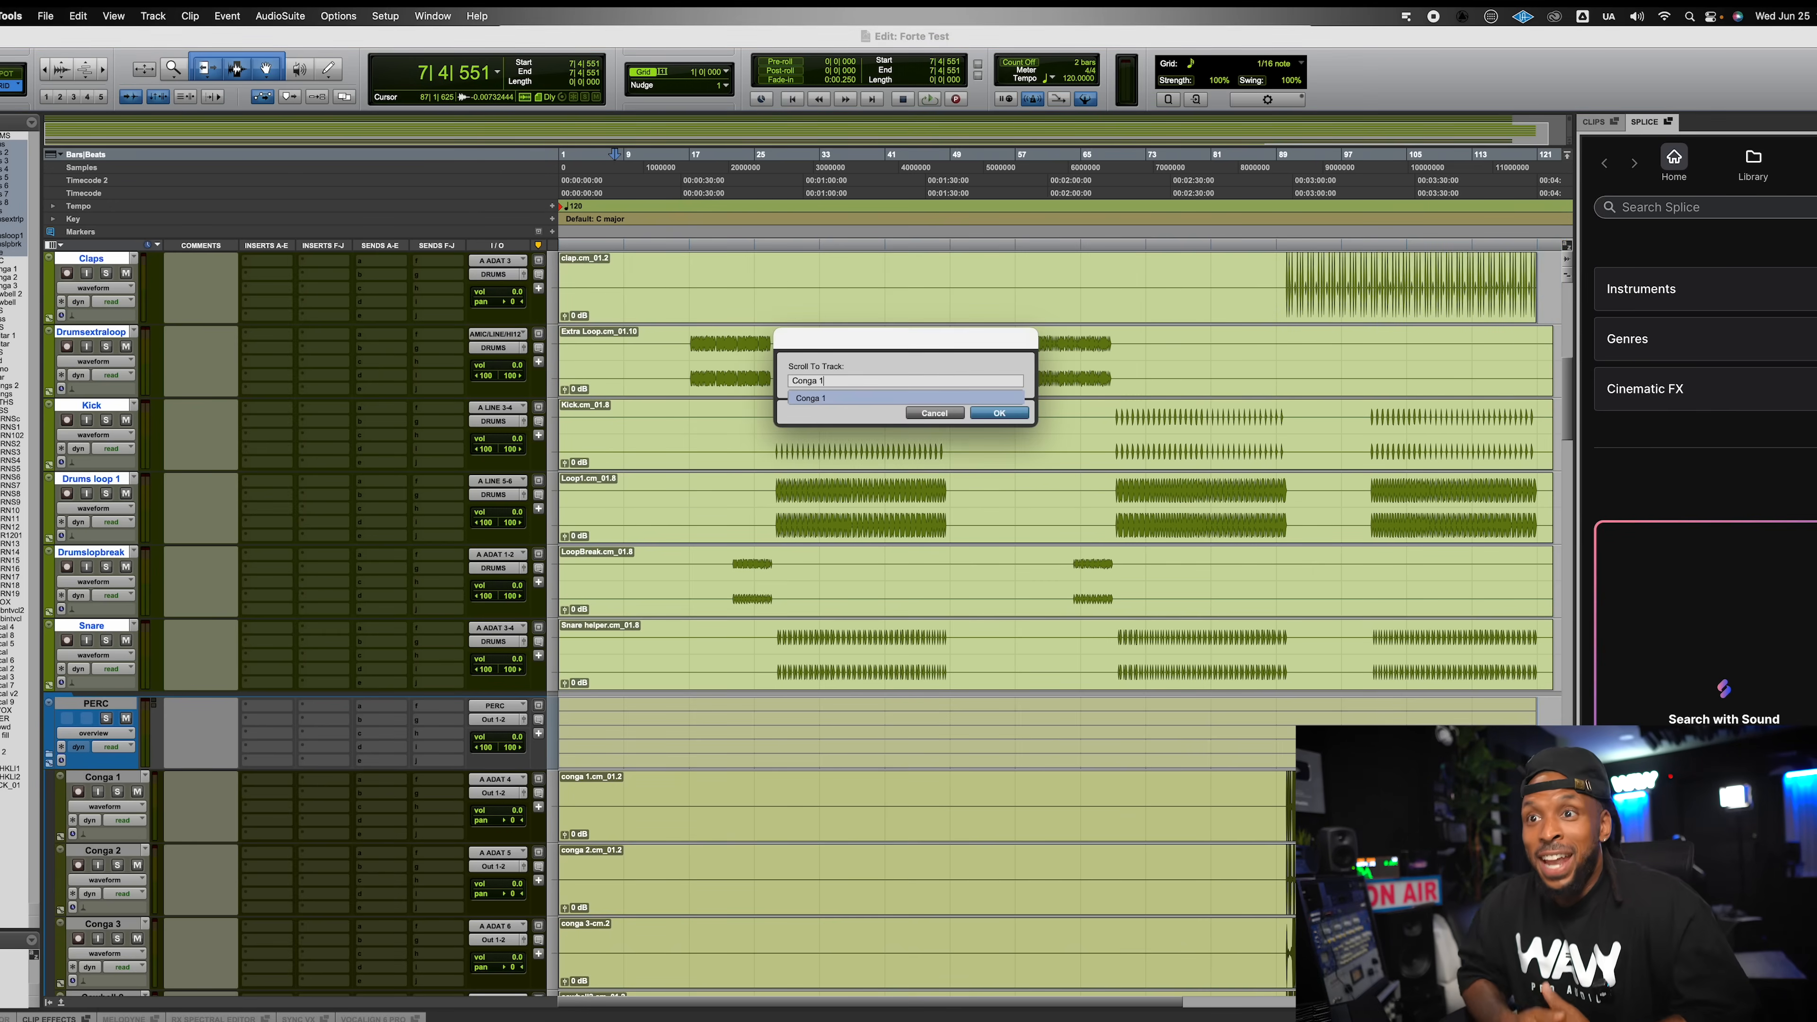
# Jump to the Conga 1, Pad and HORNS-cm tracks to check their PERC, KEYS and BRASS folders.
pyautogui.click(997, 412)
pyautogui.write('Pad')
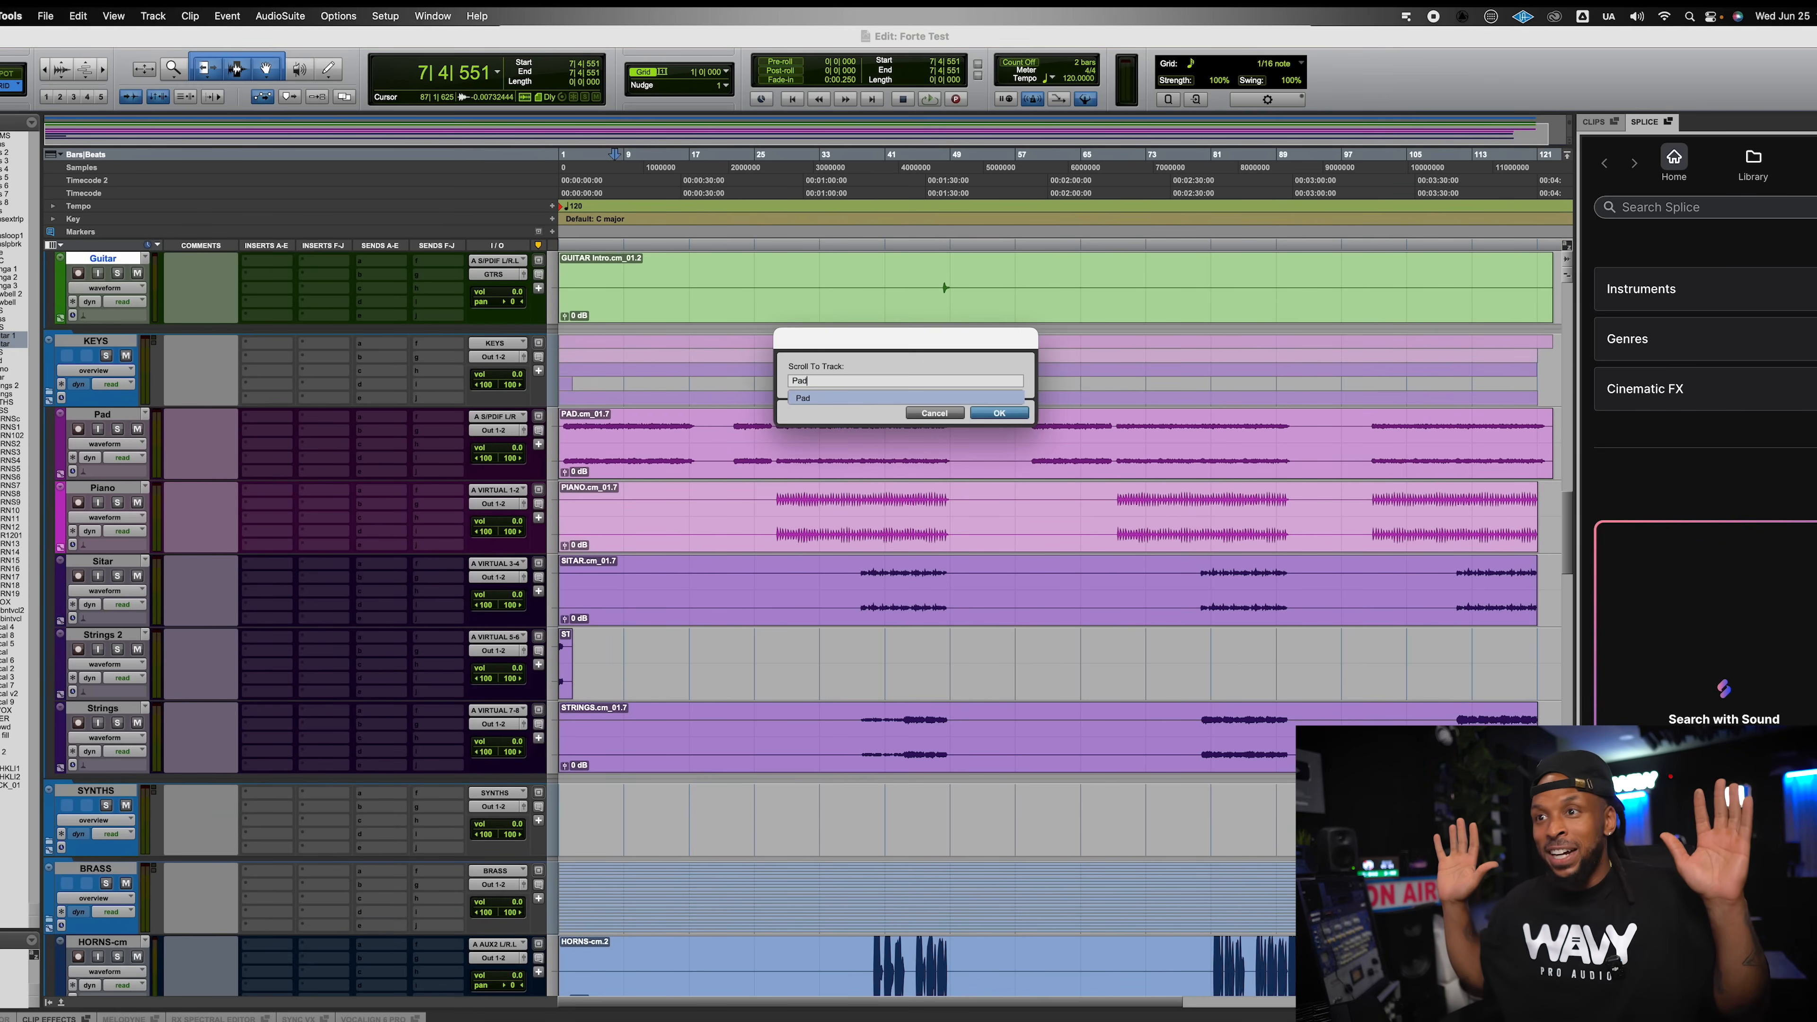
pyautogui.click(1000, 413)
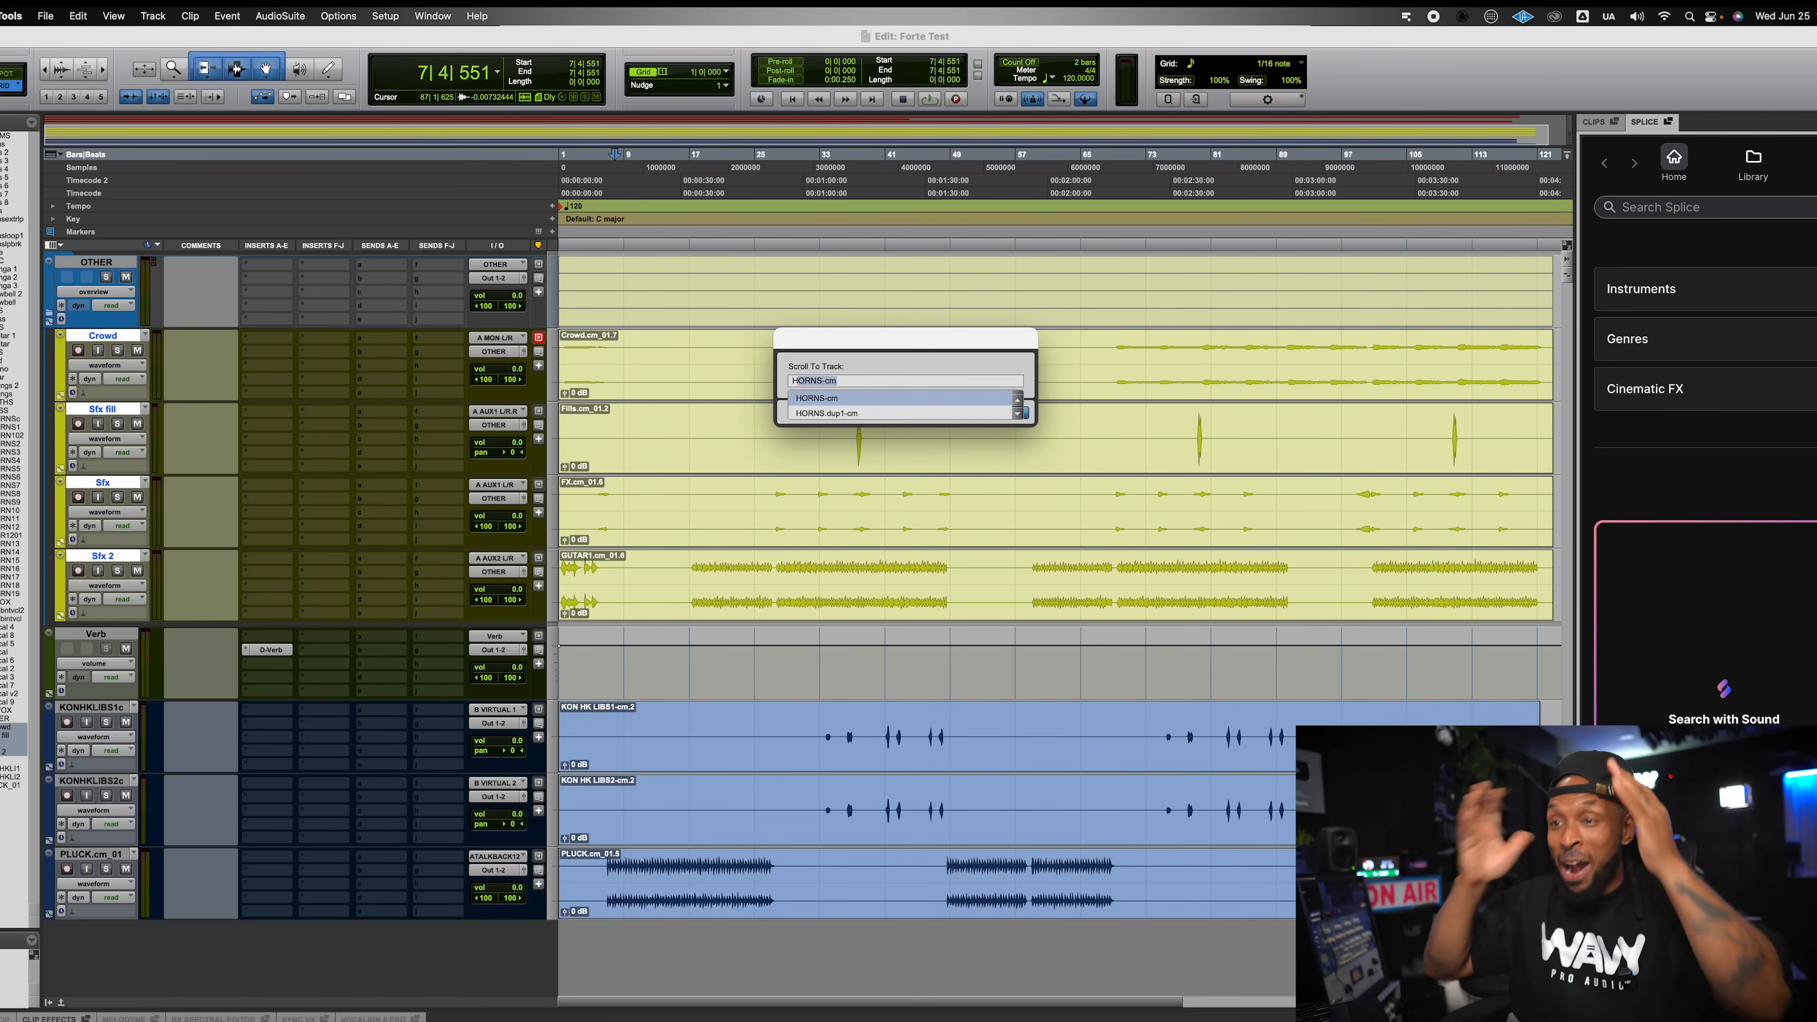
pyautogui.click(817, 398)
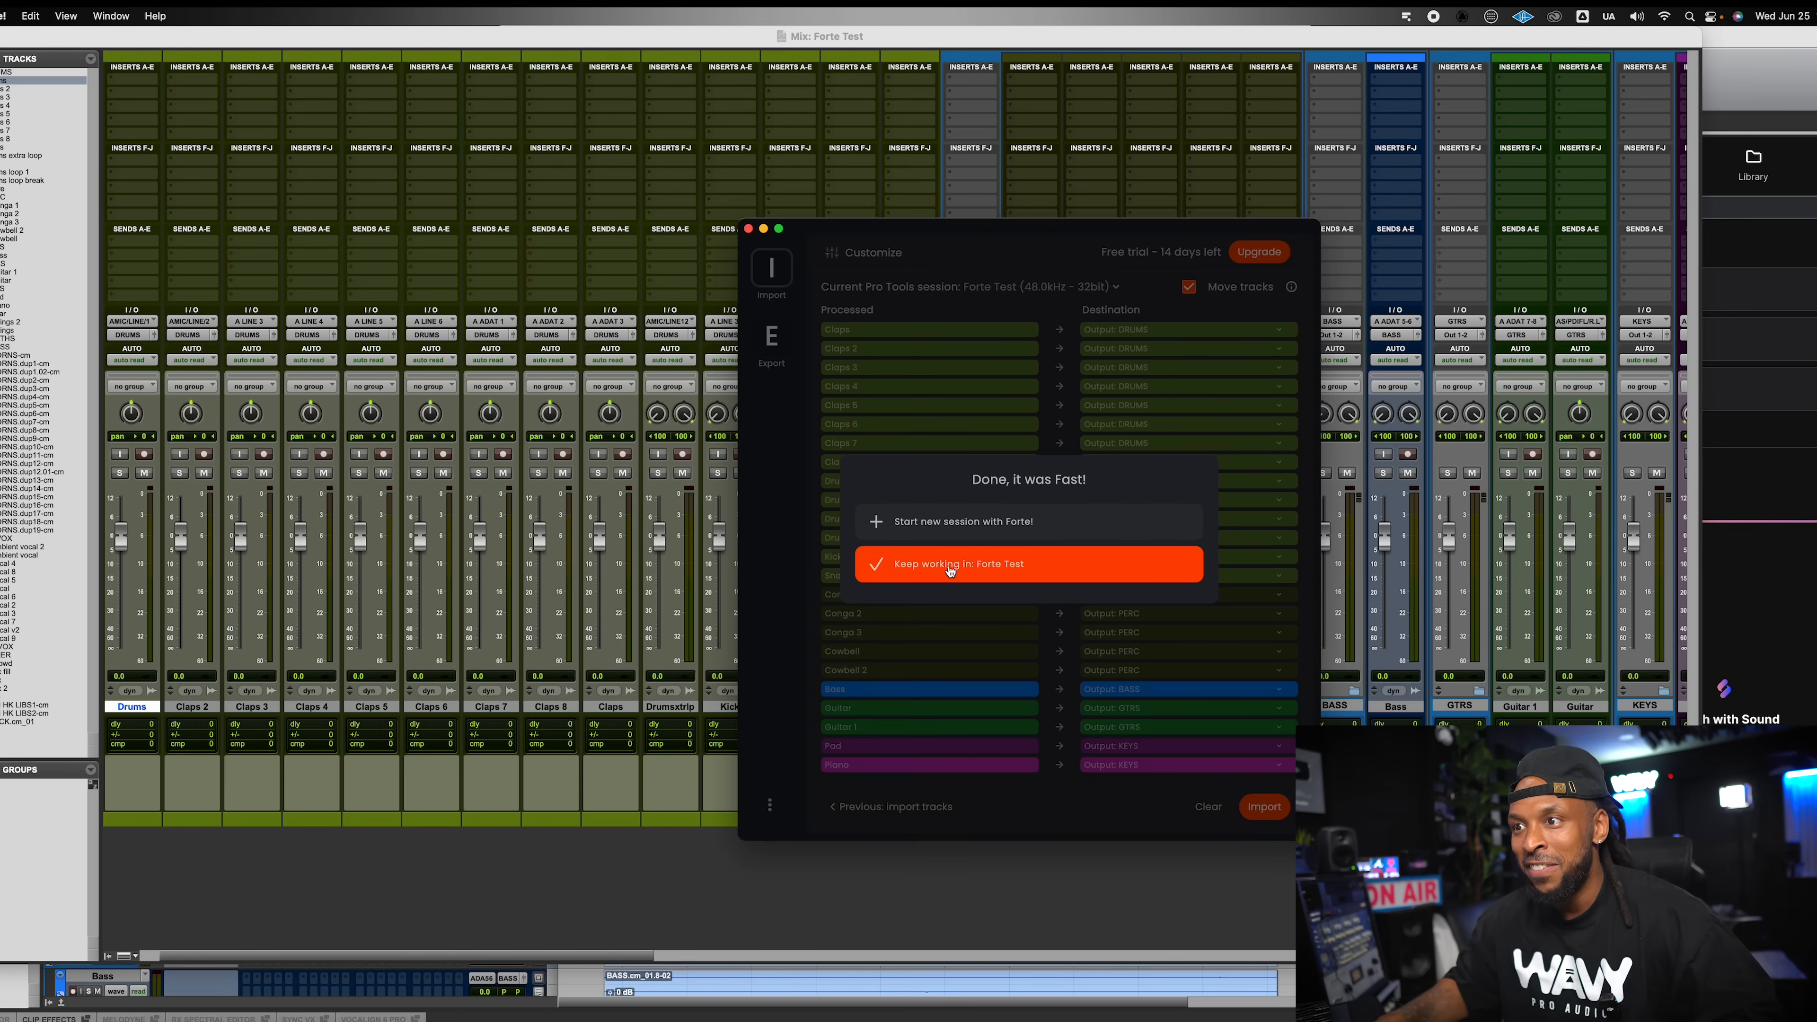
# Keep working in the Forte Test session and scan the mixer's DRUMS, PERC, KEYS and BRASS bus outputs.
pyautogui.click(1024, 563)
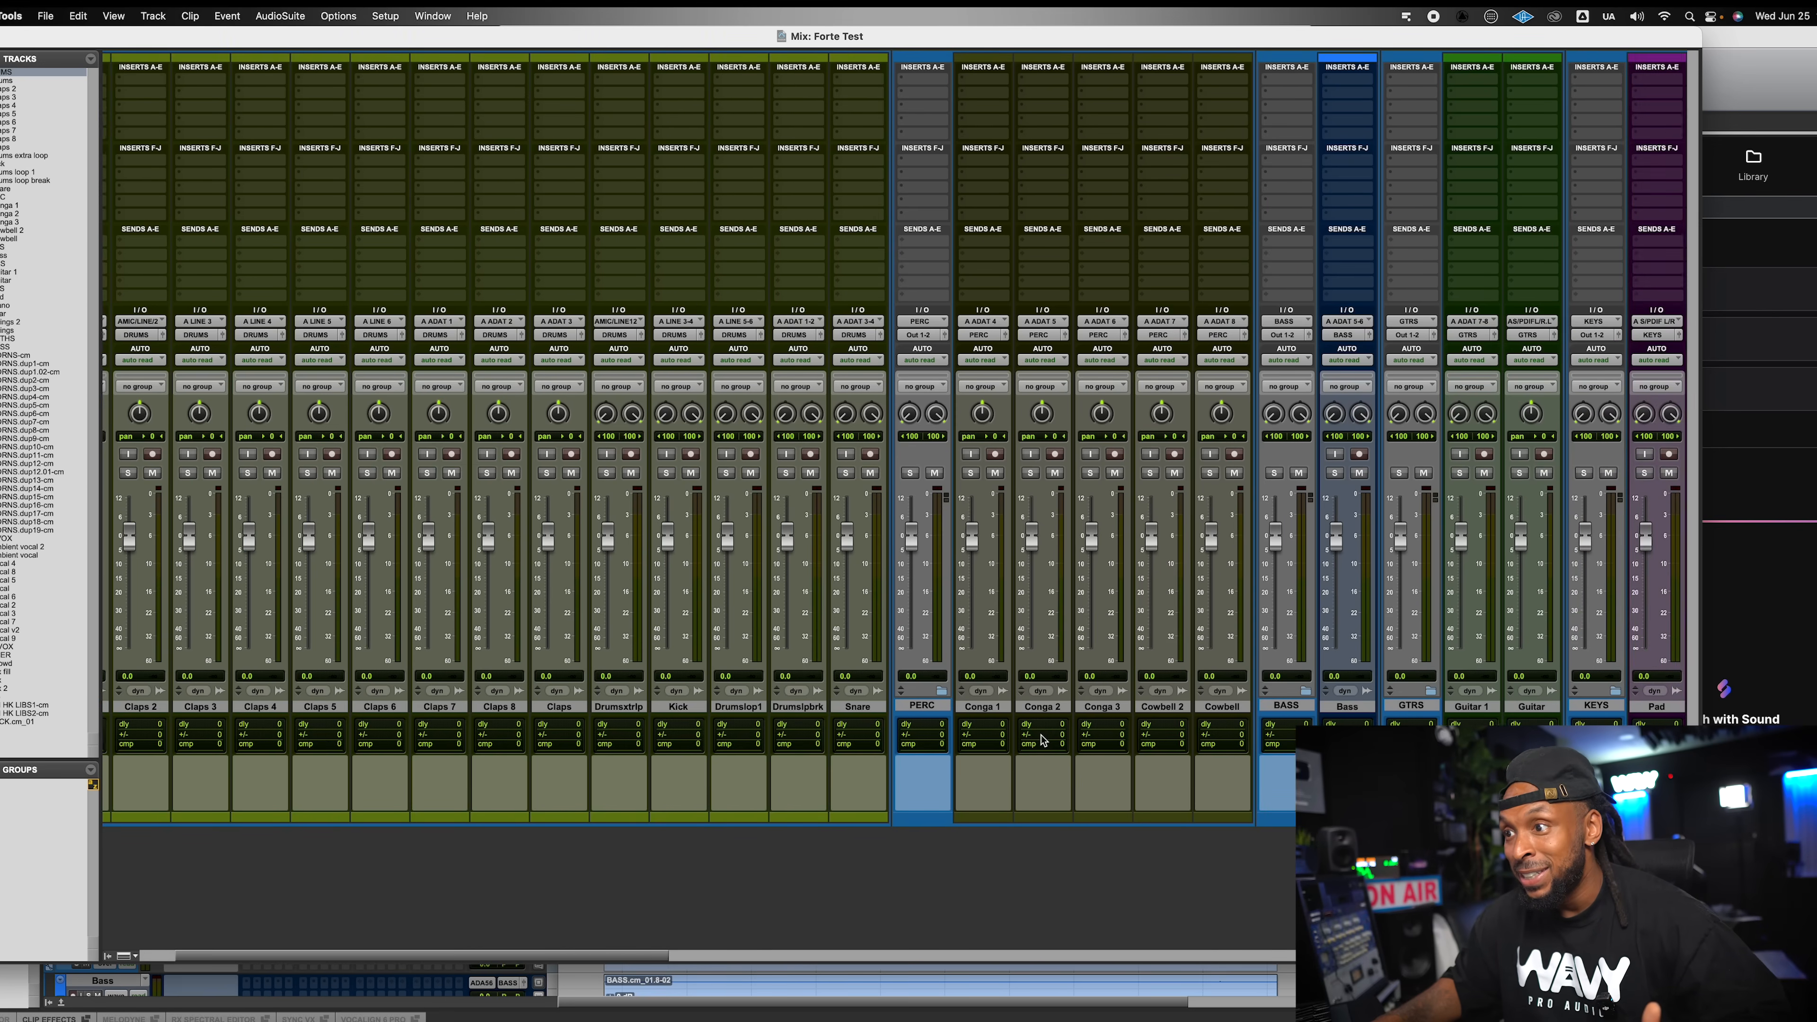
pyautogui.hscroll(3)
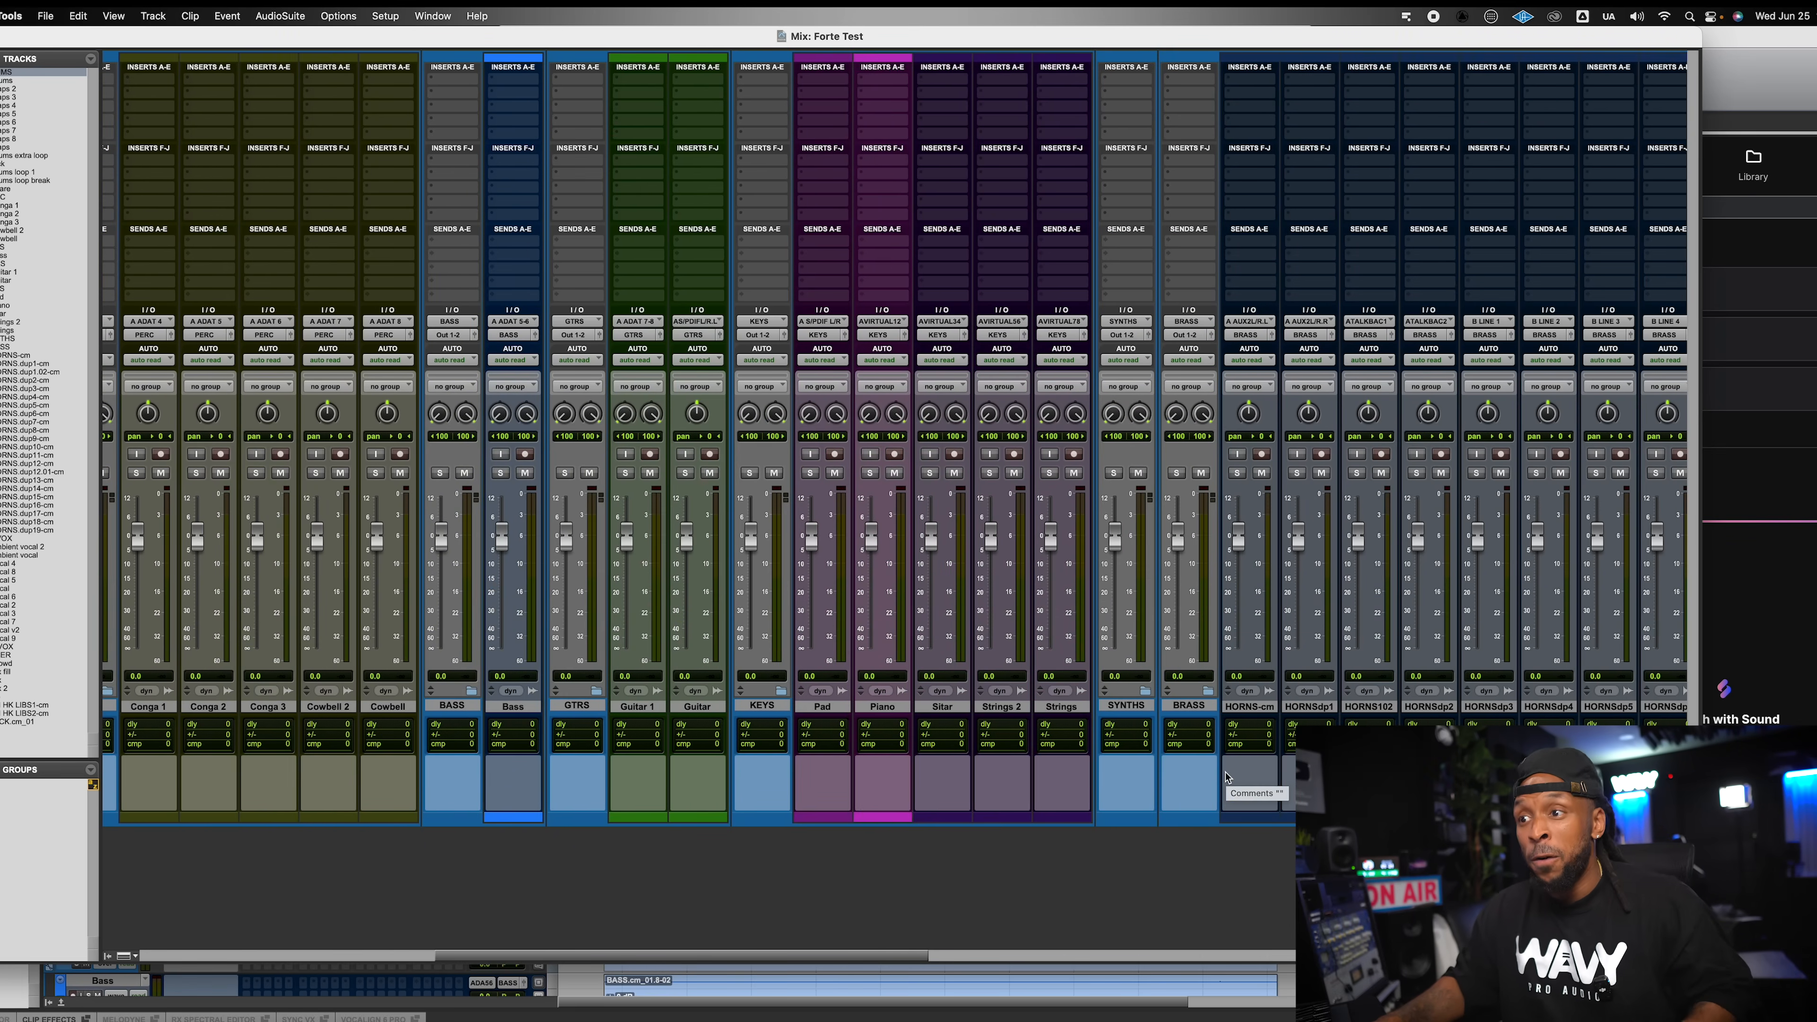
pyautogui.hscroll(3)
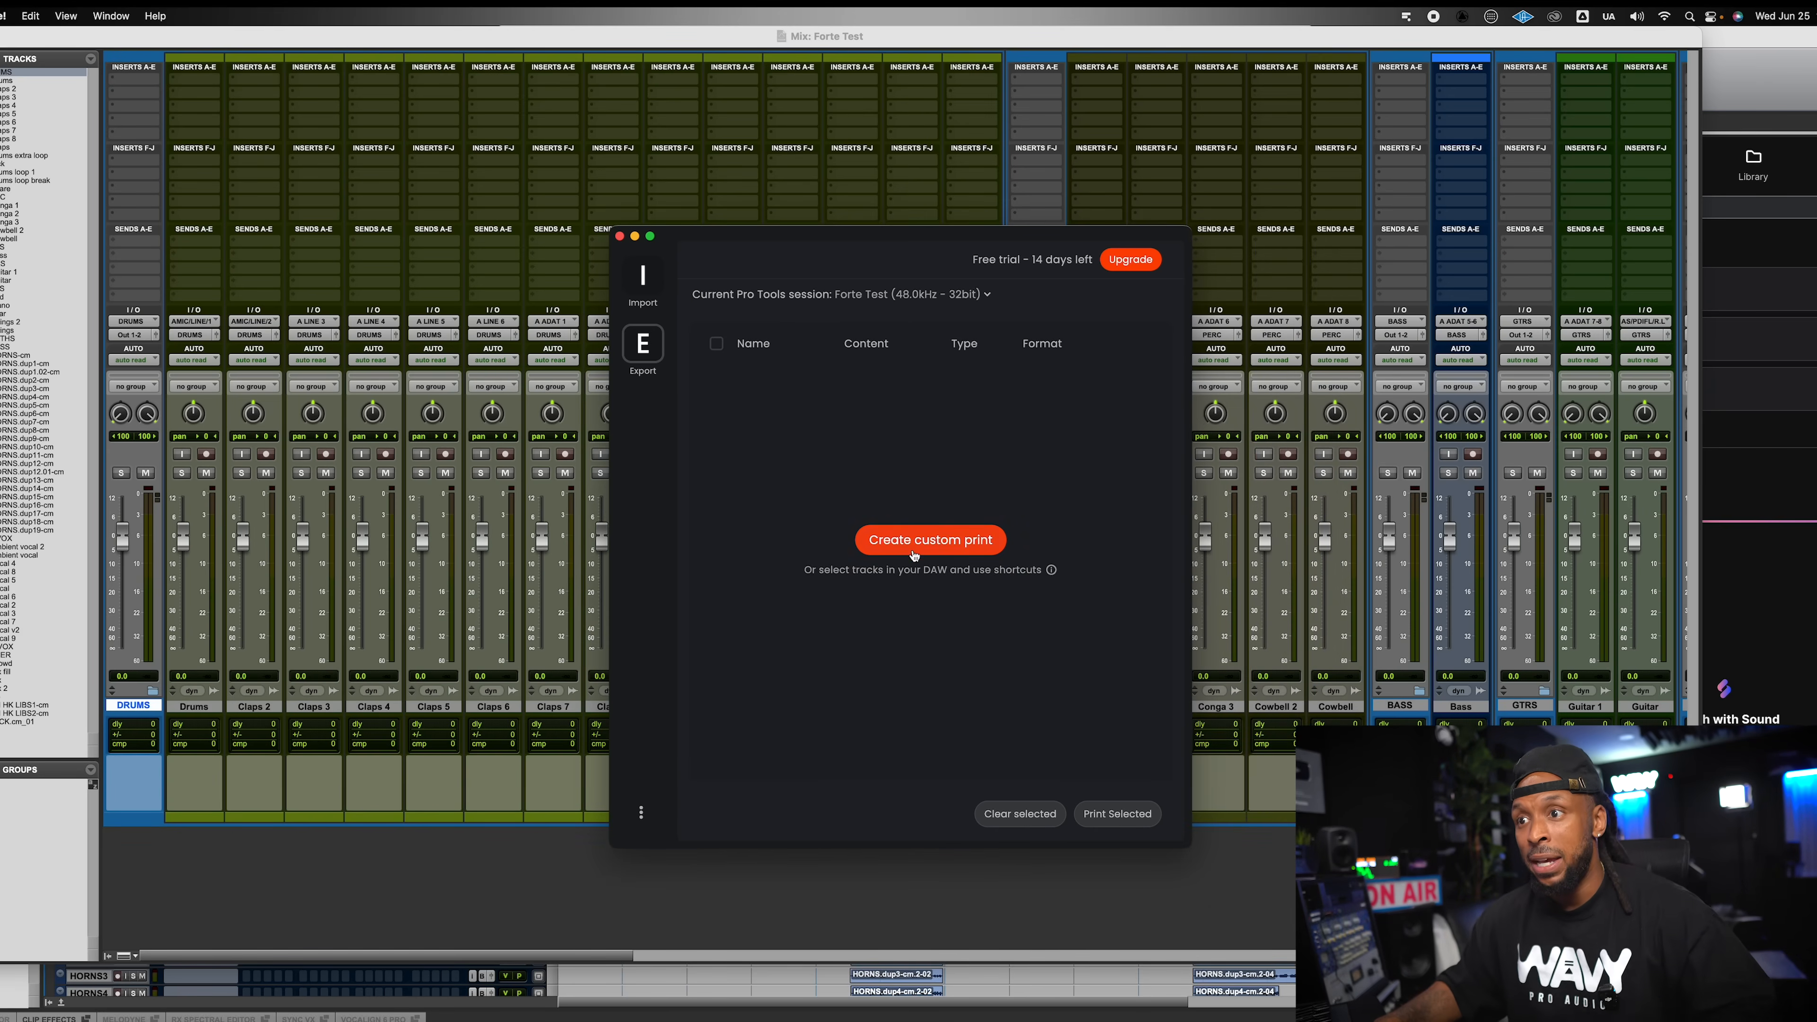
# Create a custom Drums print and check its file format choices.
pyautogui.click(931, 539)
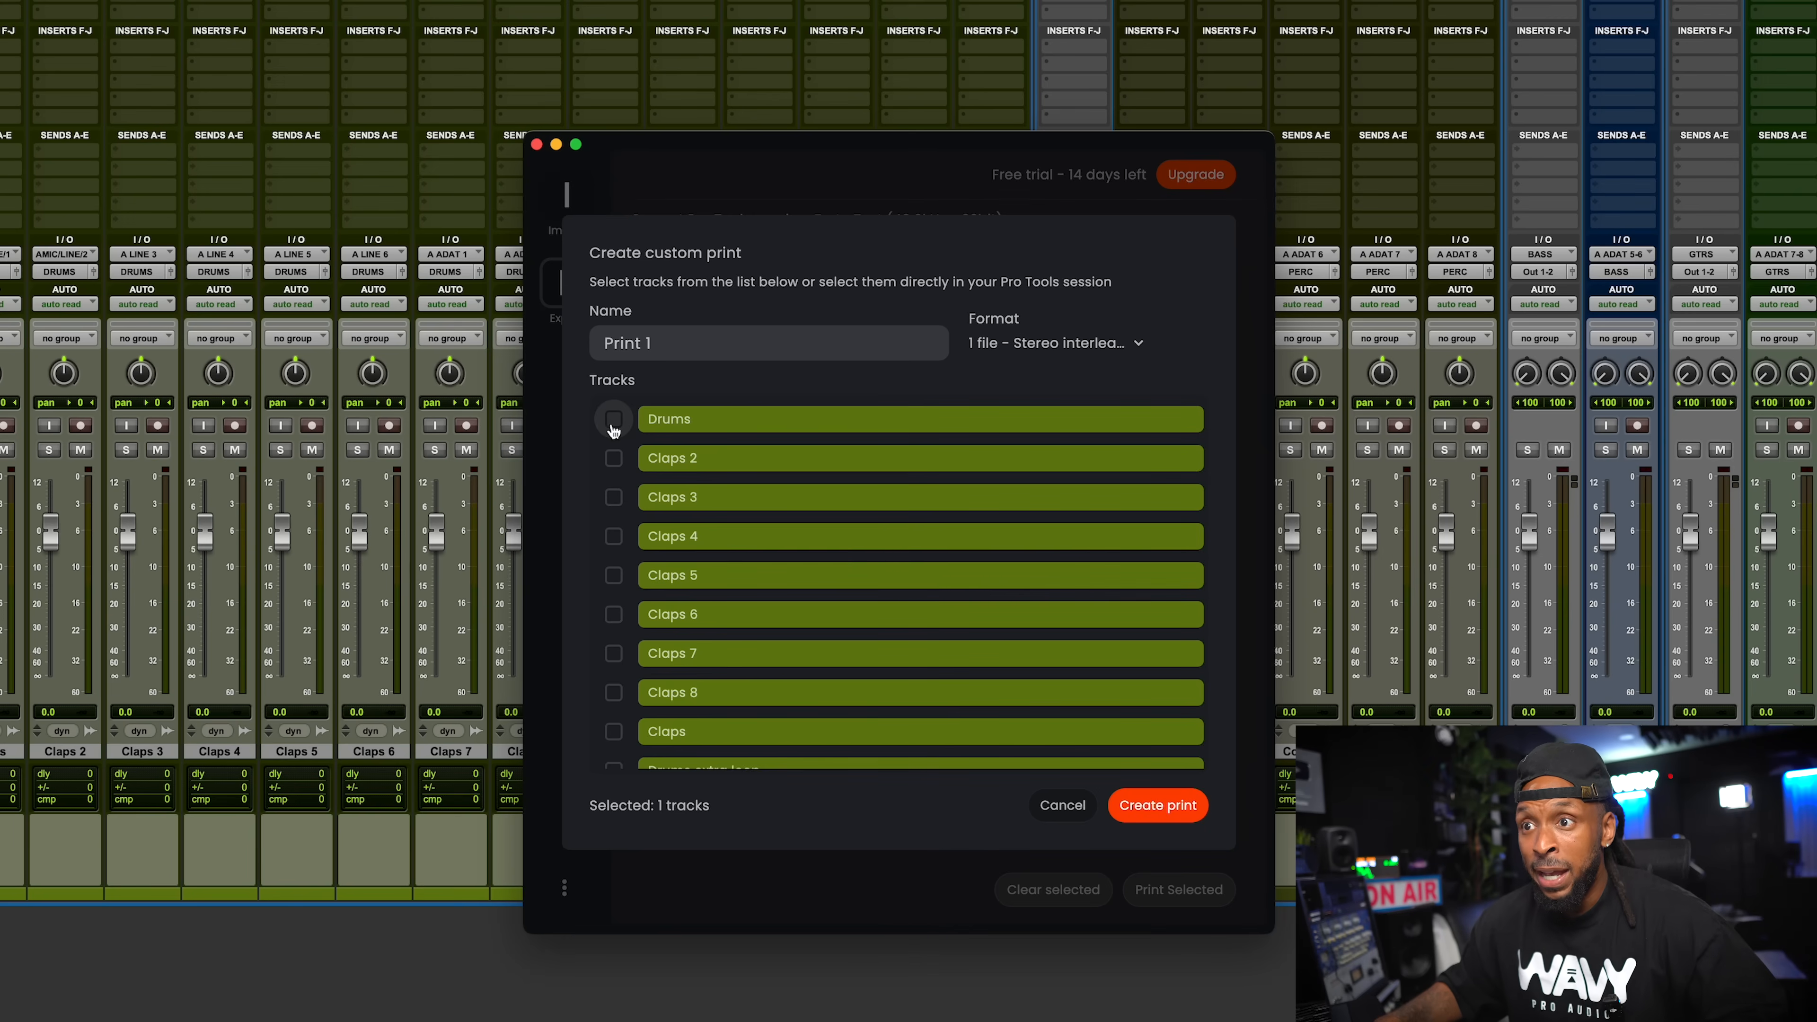
pyautogui.scroll(-3)
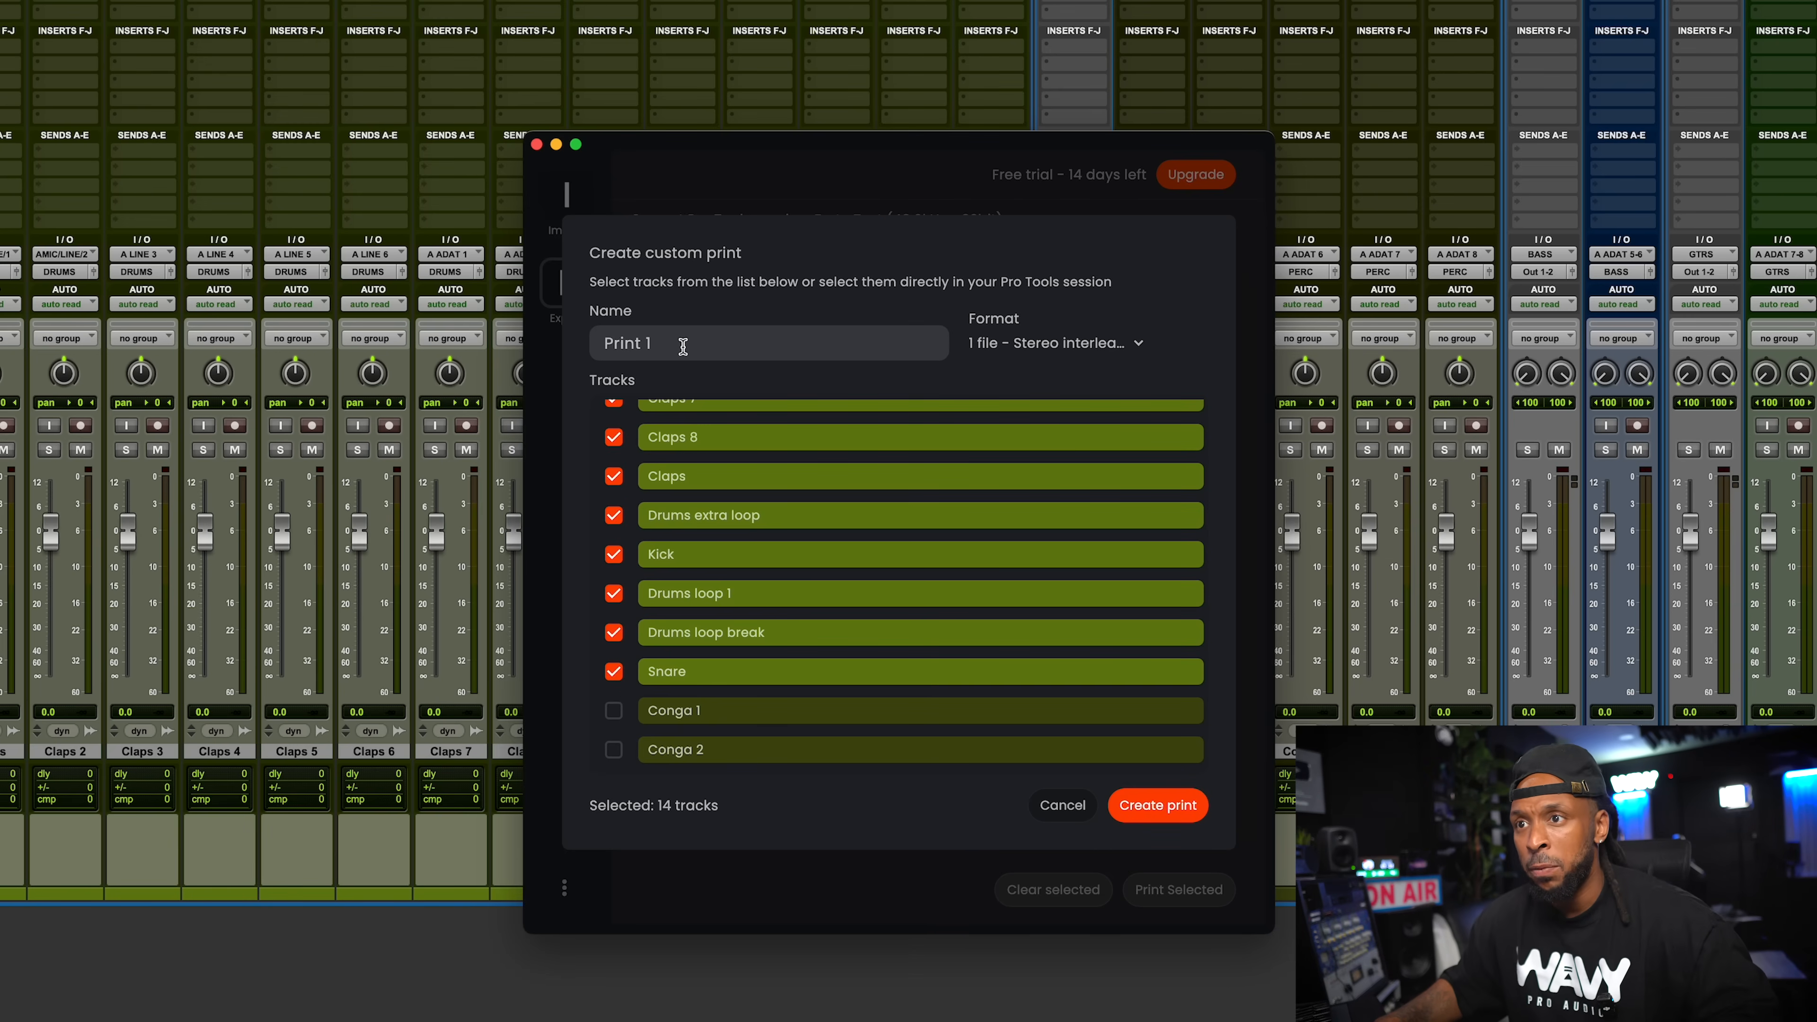
pyautogui.write('Drums')
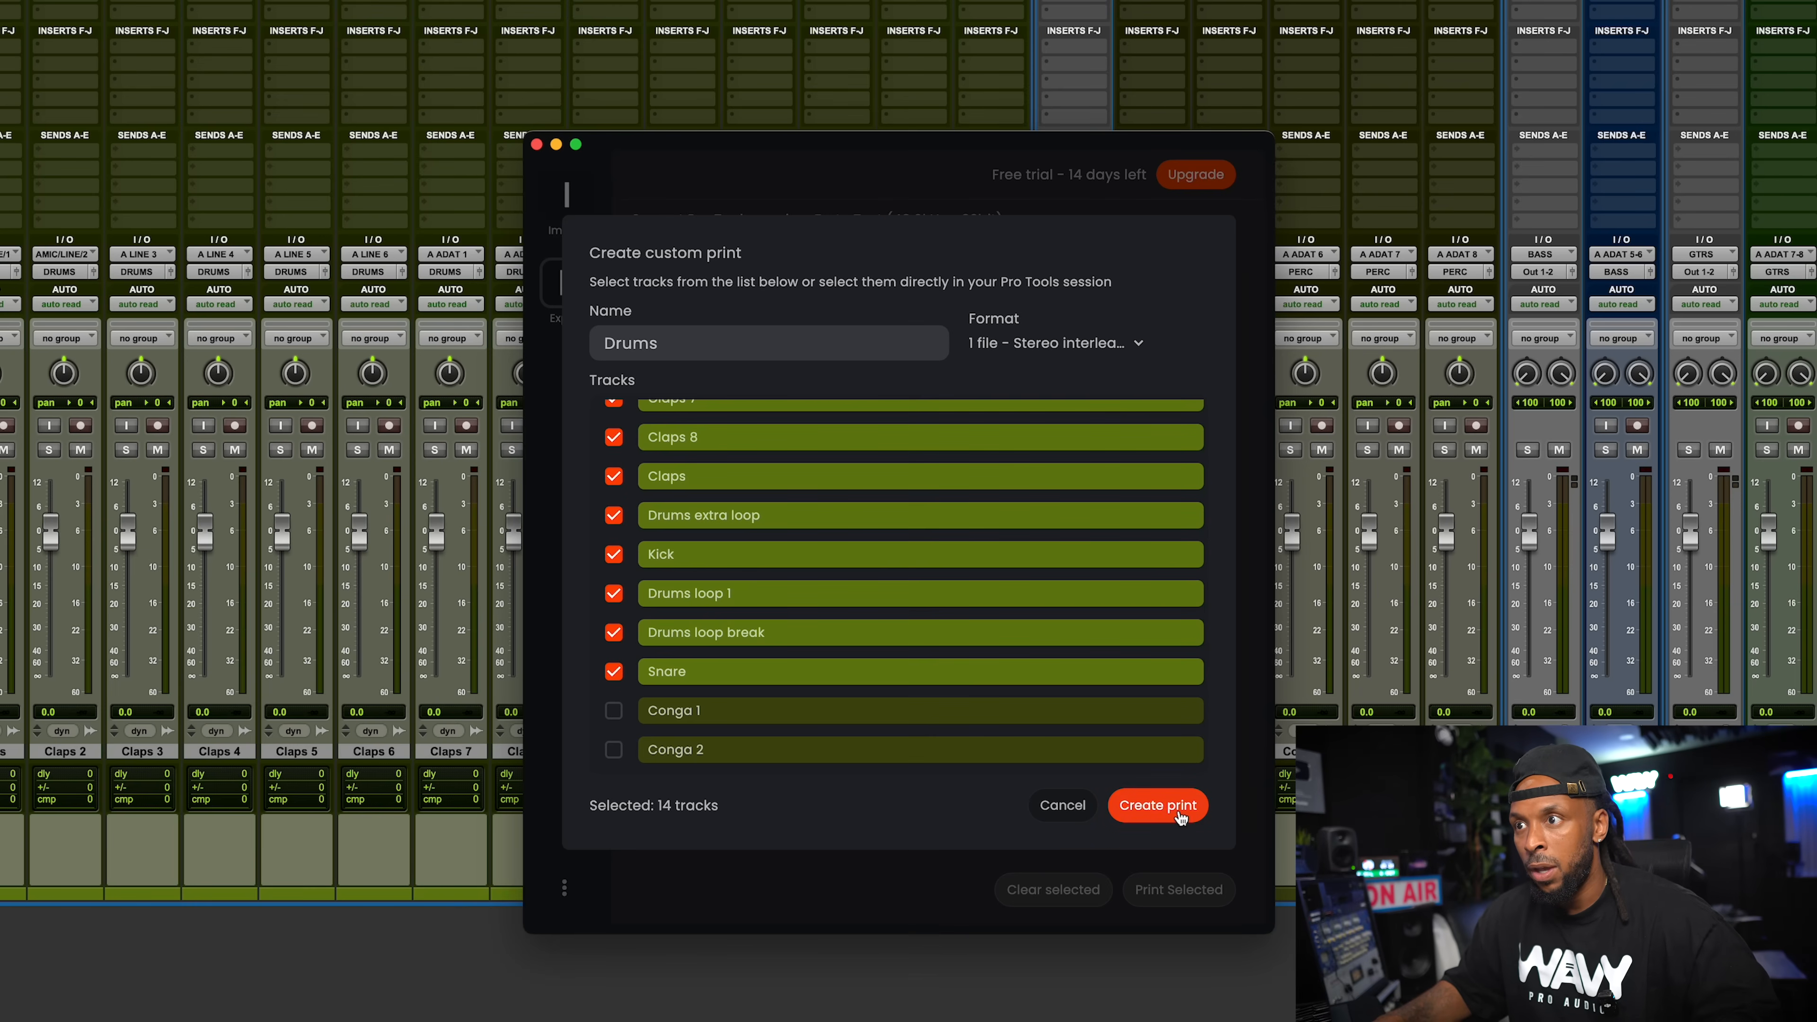
pyautogui.click(1052, 341)
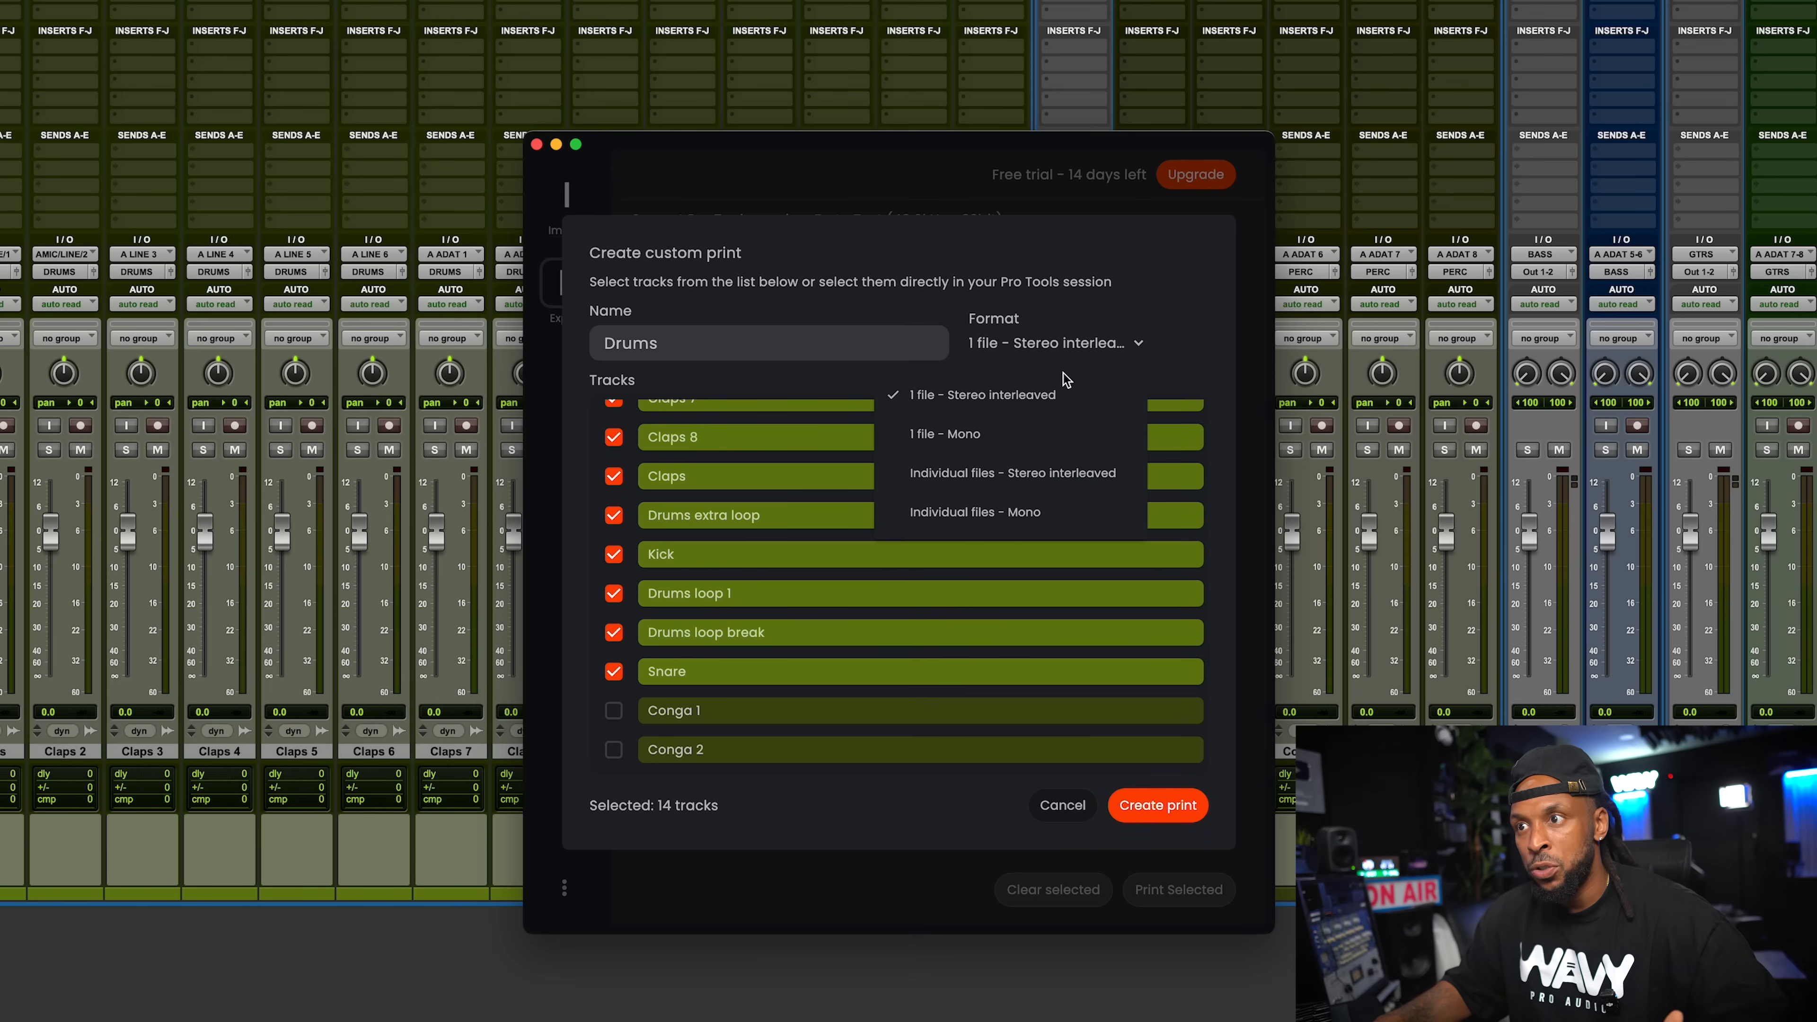
pyautogui.moveTo(1067, 397)
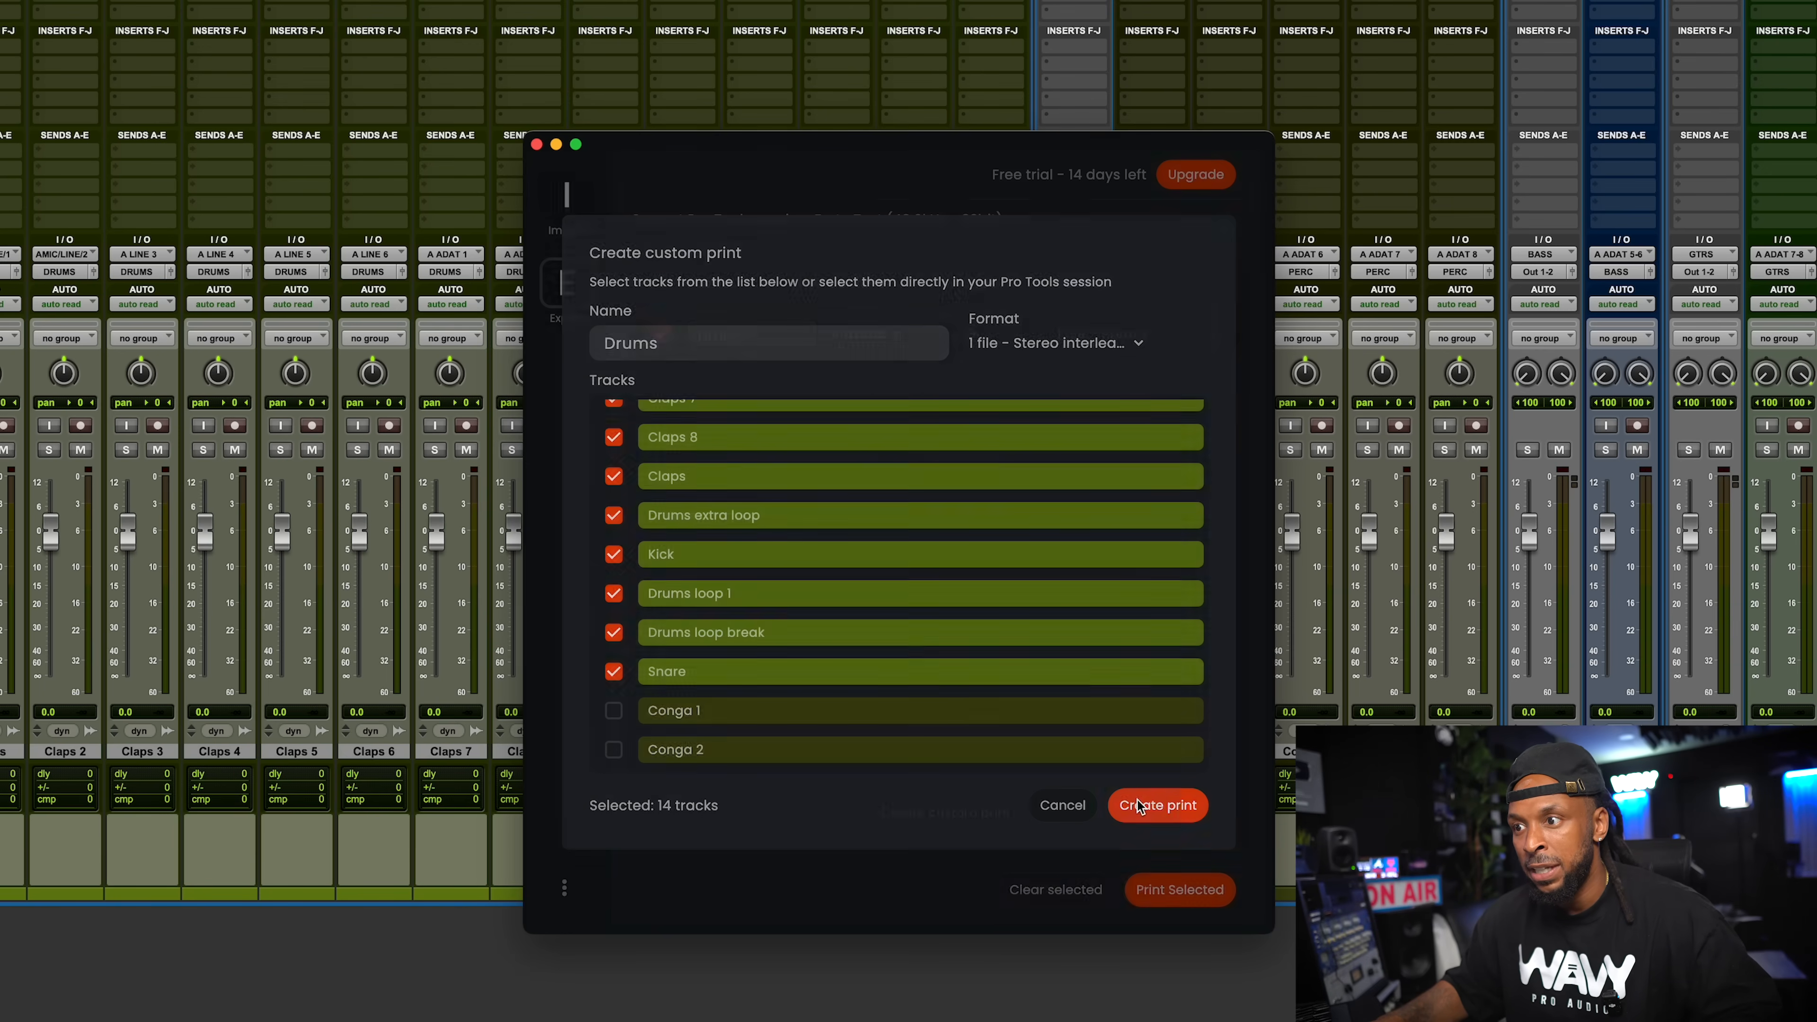
pyautogui.click(1157, 805)
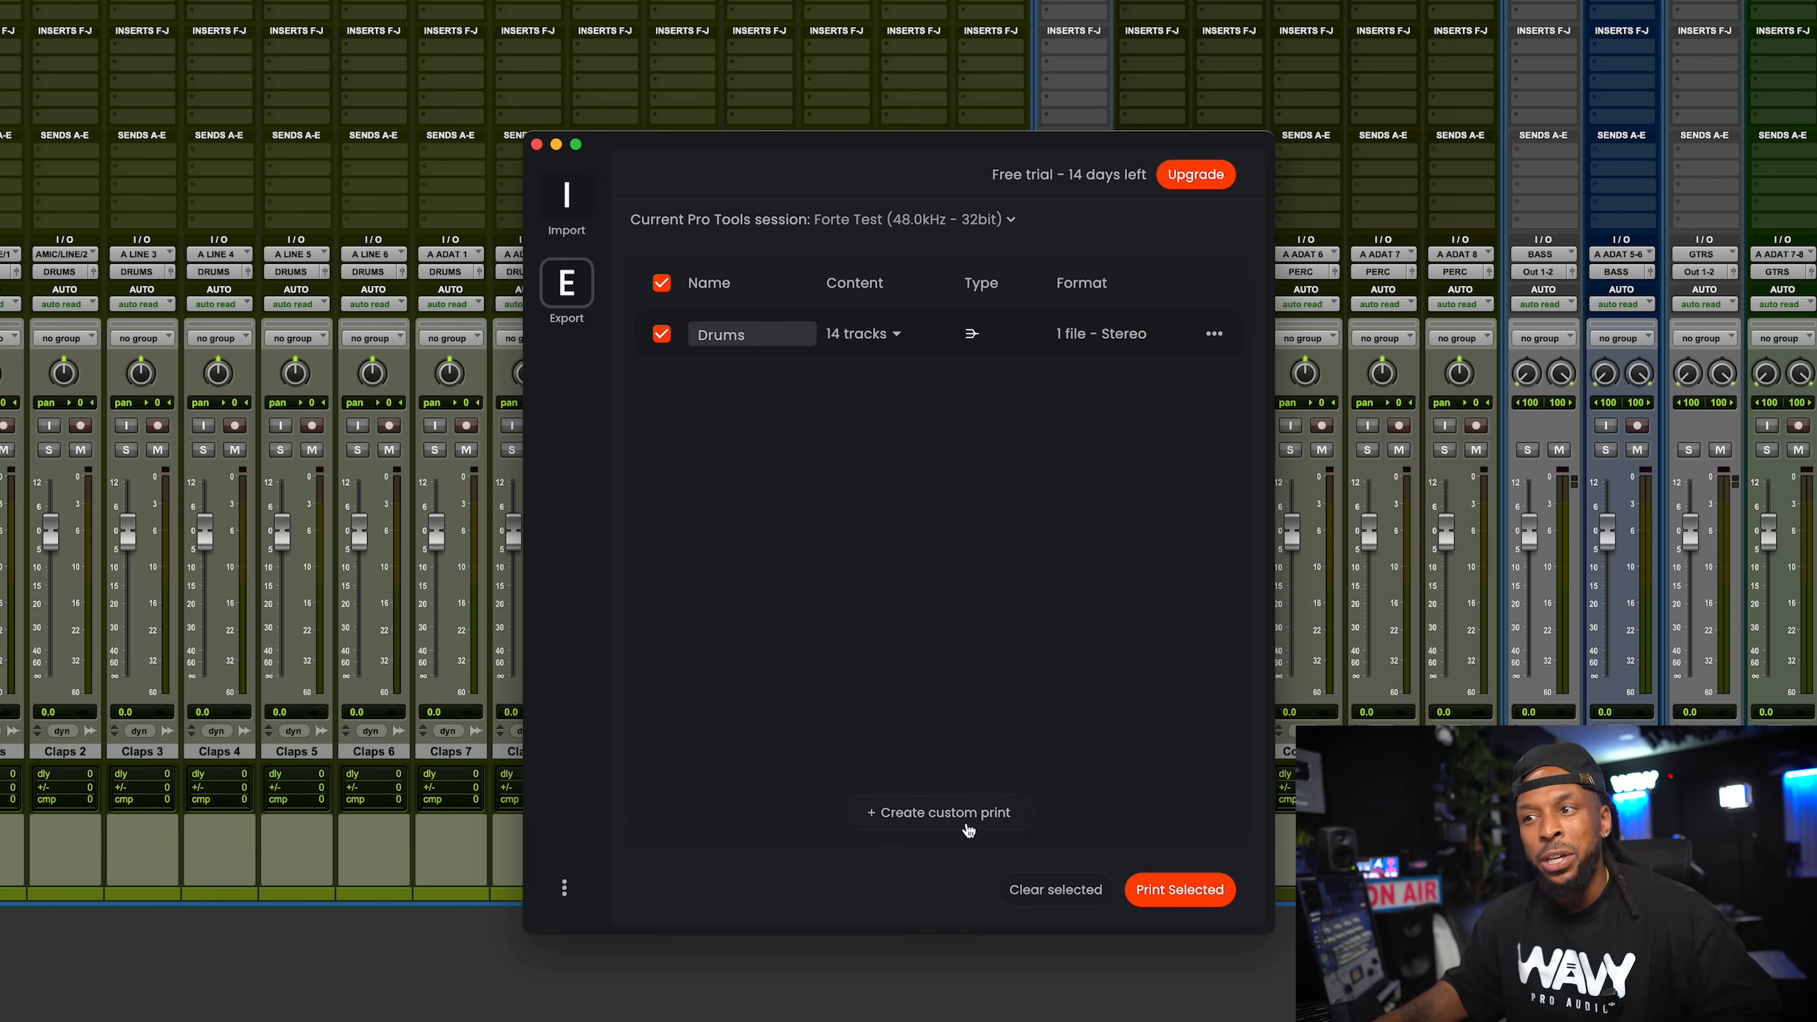
# Create a 5-track print named PERC and a 1-track print named Bass.
pyautogui.click(940, 812)
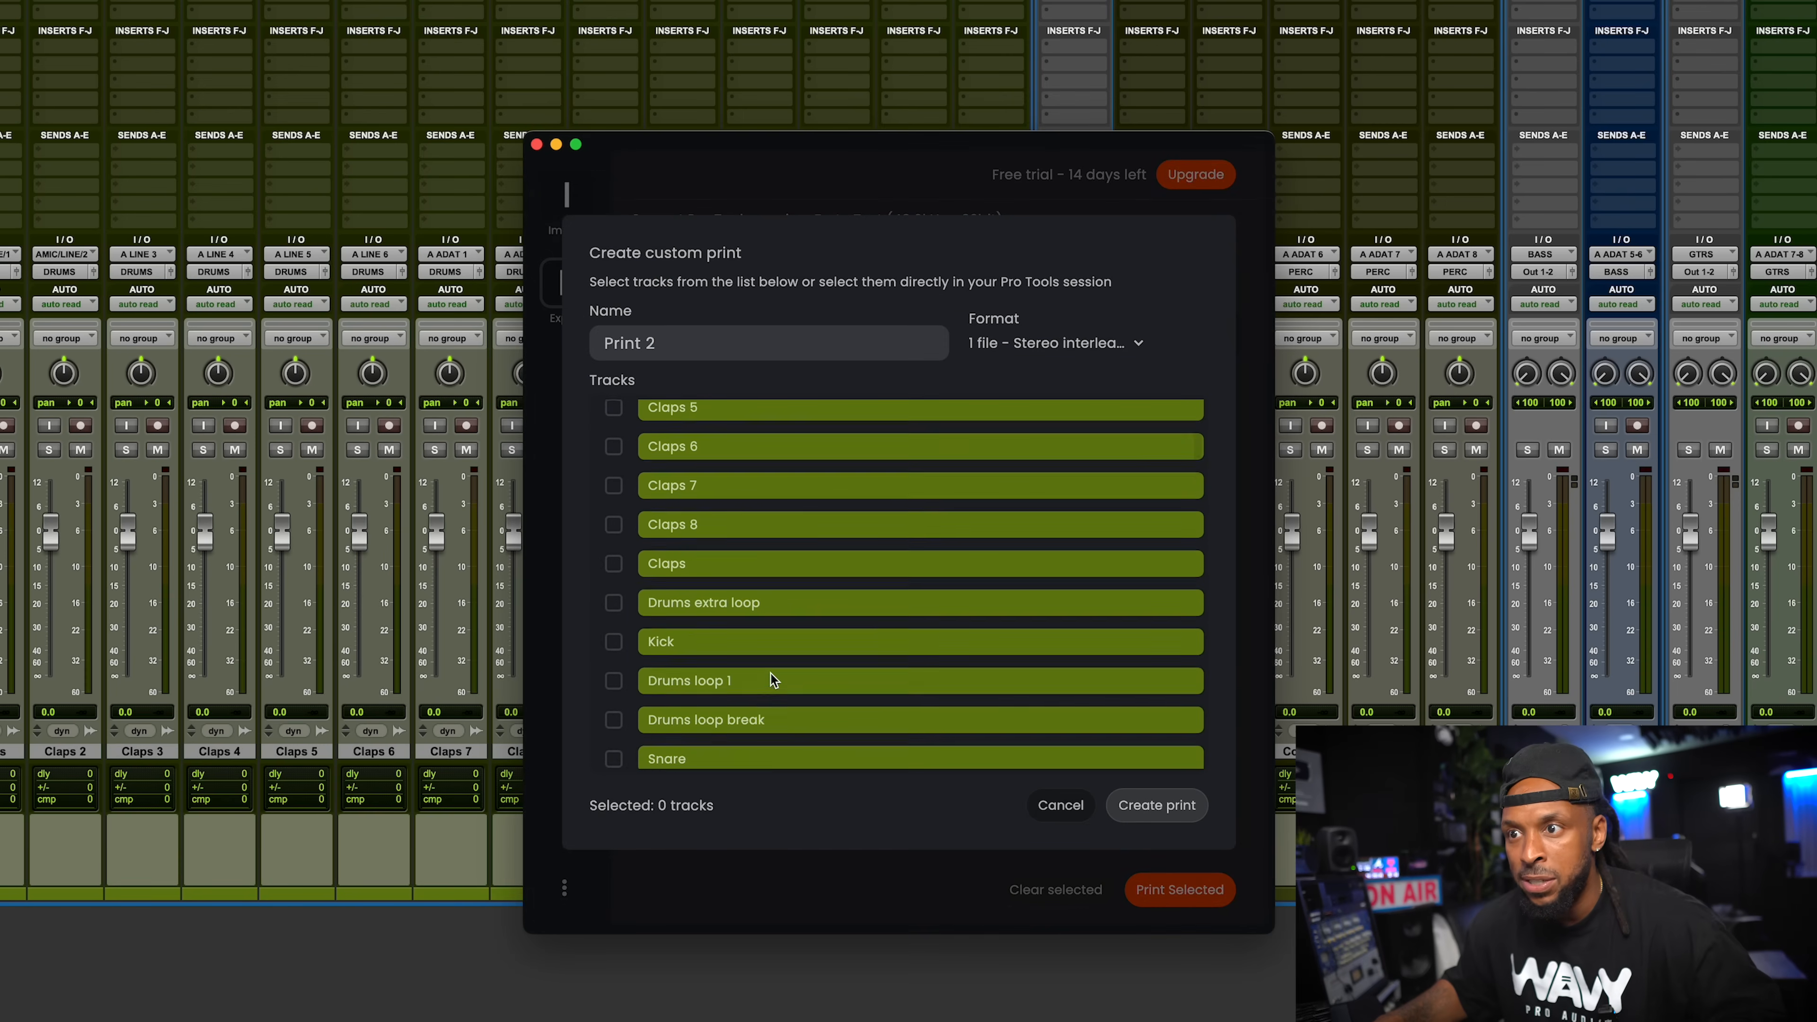
pyautogui.scroll(-3)
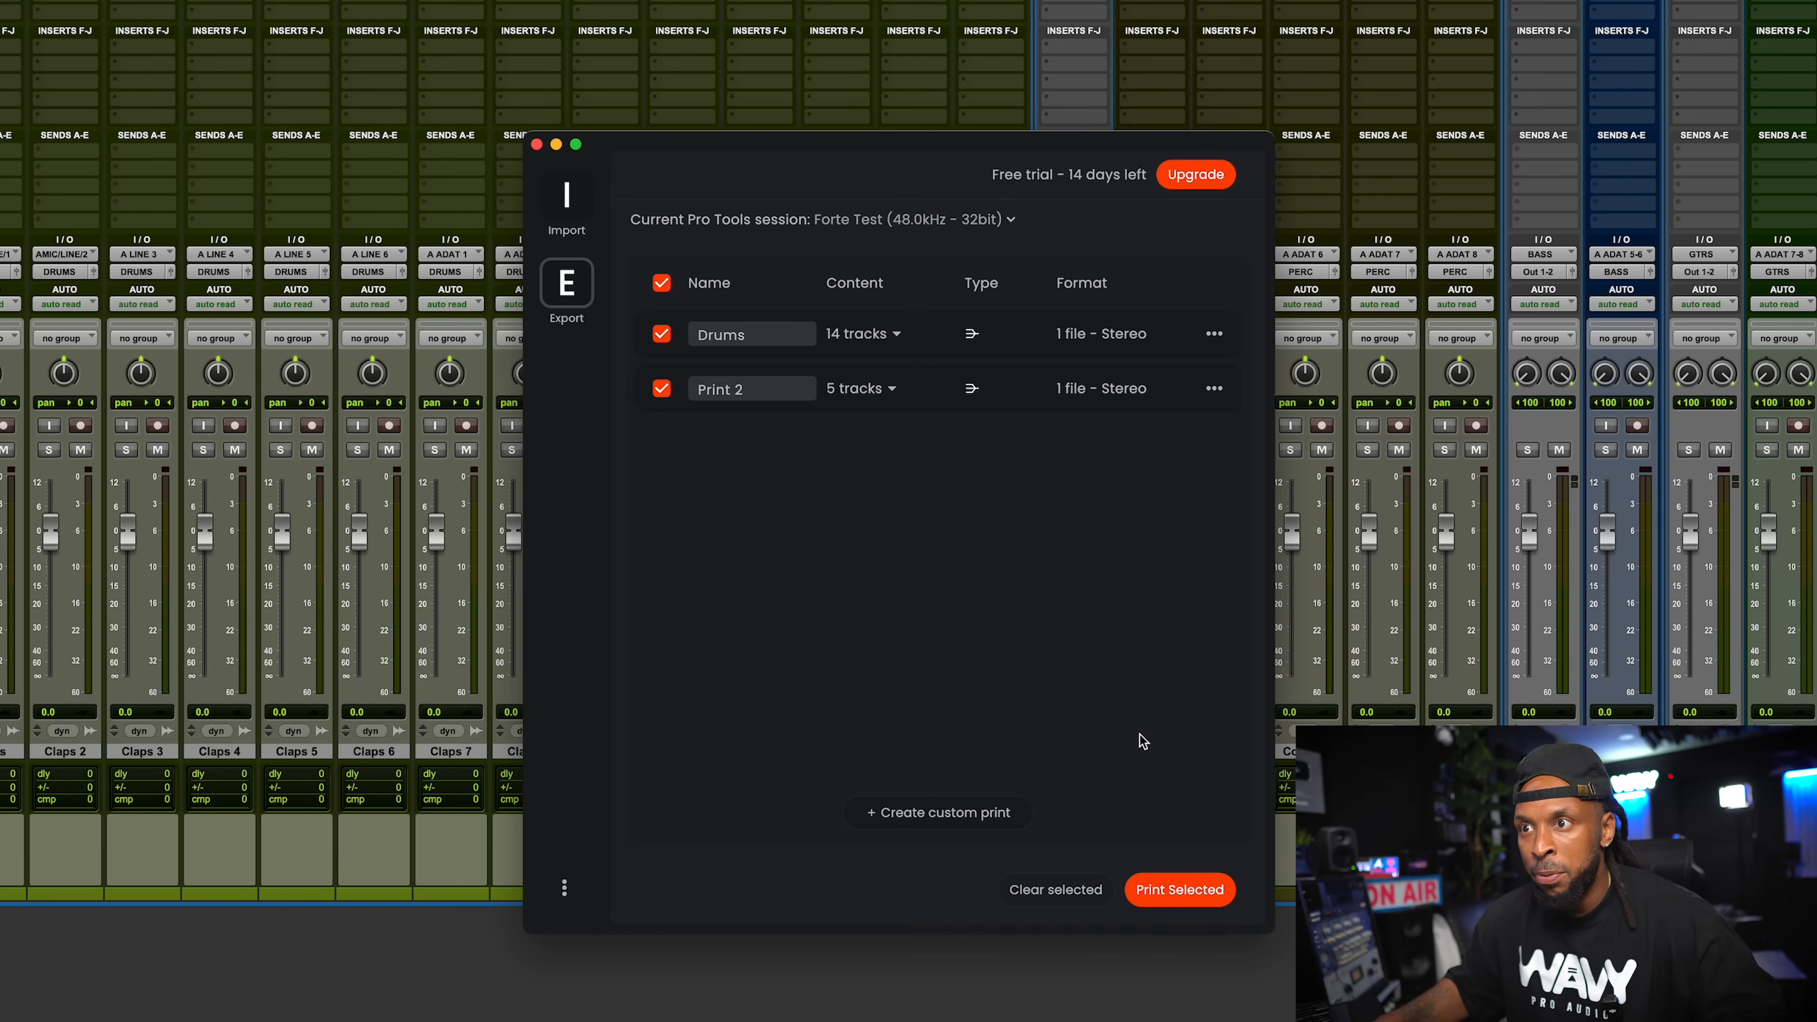
pyautogui.doubleClick(719, 388)
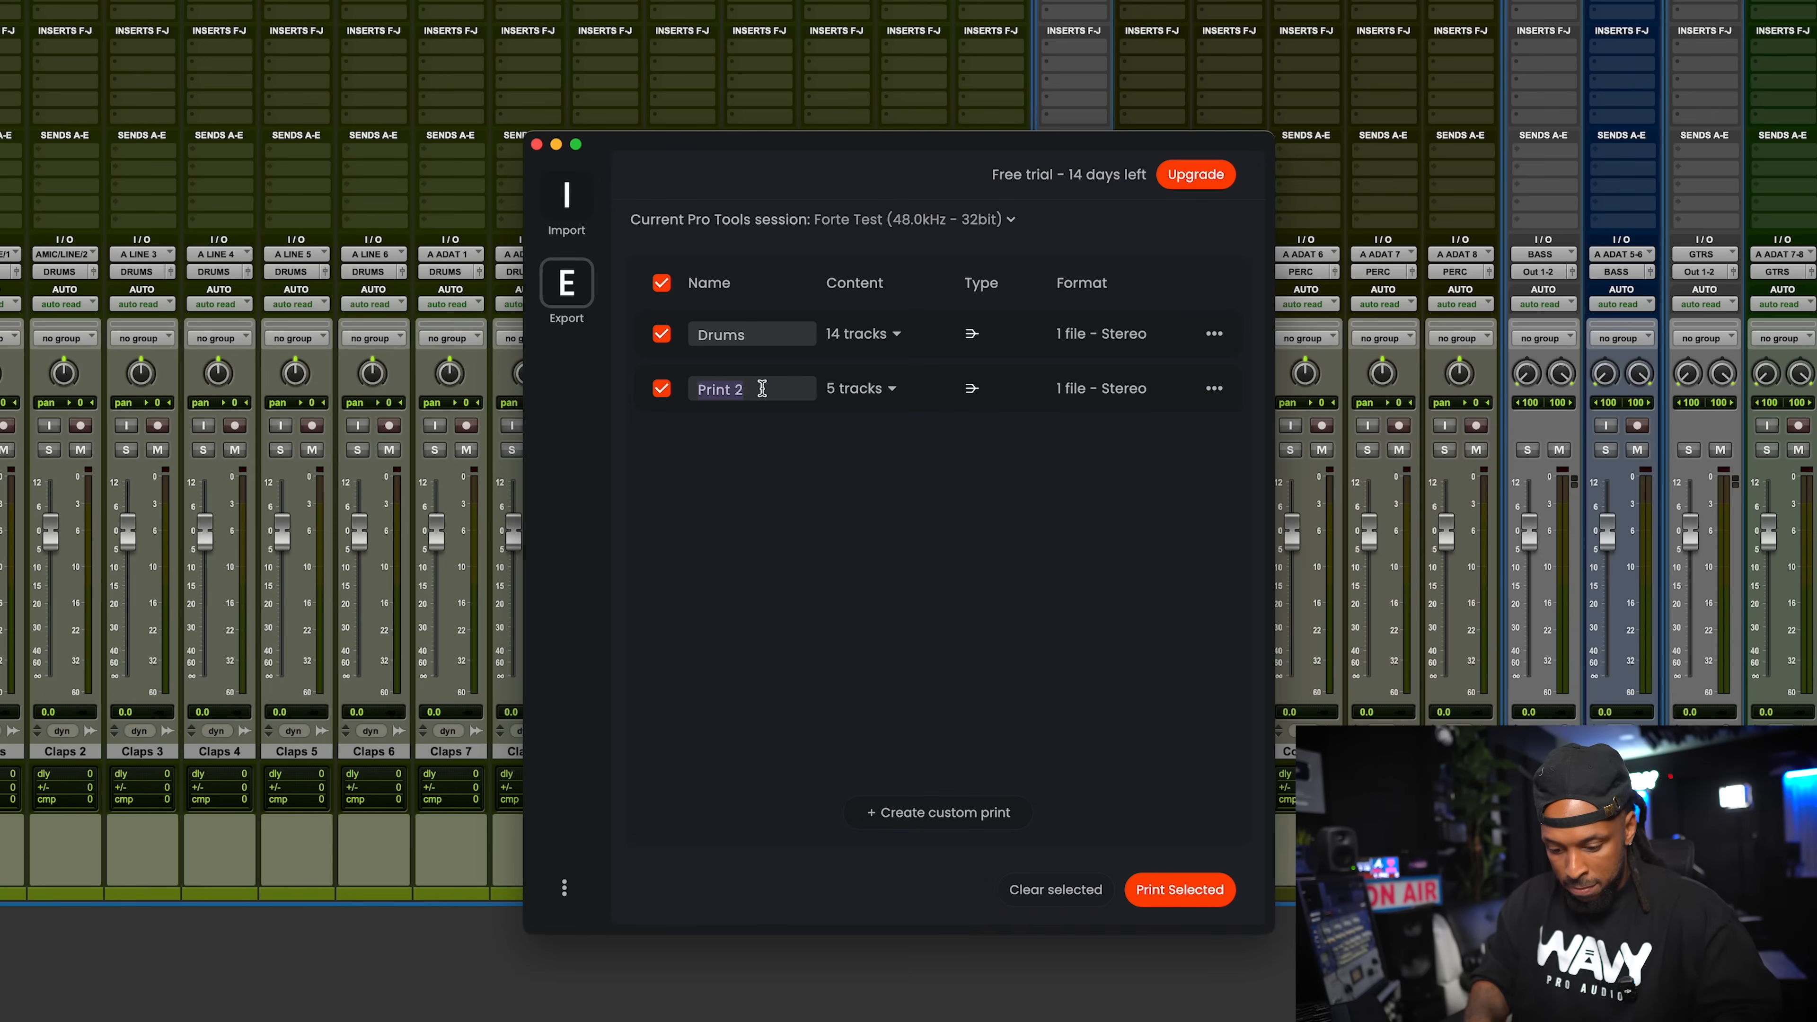
pyautogui.write('PERC')
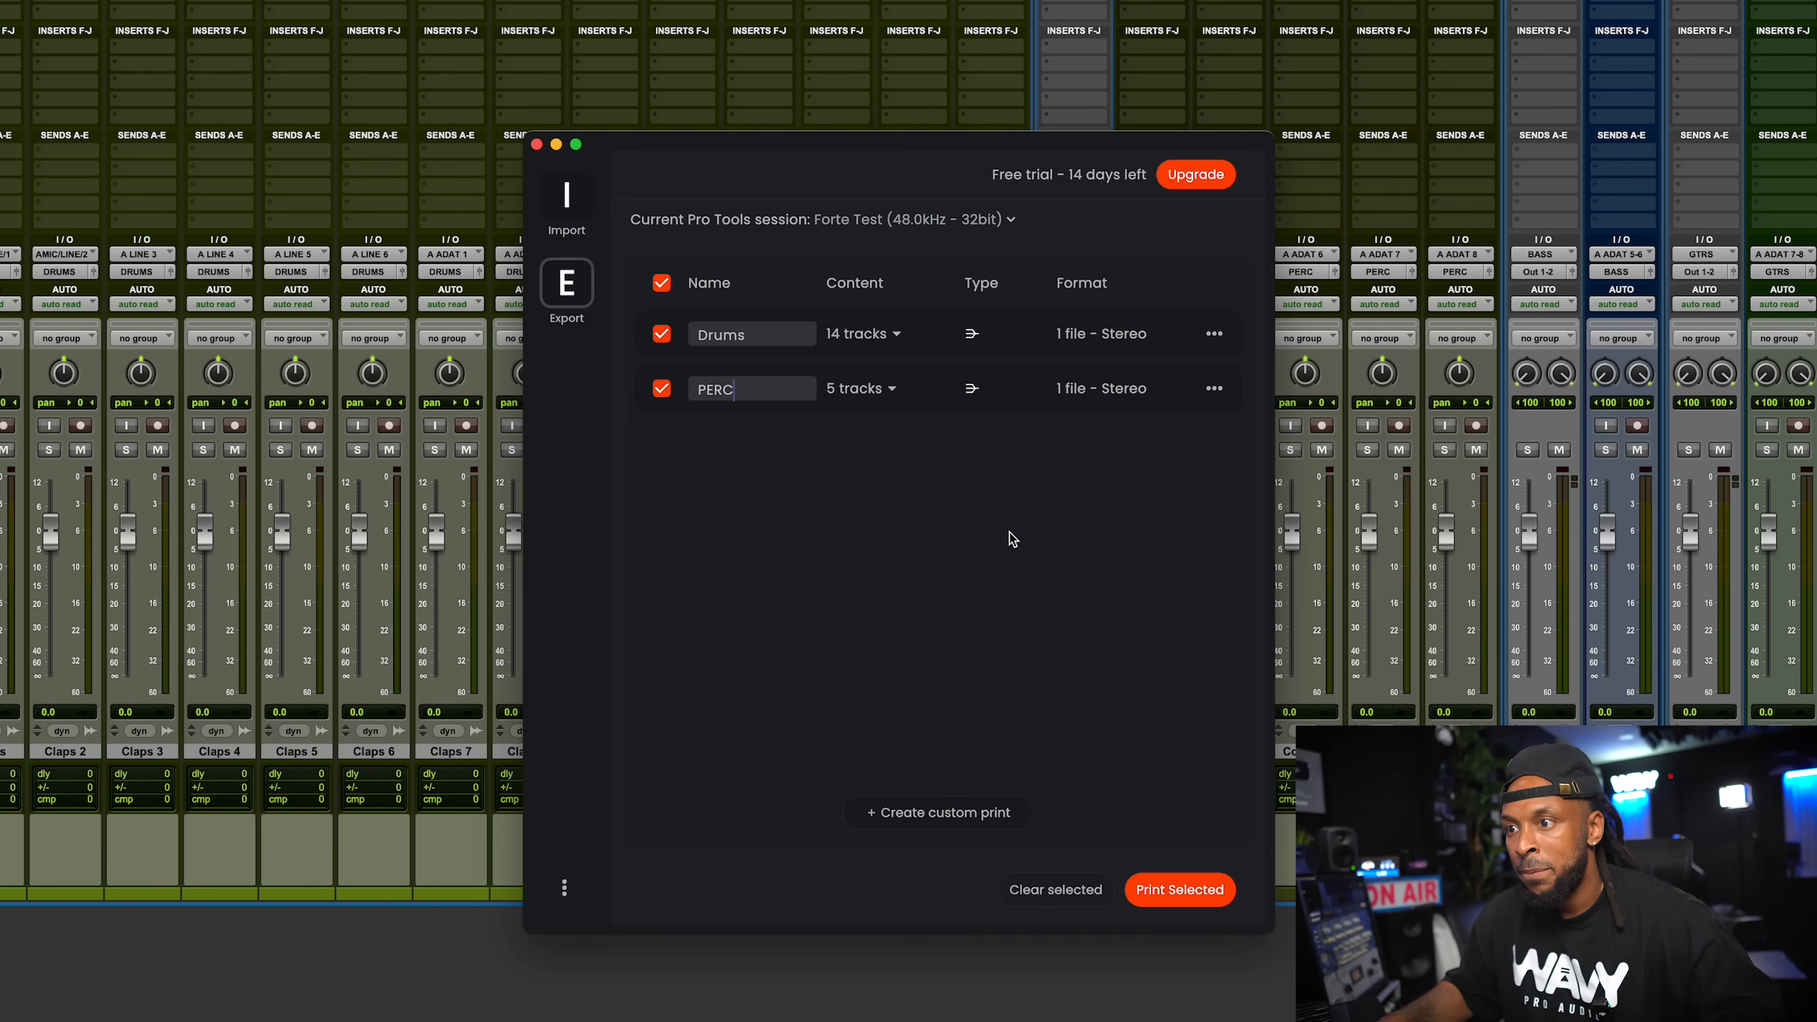
pyautogui.click(939, 812)
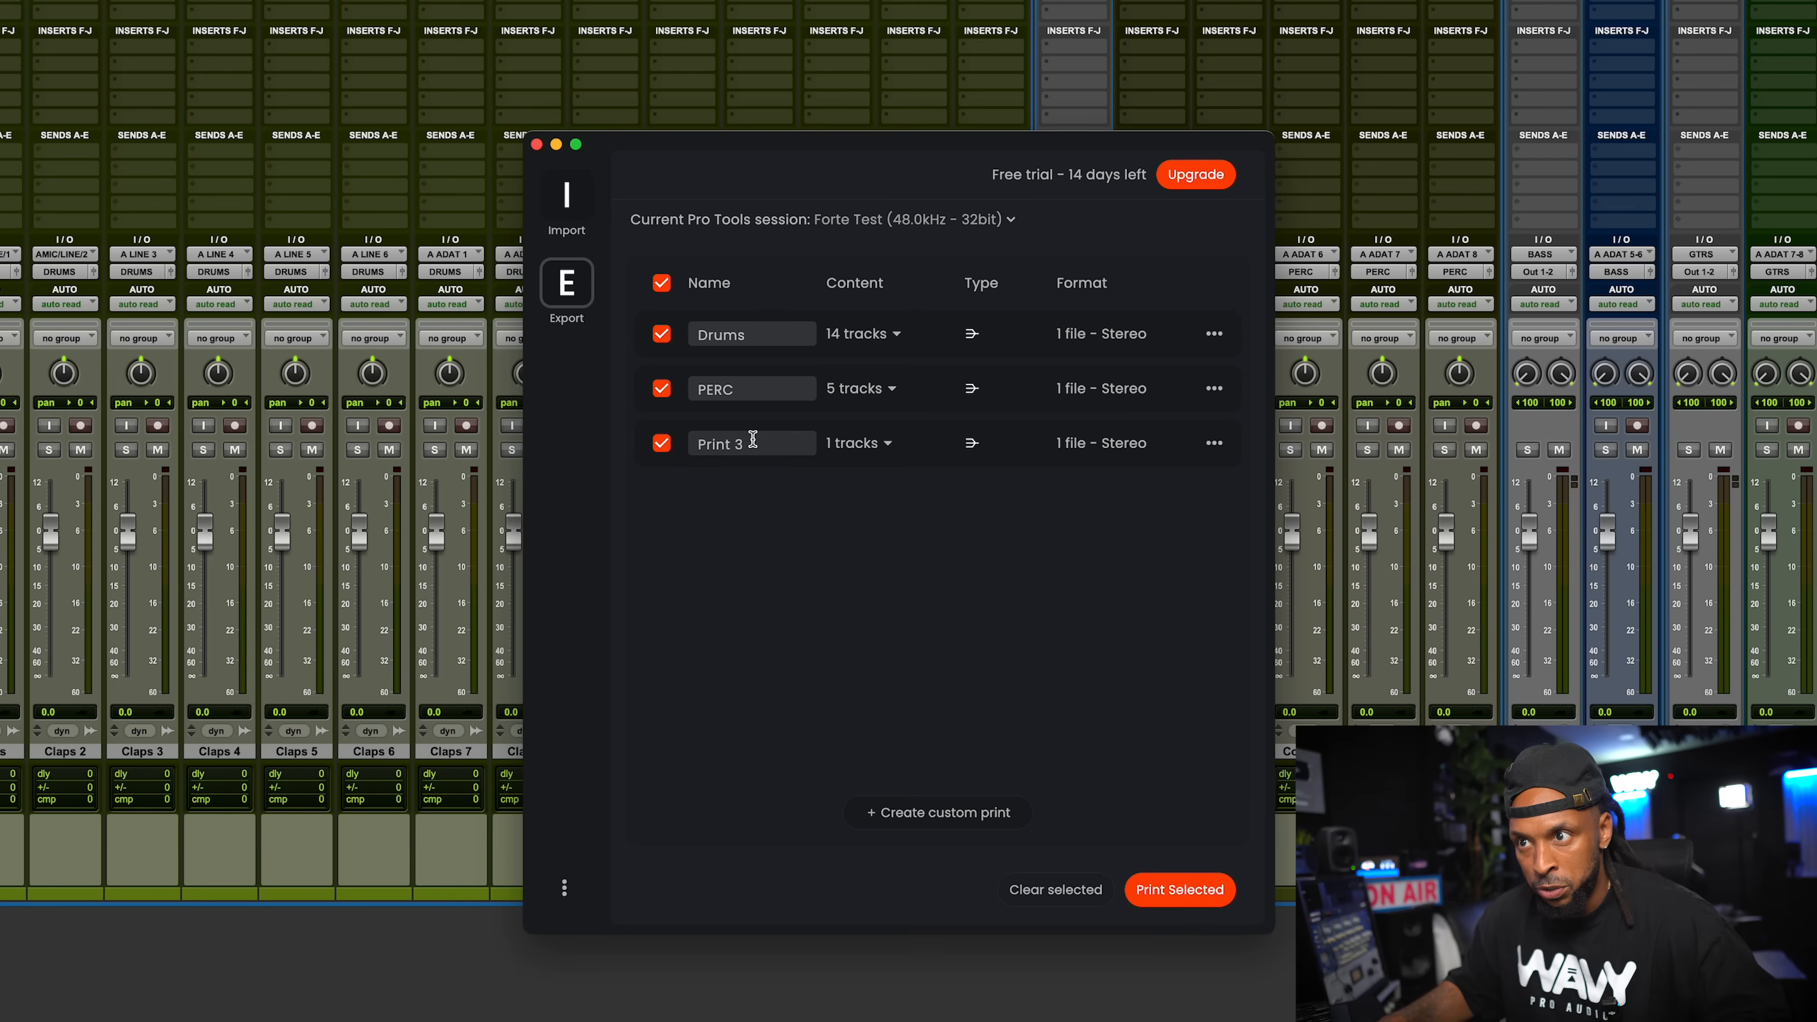
pyautogui.write('Bass')
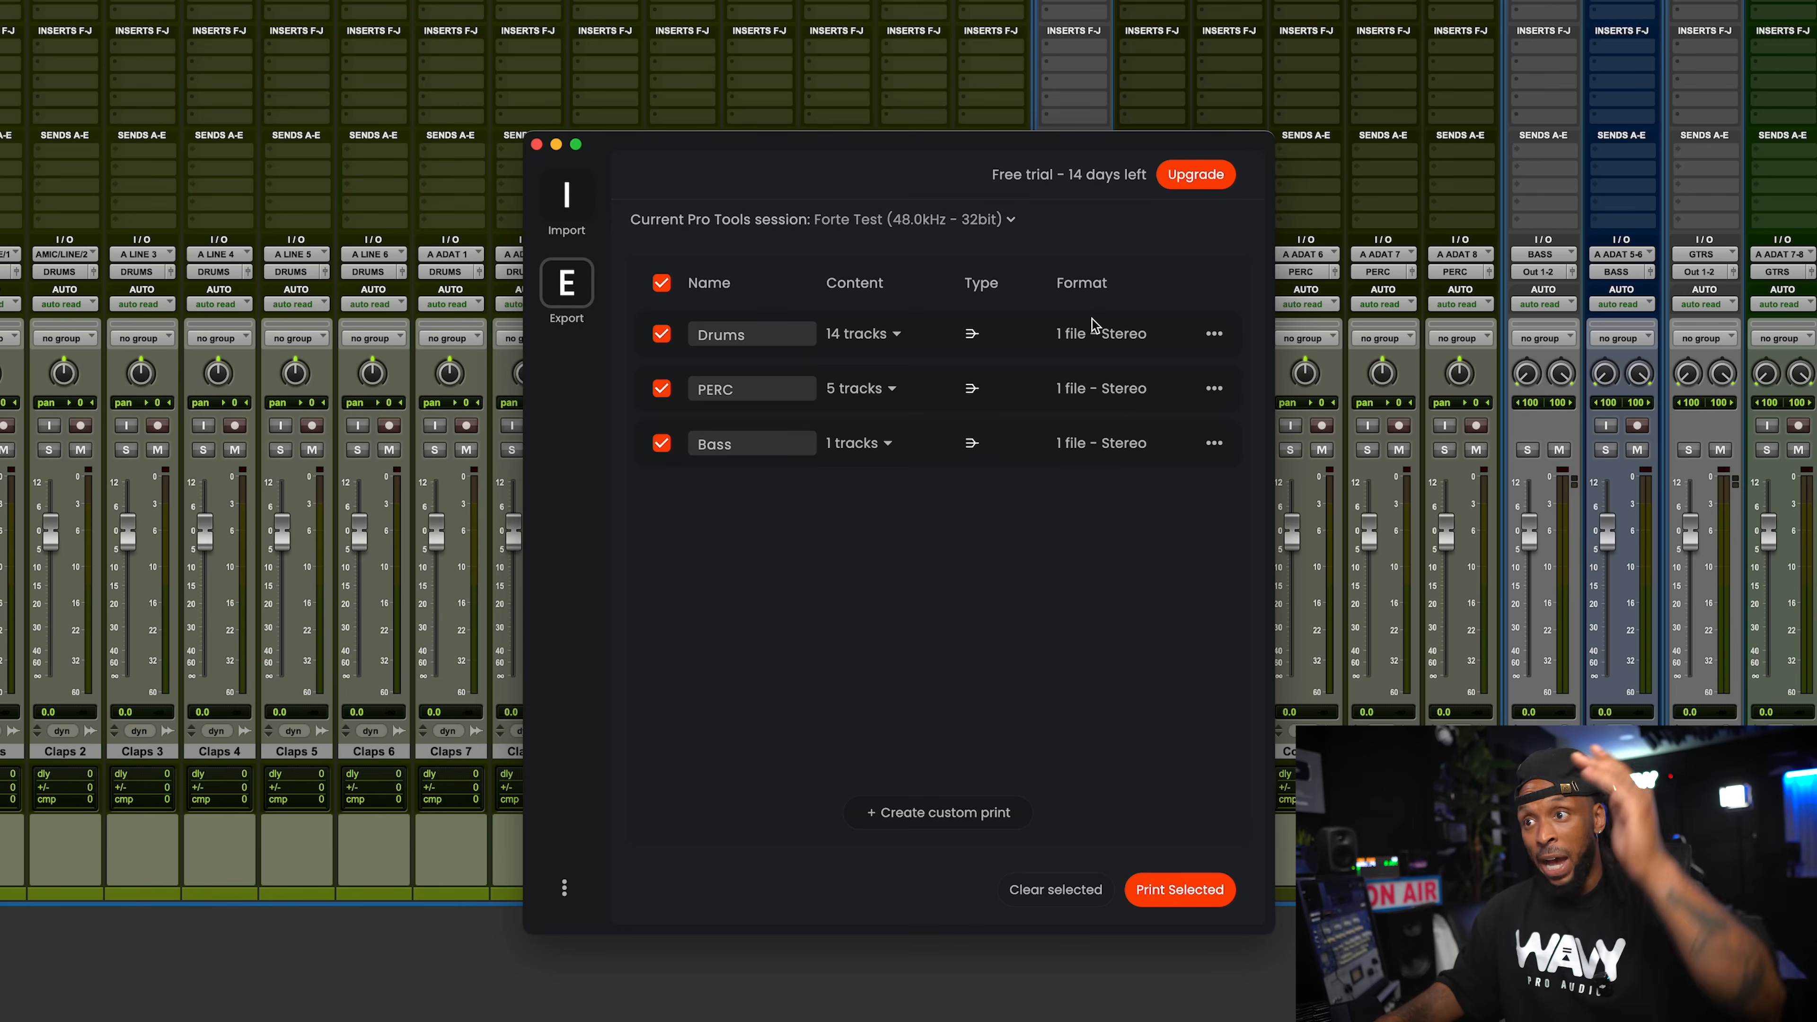
pyautogui.moveTo(912, 367)
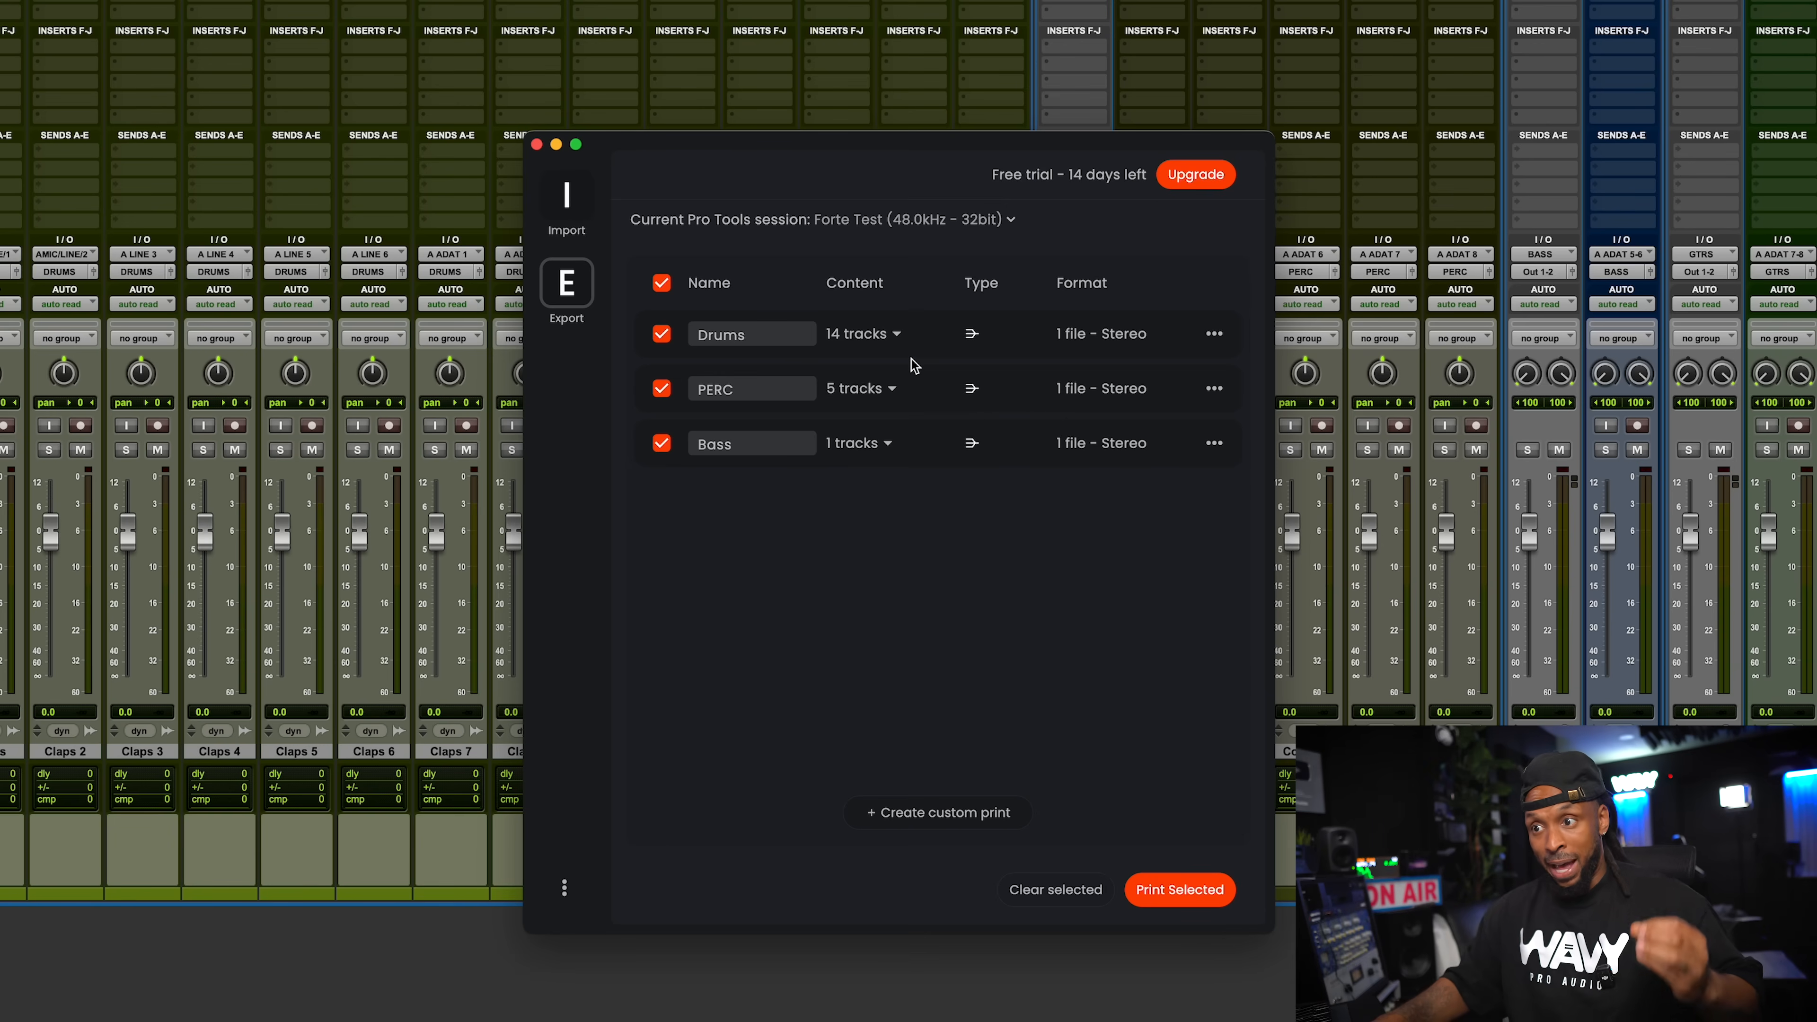
# Print the Drums, PERC and Bass stems as 32-bit 48 kHz WAV named FORTE into Bounced Files.
pyautogui.click(1179, 889)
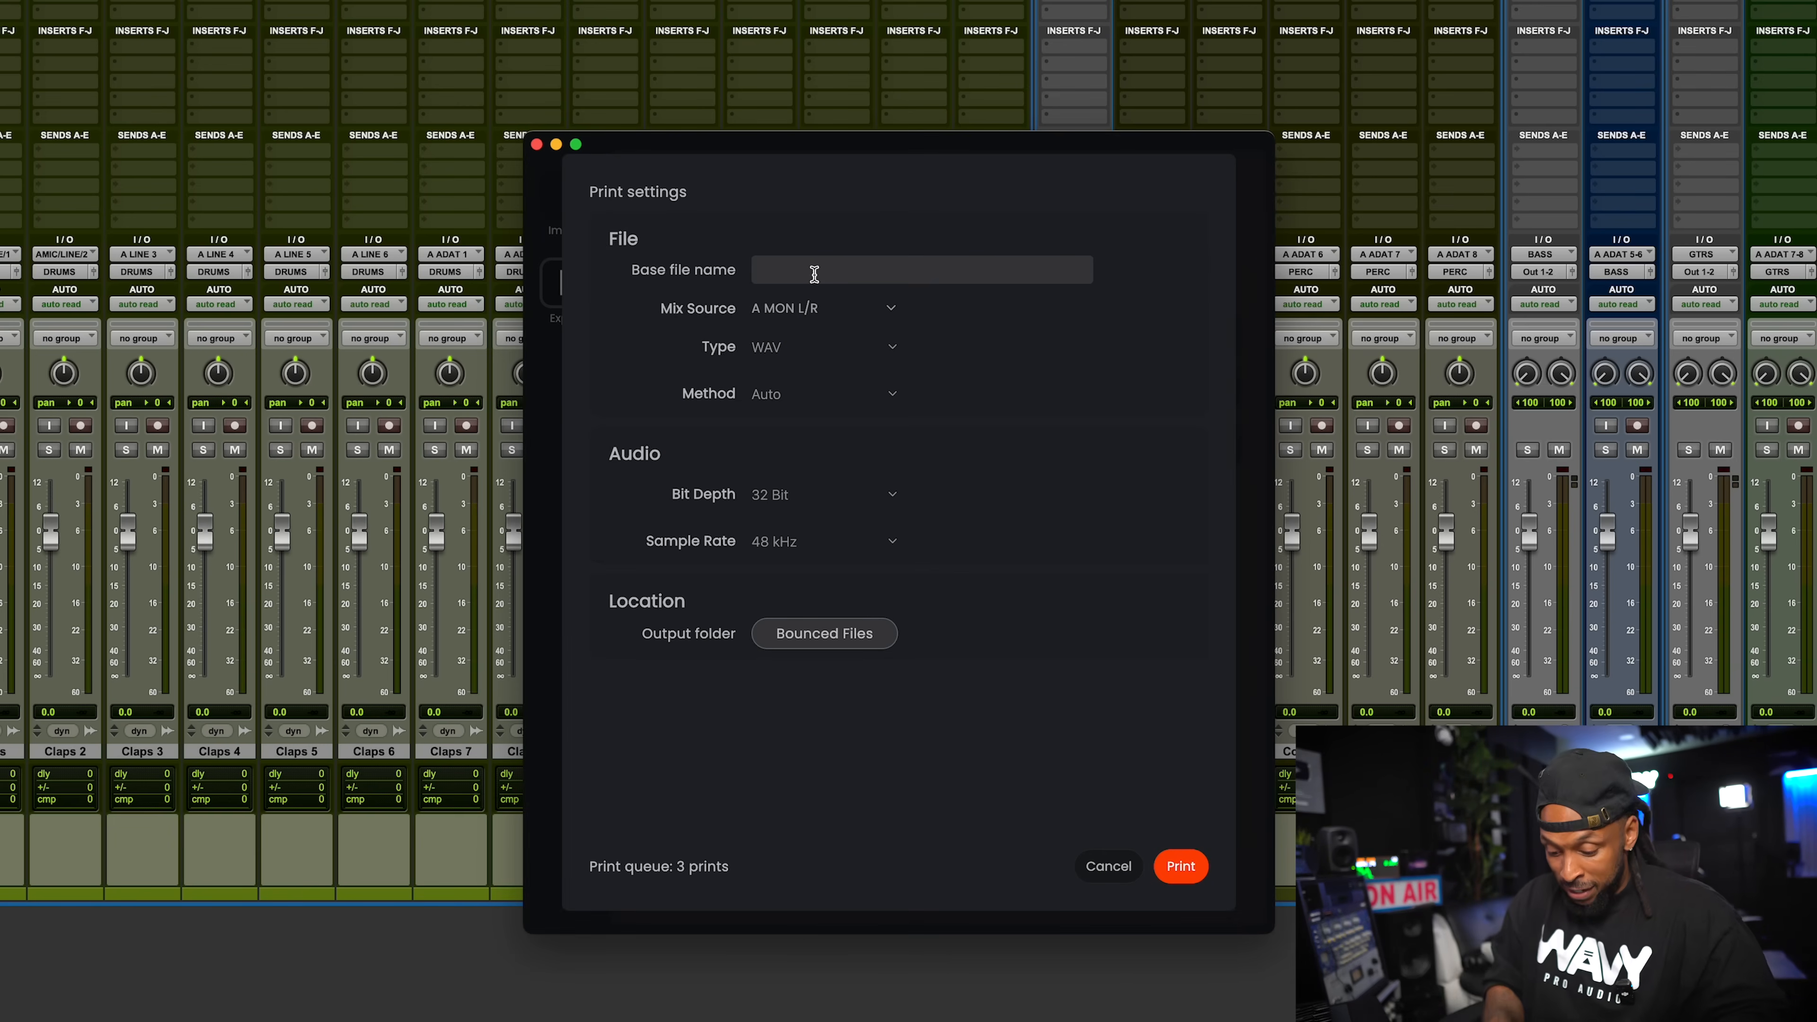
pyautogui.write('FORT')
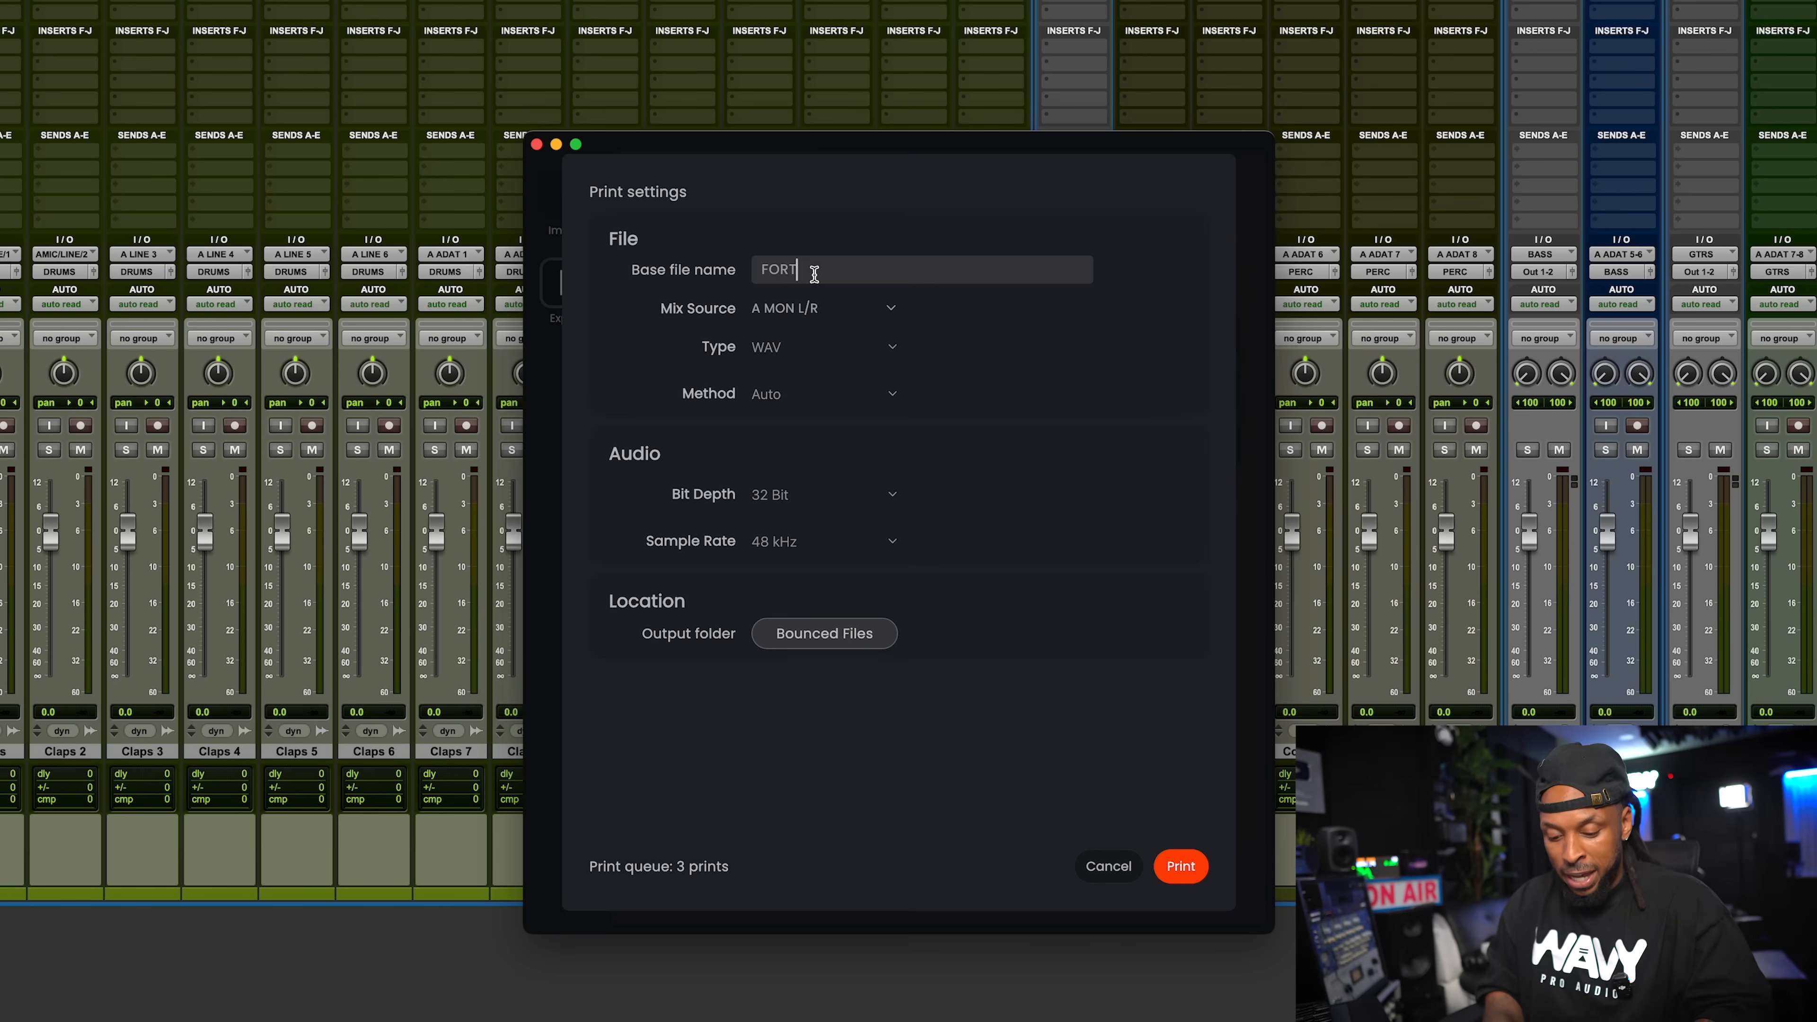
pyautogui.write('E')
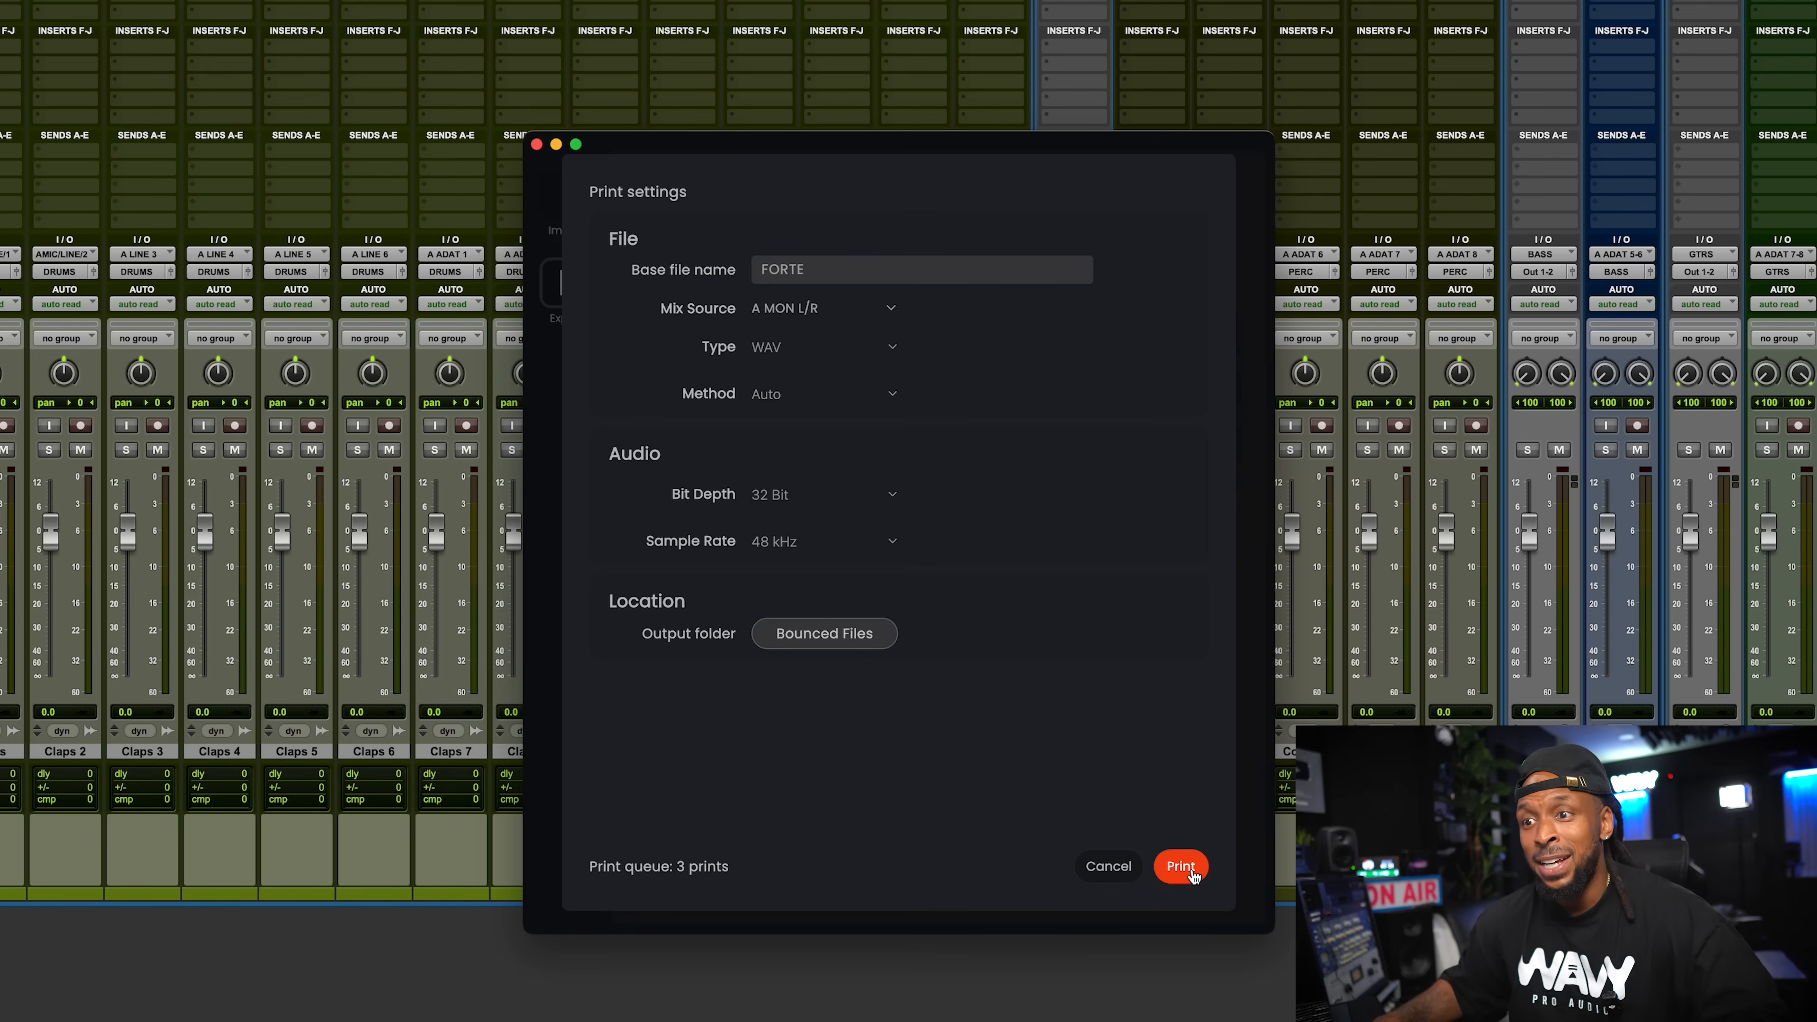
pyautogui.click(1181, 866)
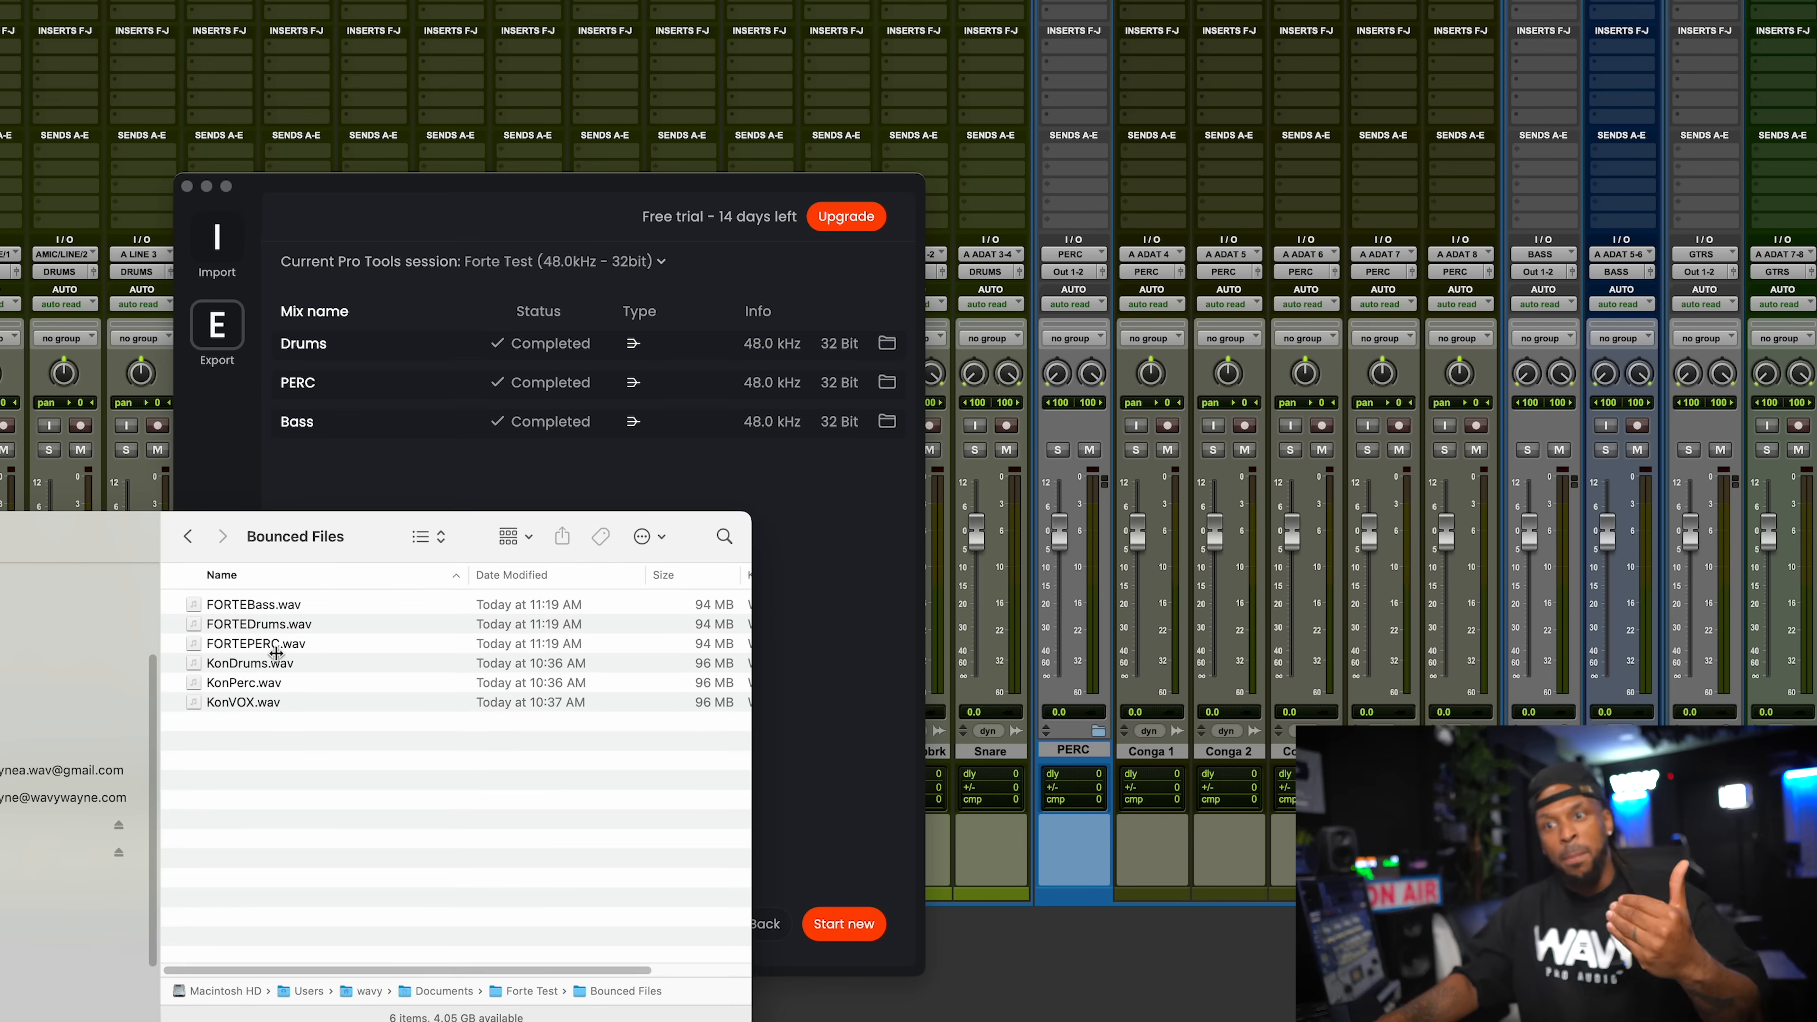
# Inspect the exported FORTEDrums.wav and neighbouring WAV files in the Bounced Files folder.
pyautogui.click(259, 624)
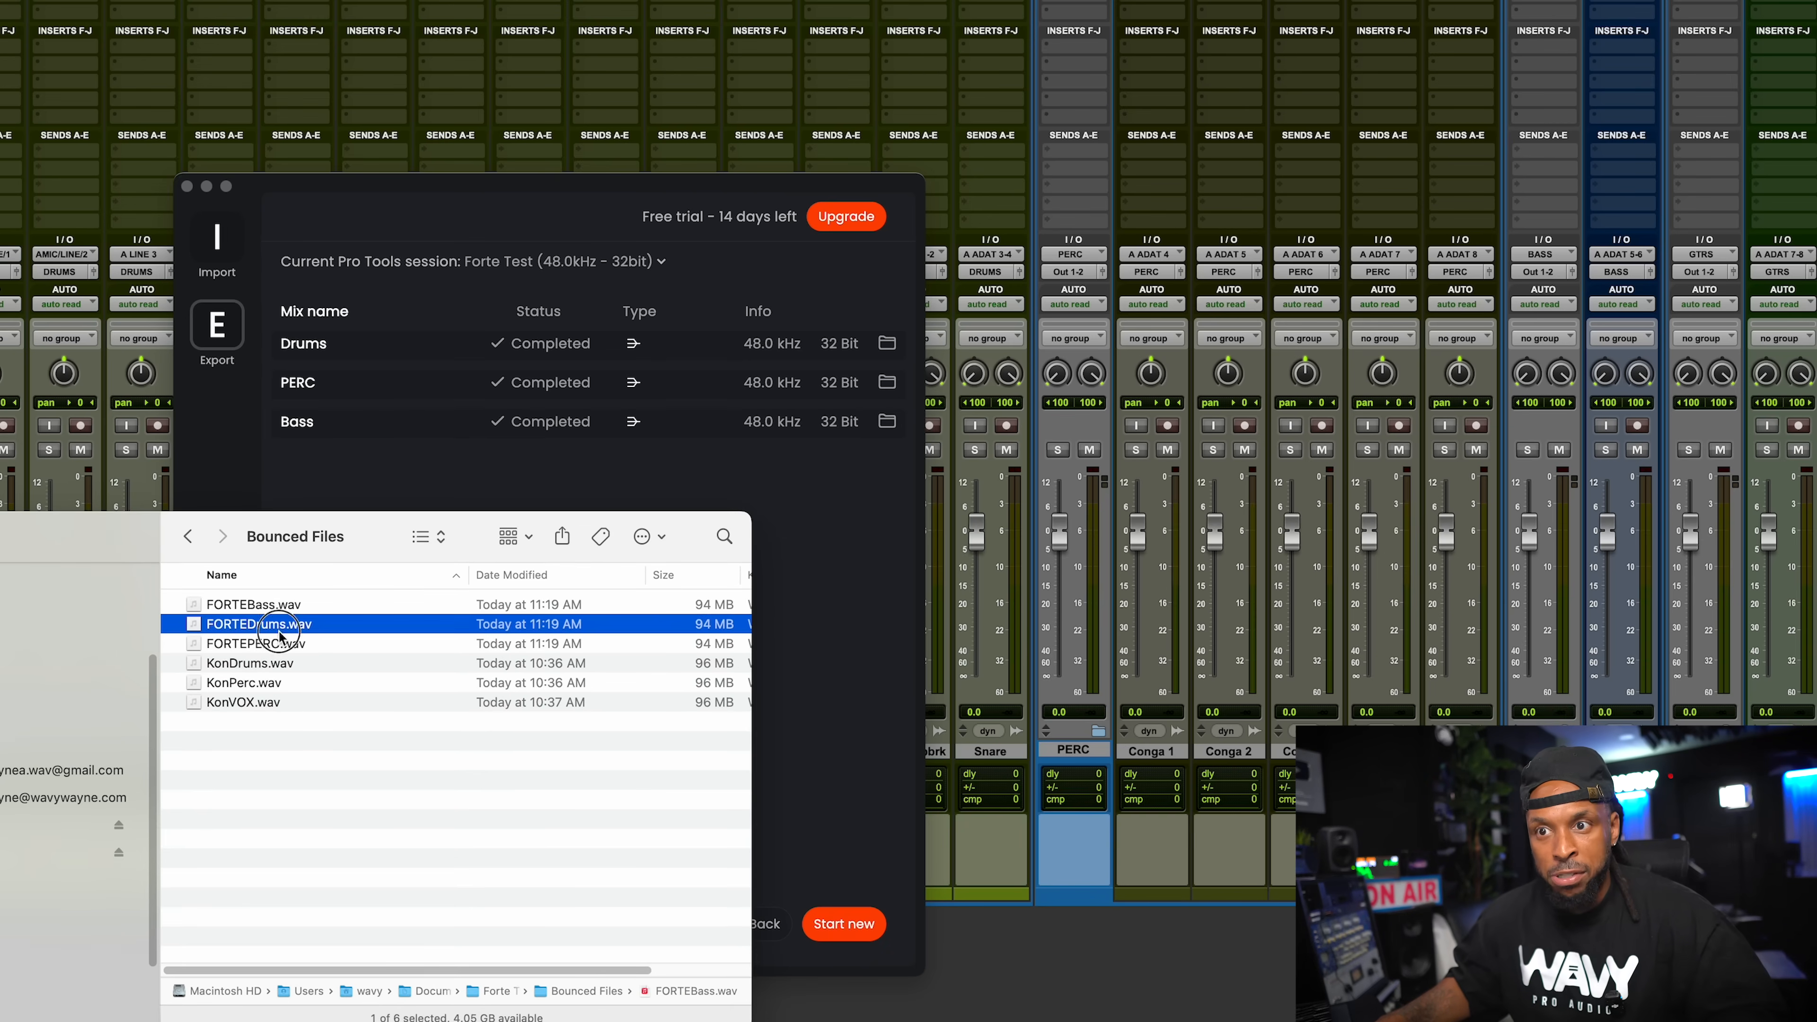
pyautogui.click(243, 702)
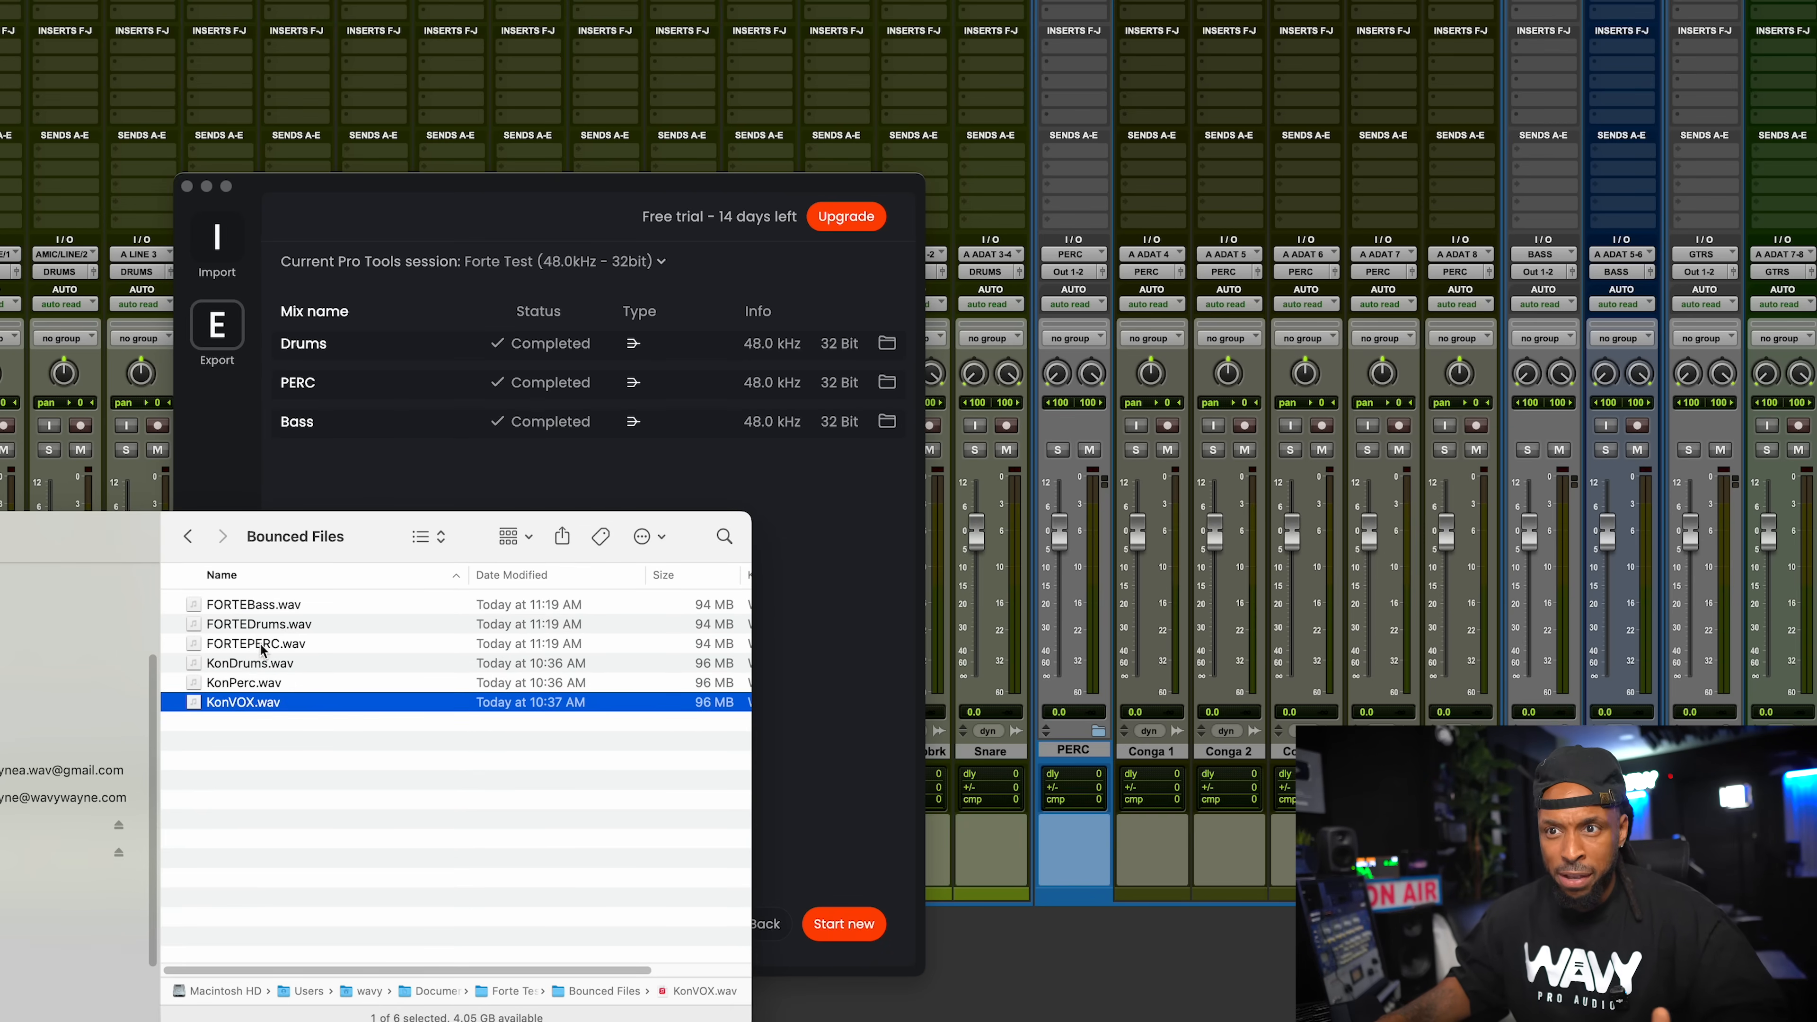
pyautogui.click(258, 623)
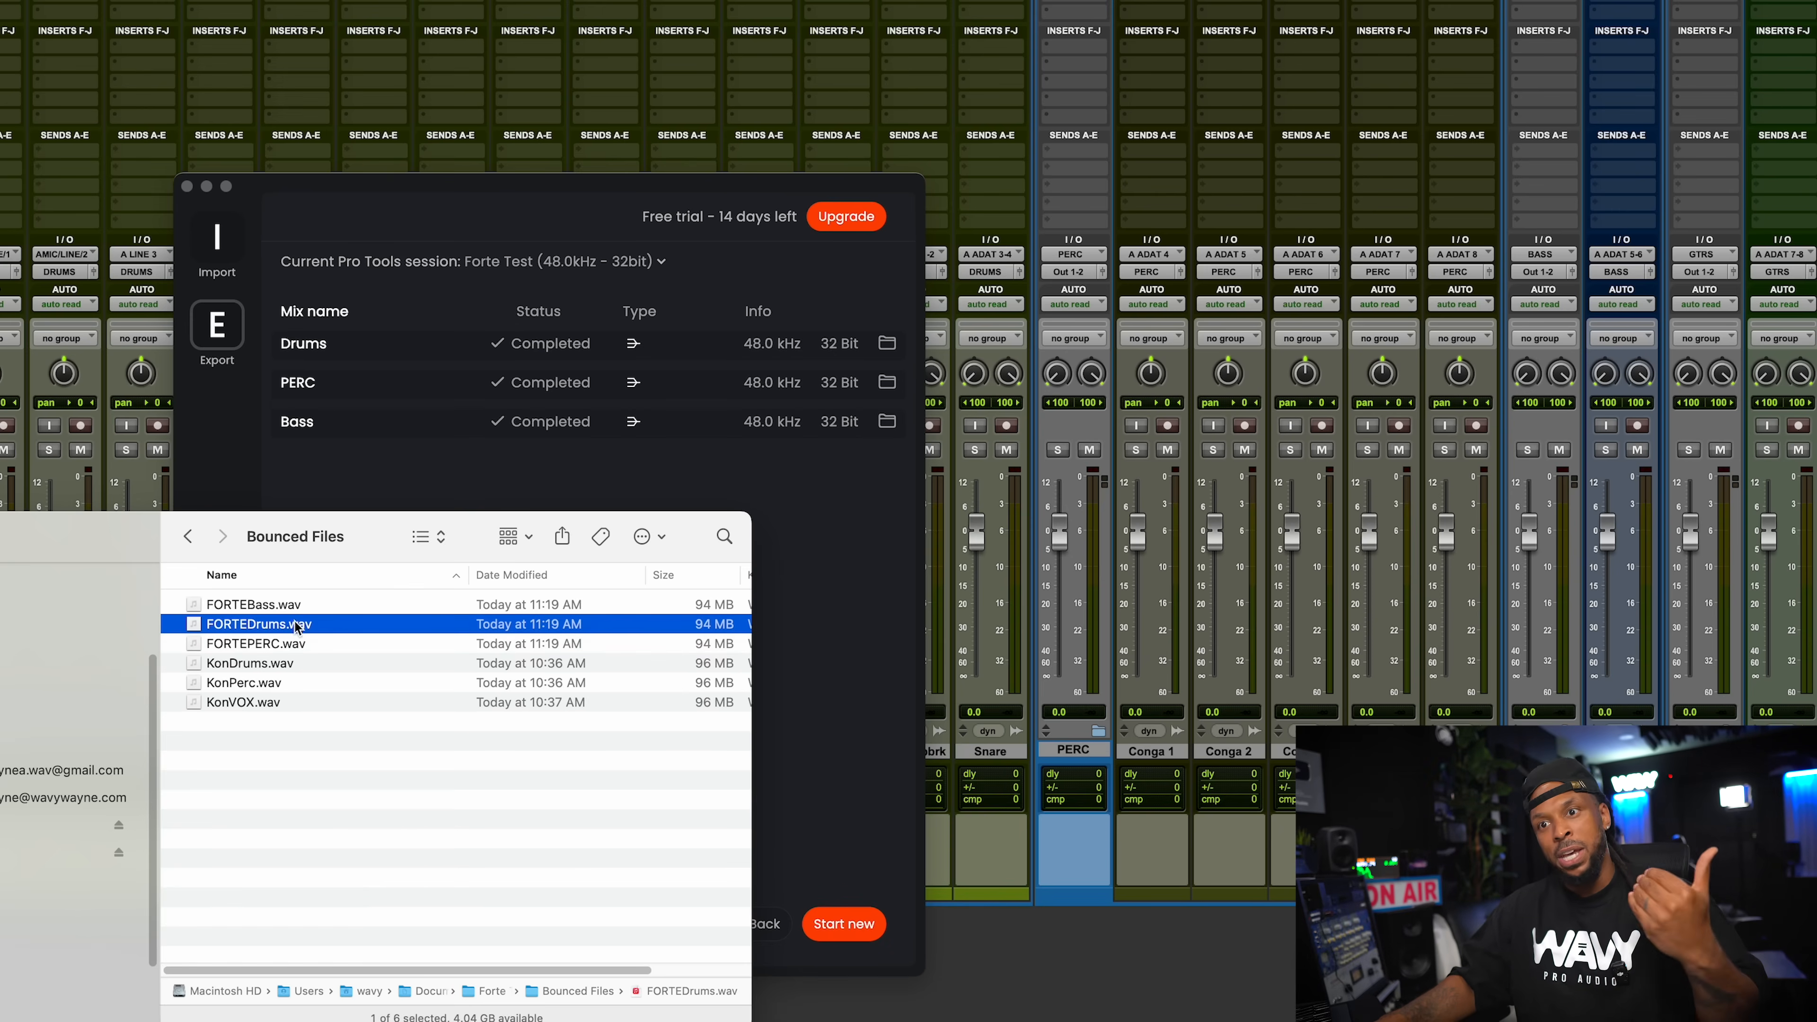
pyautogui.click(257, 644)
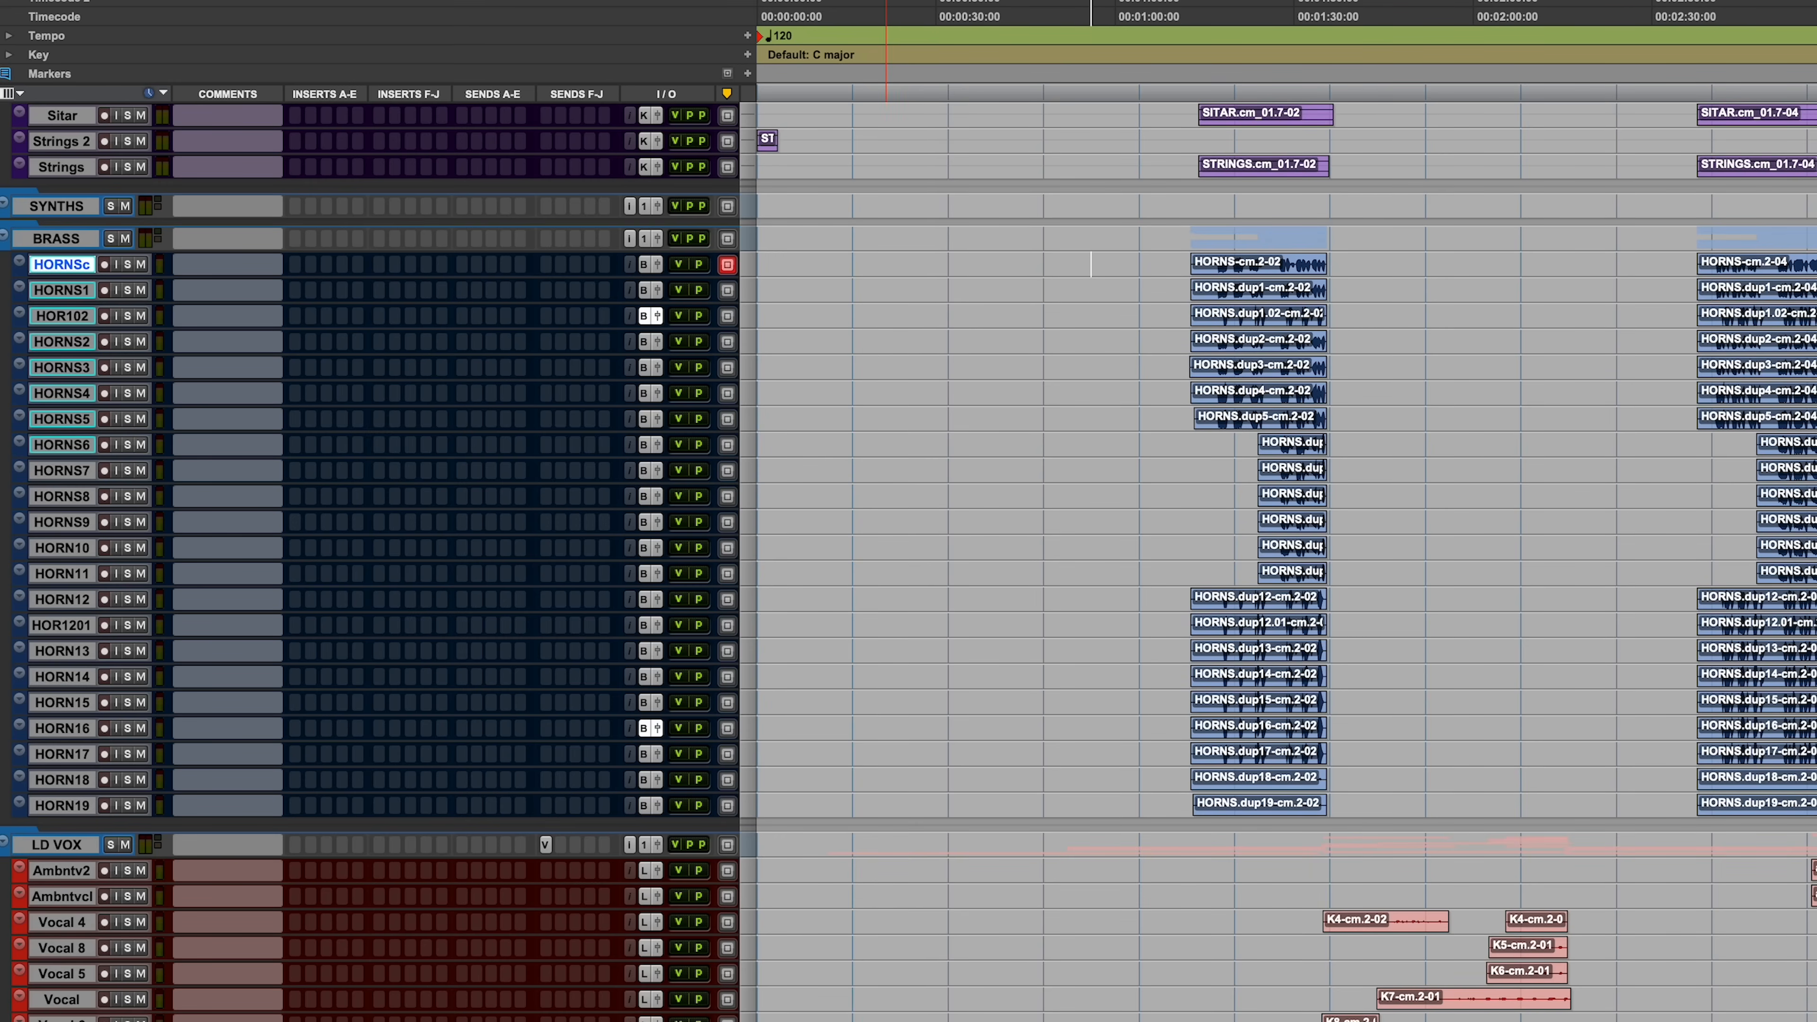
# Send the 22 horn tracks to Forte, name the print HORNS, and add a second per-track print named Hor...
pyautogui.click(62, 805)
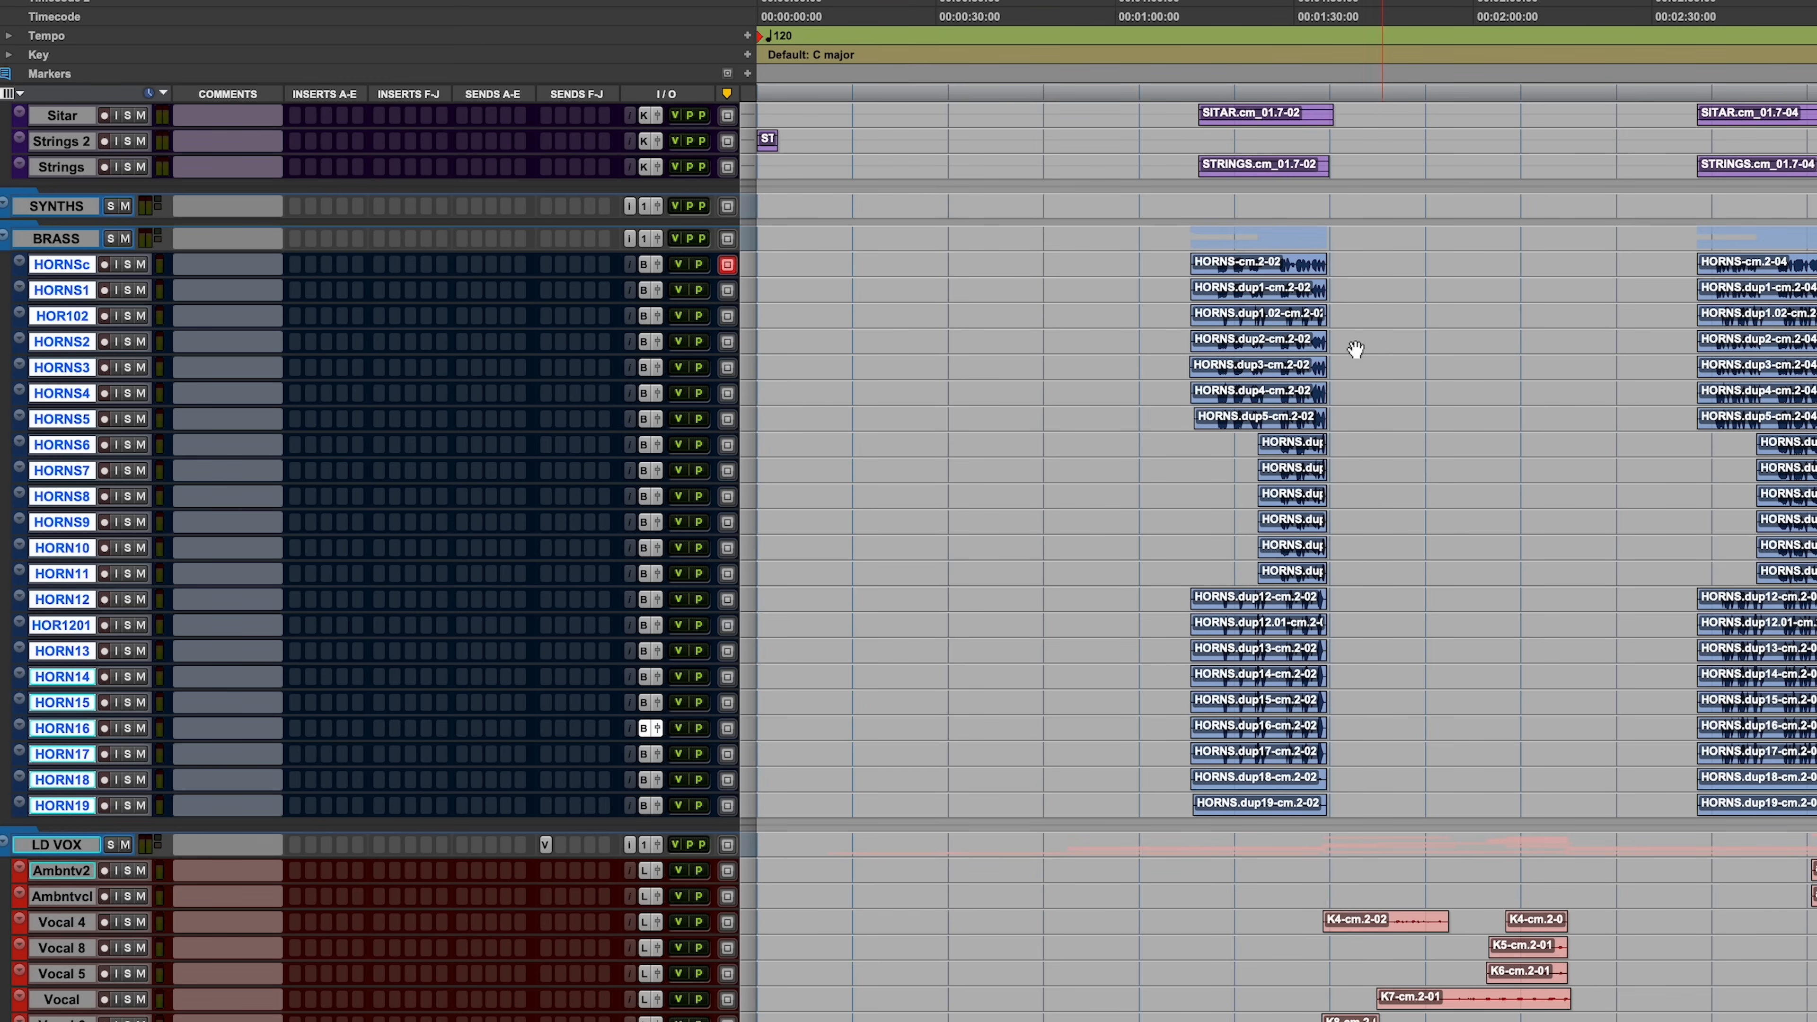
pyautogui.moveTo(98, 253)
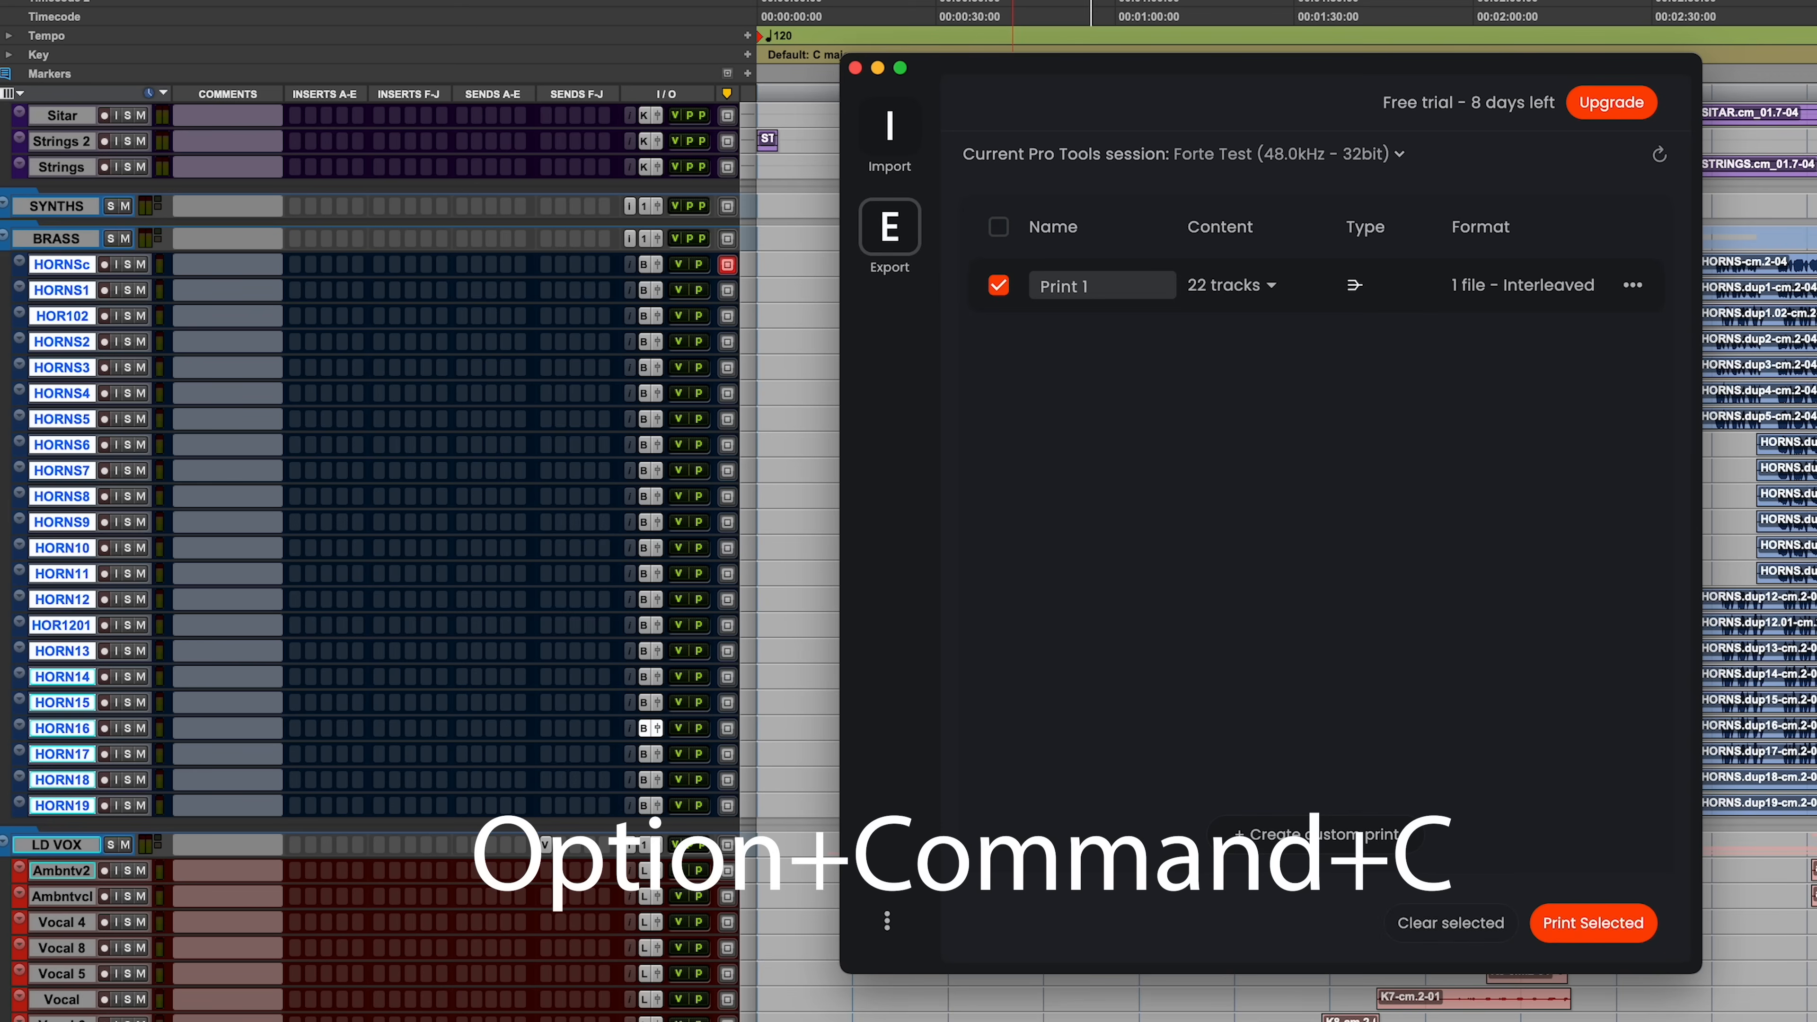
pyautogui.click(998, 226)
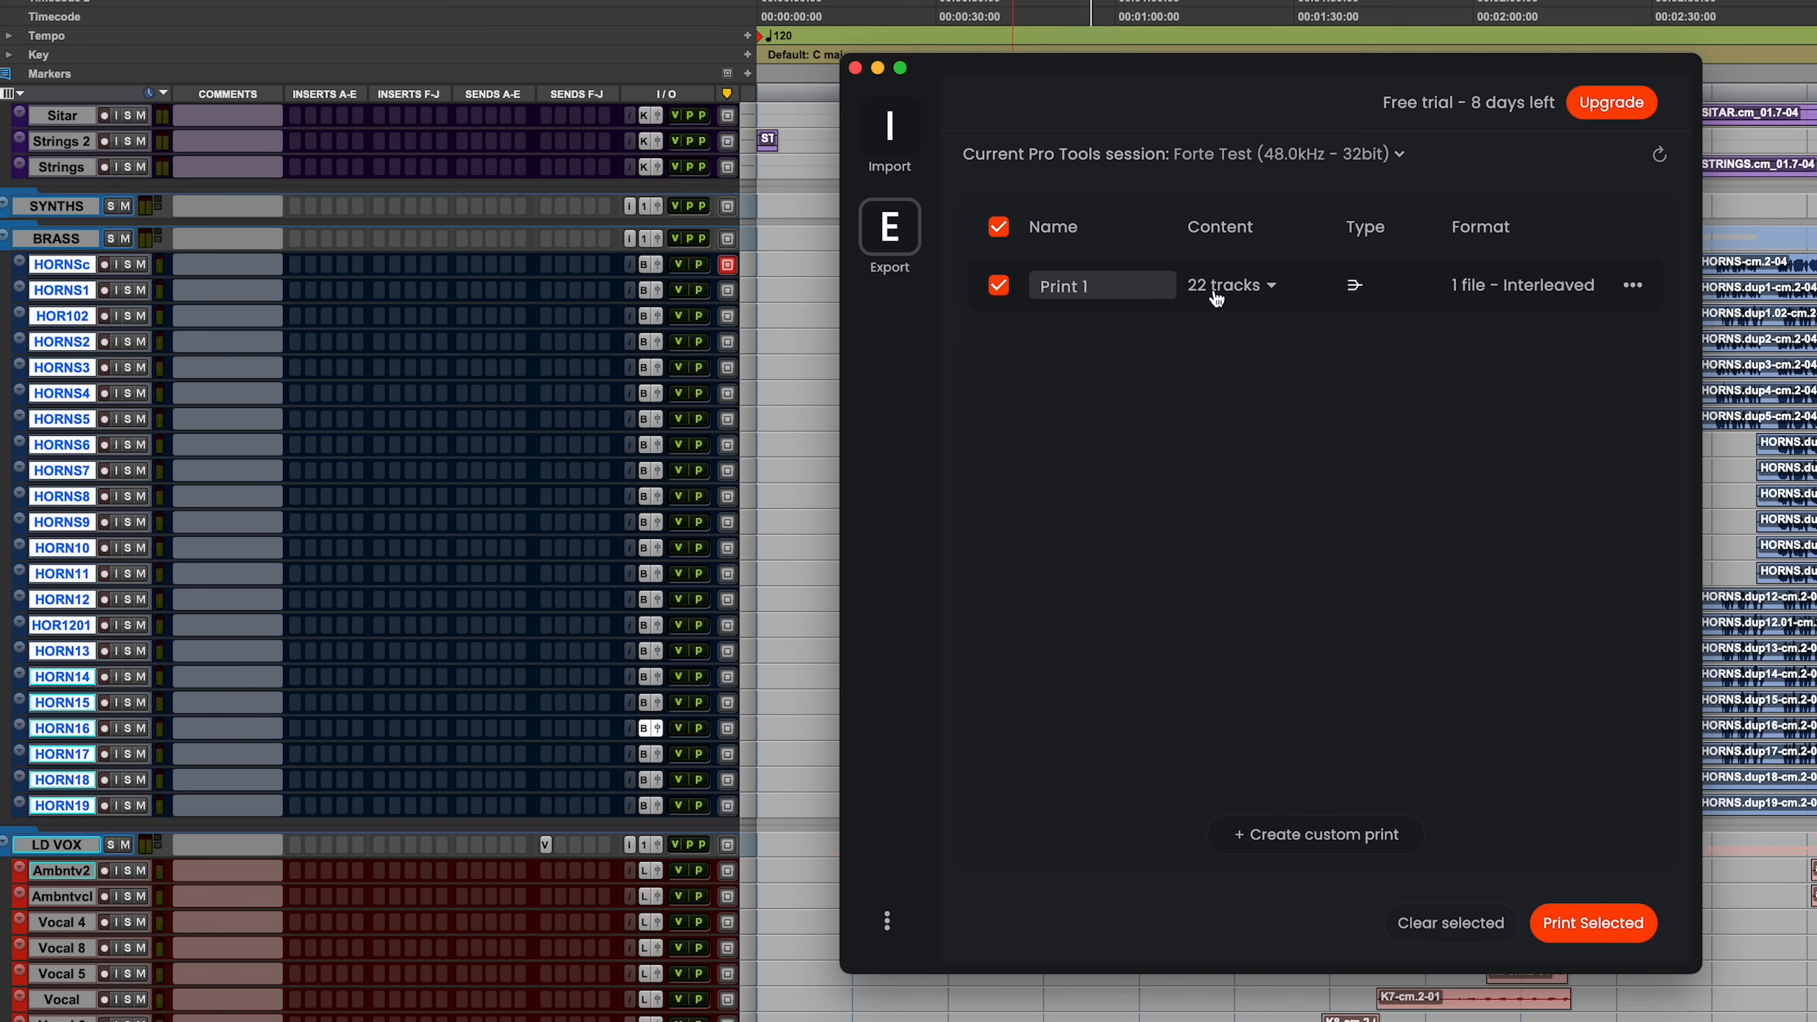
pyautogui.moveTo(1544, 288)
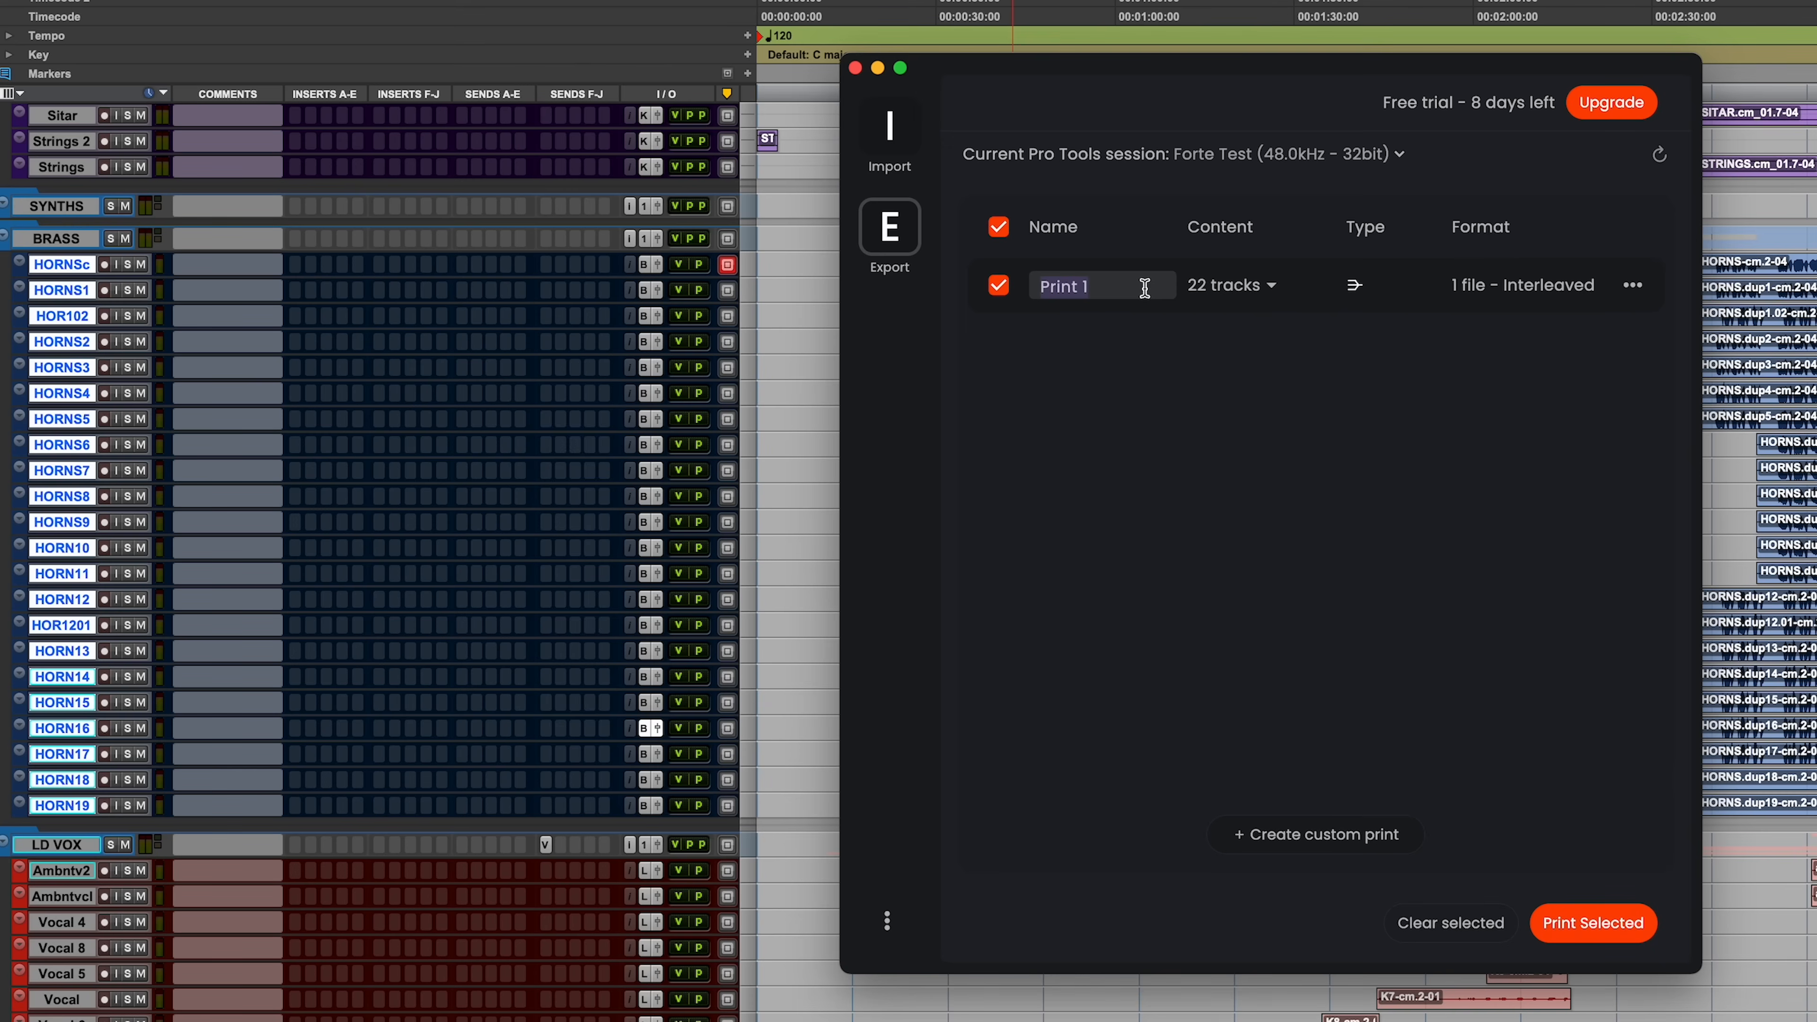
pyautogui.write('H')
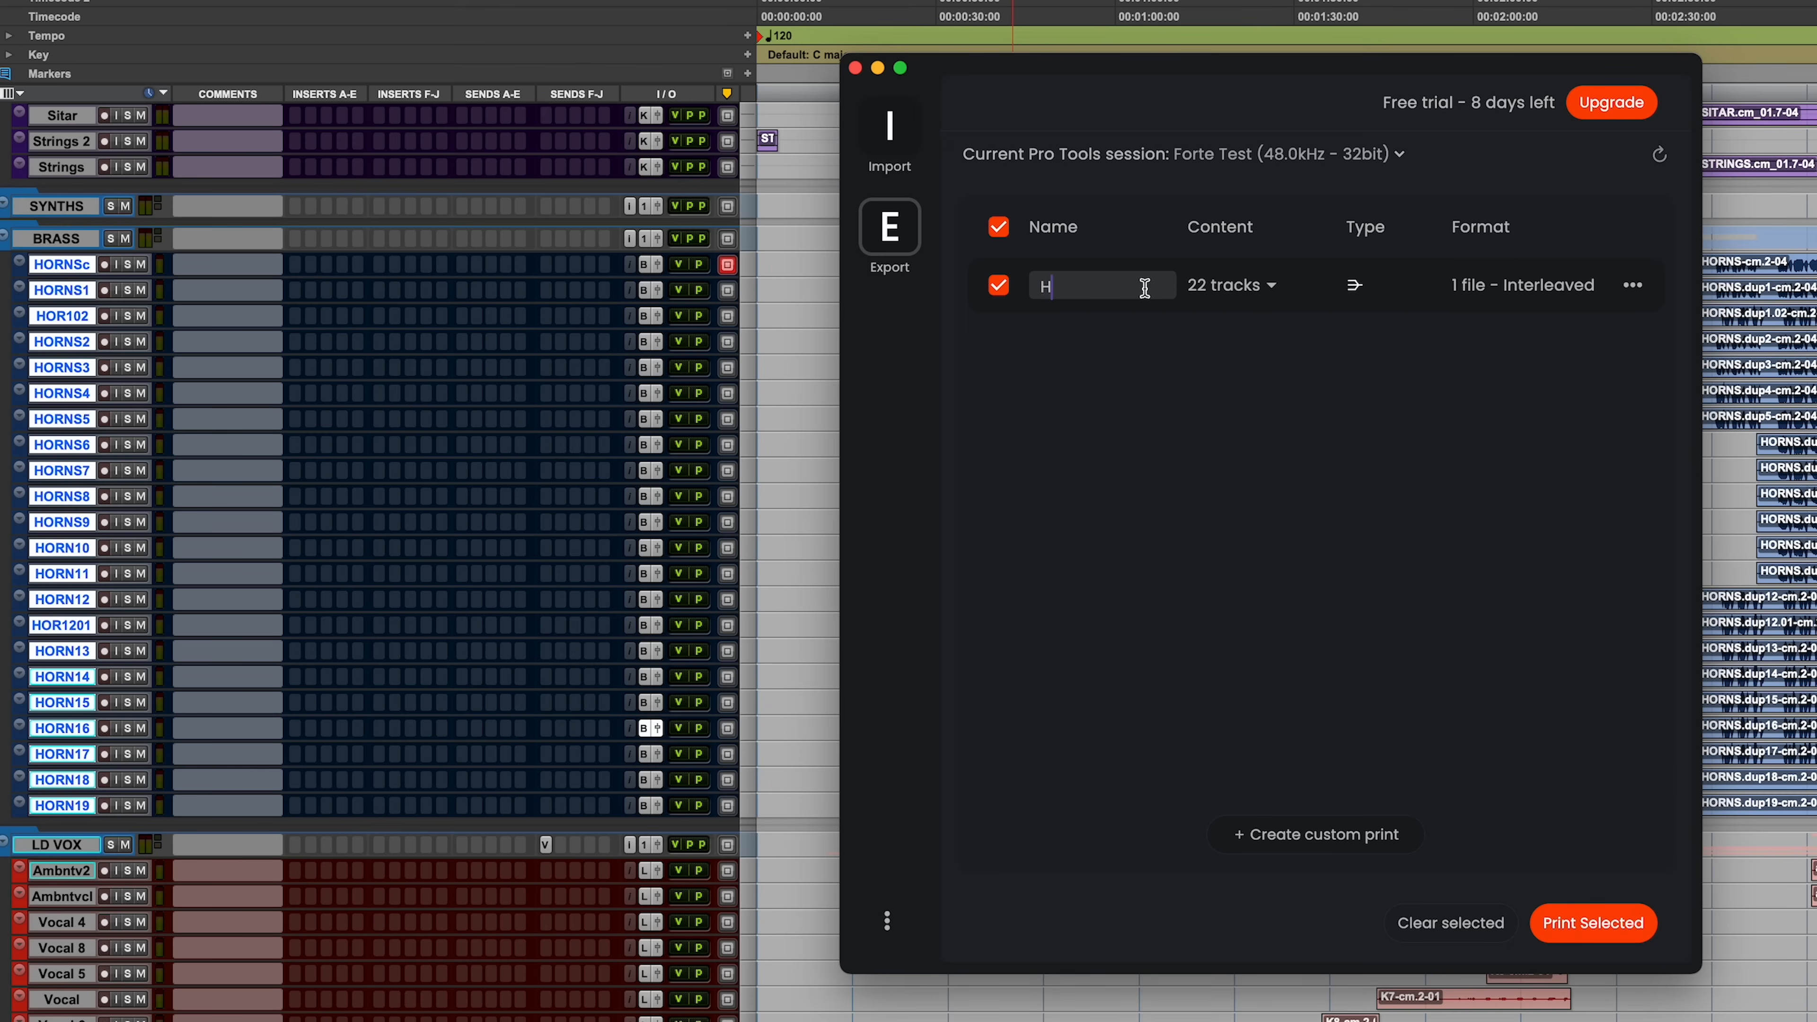
pyautogui.write('ORNS')
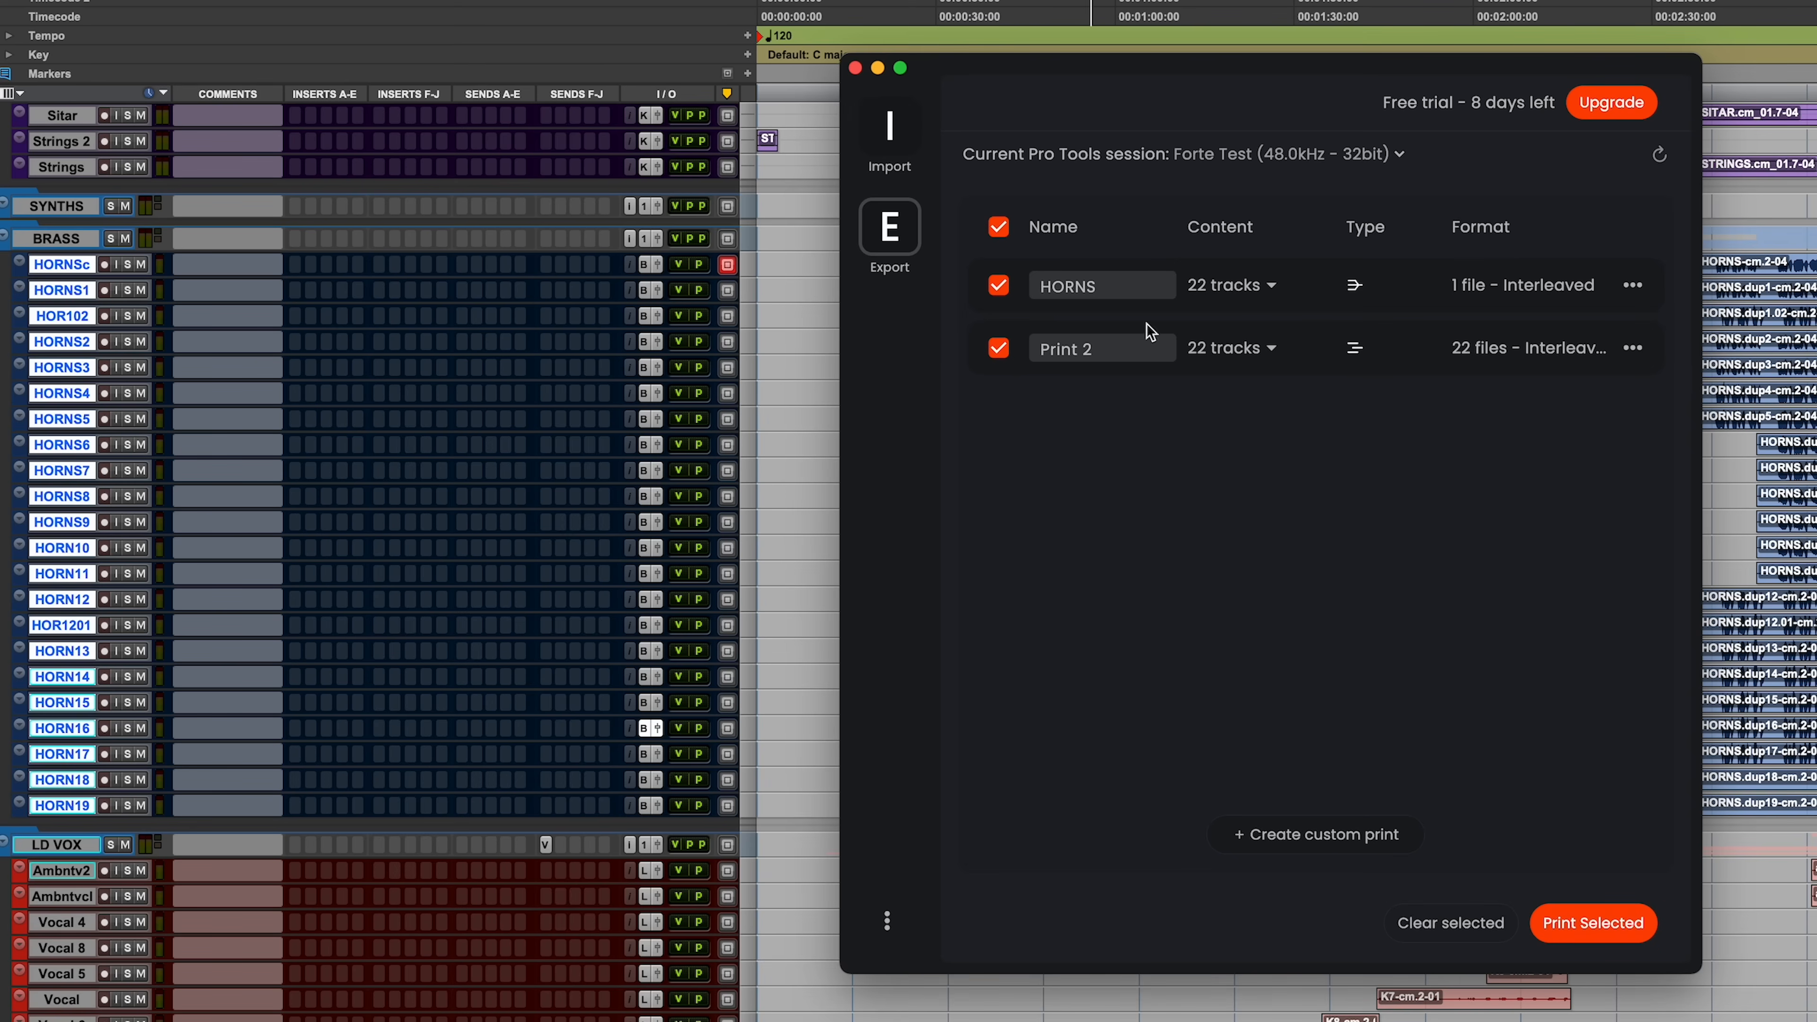
pyautogui.moveTo(1469, 361)
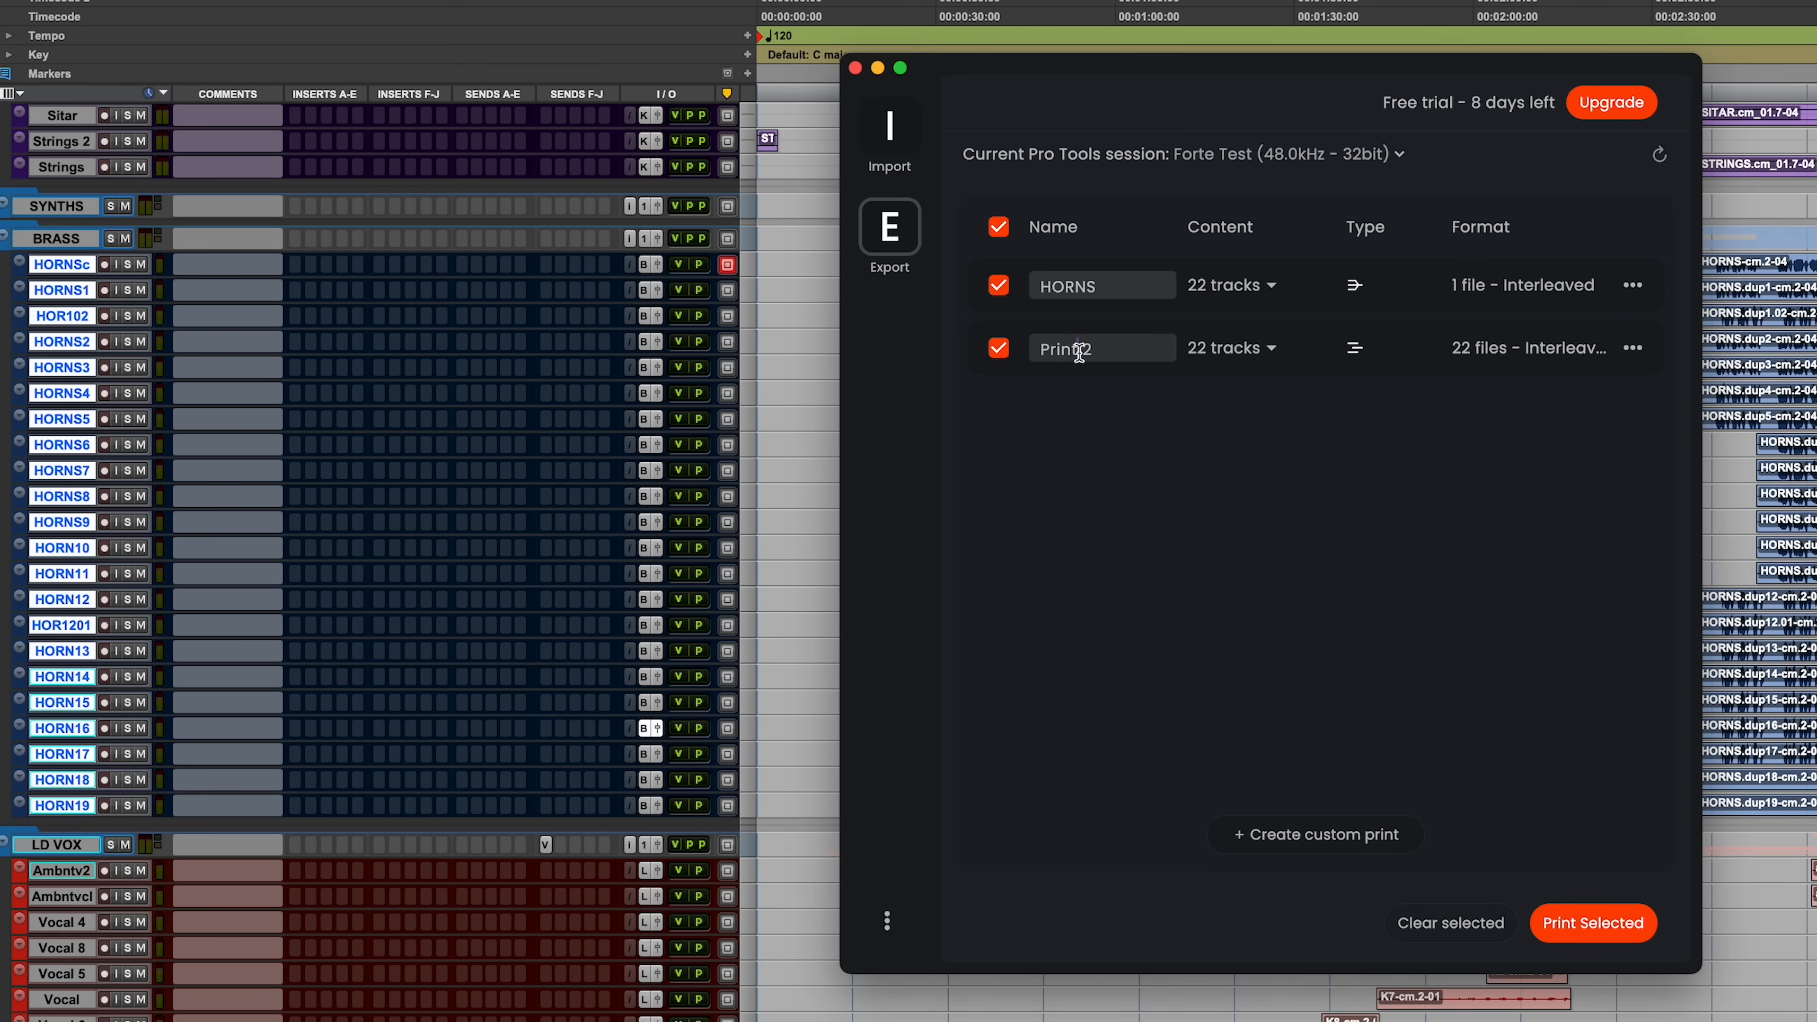
pyautogui.write('Hor')
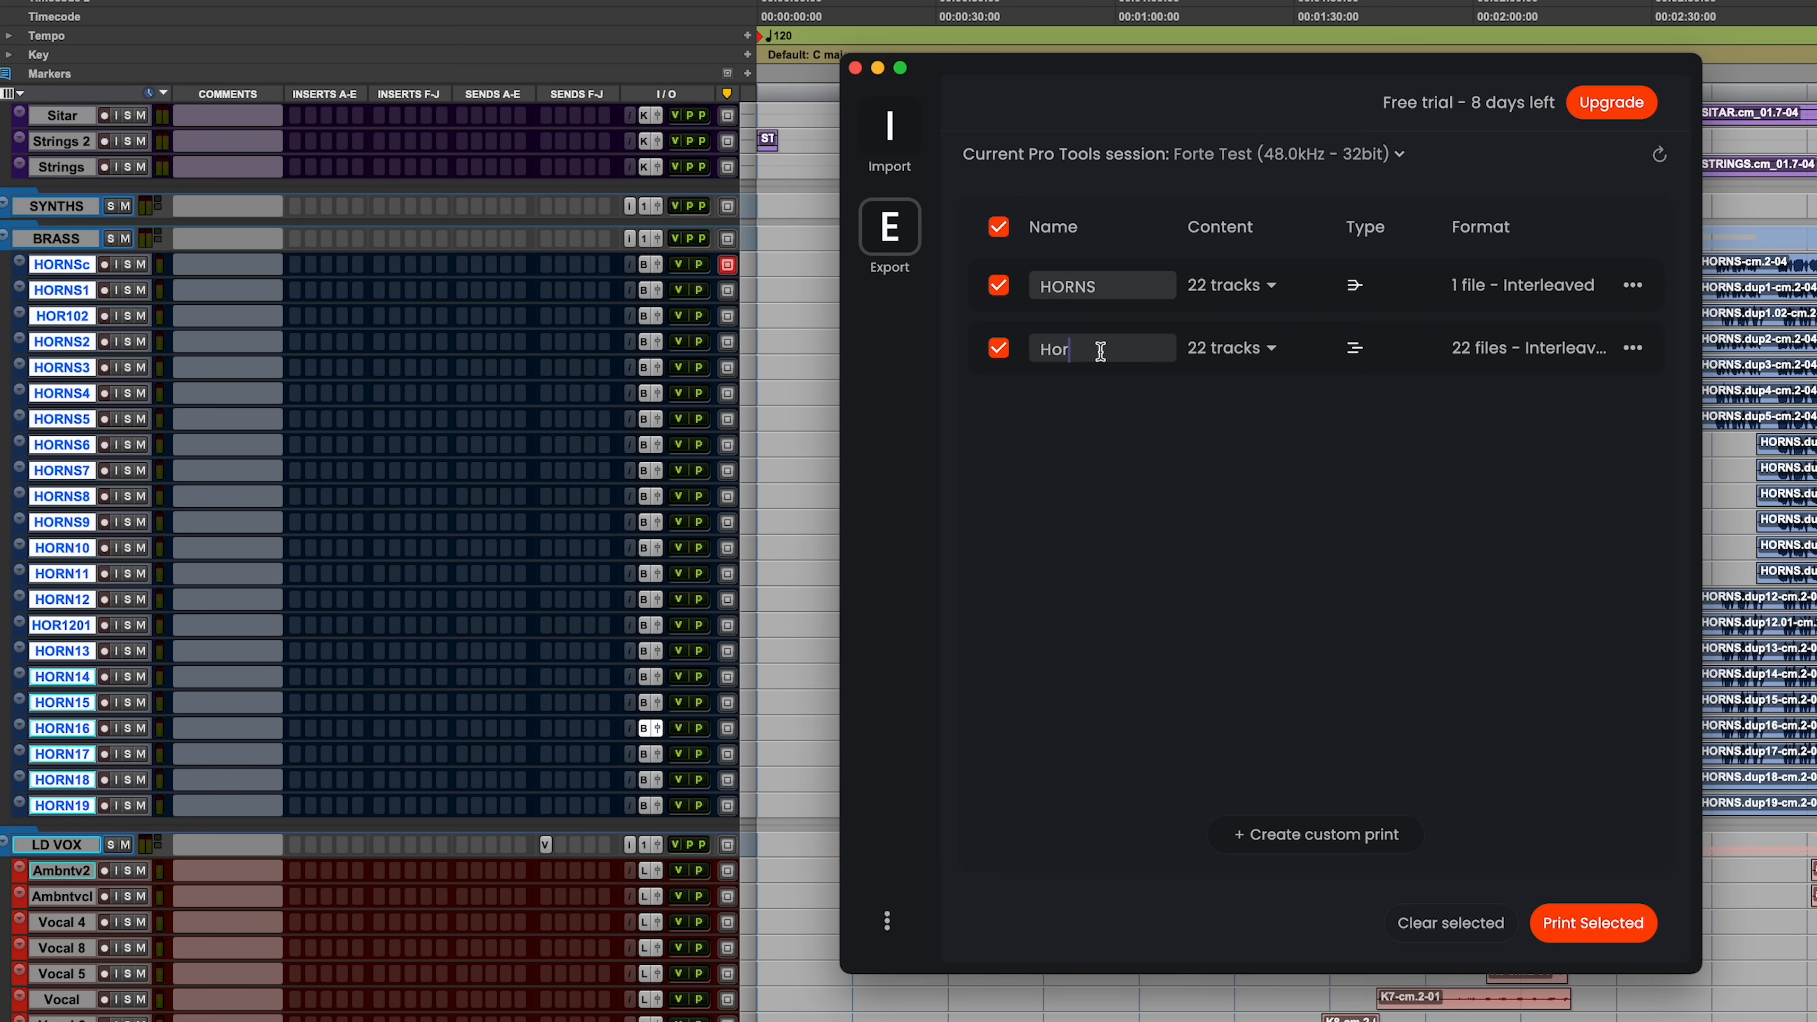